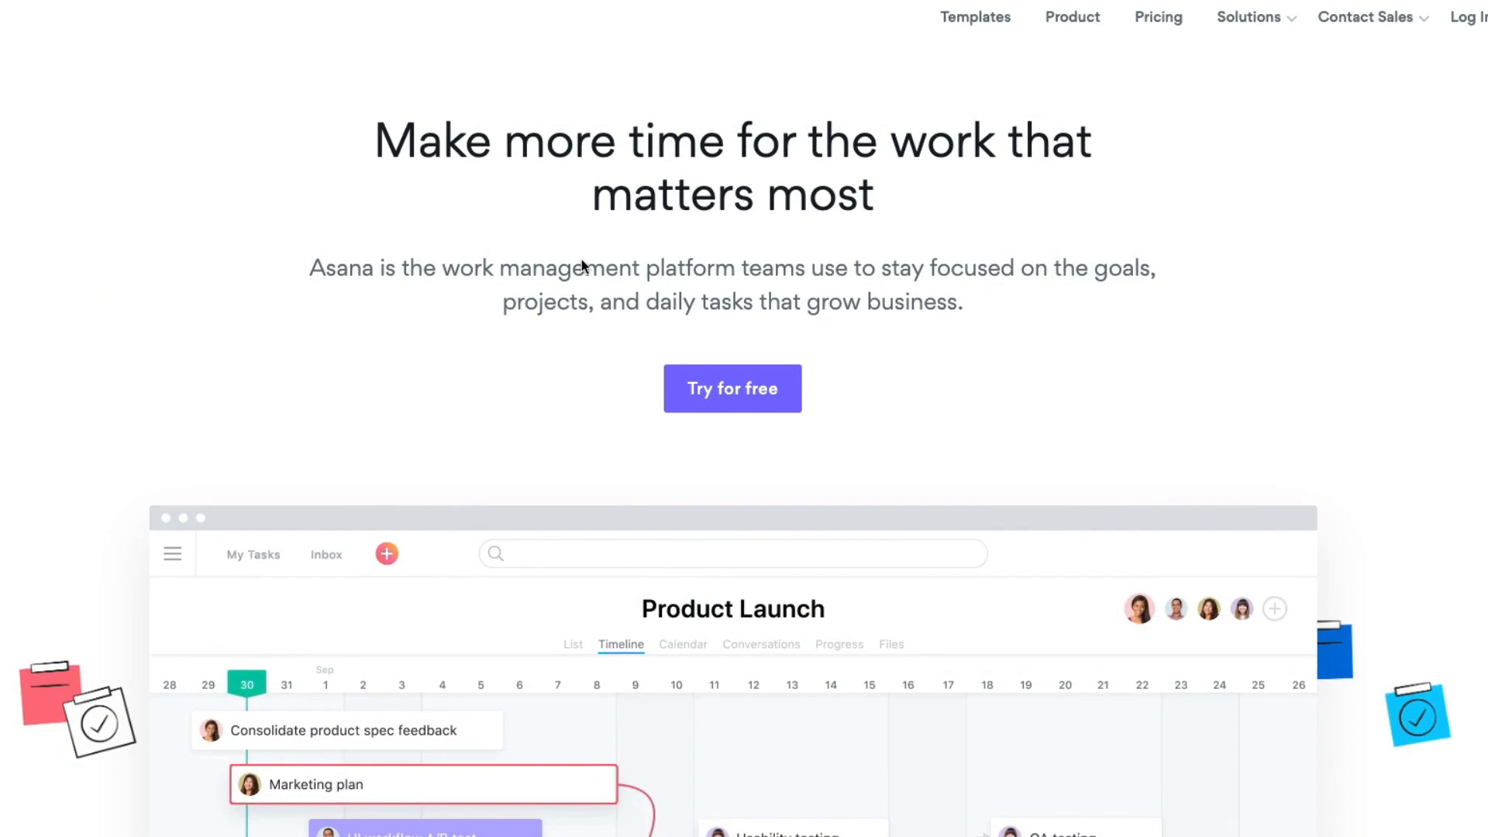
# - Browse down the Asana homepage before heading to the Videos project board
pyautogui.scroll(-3)
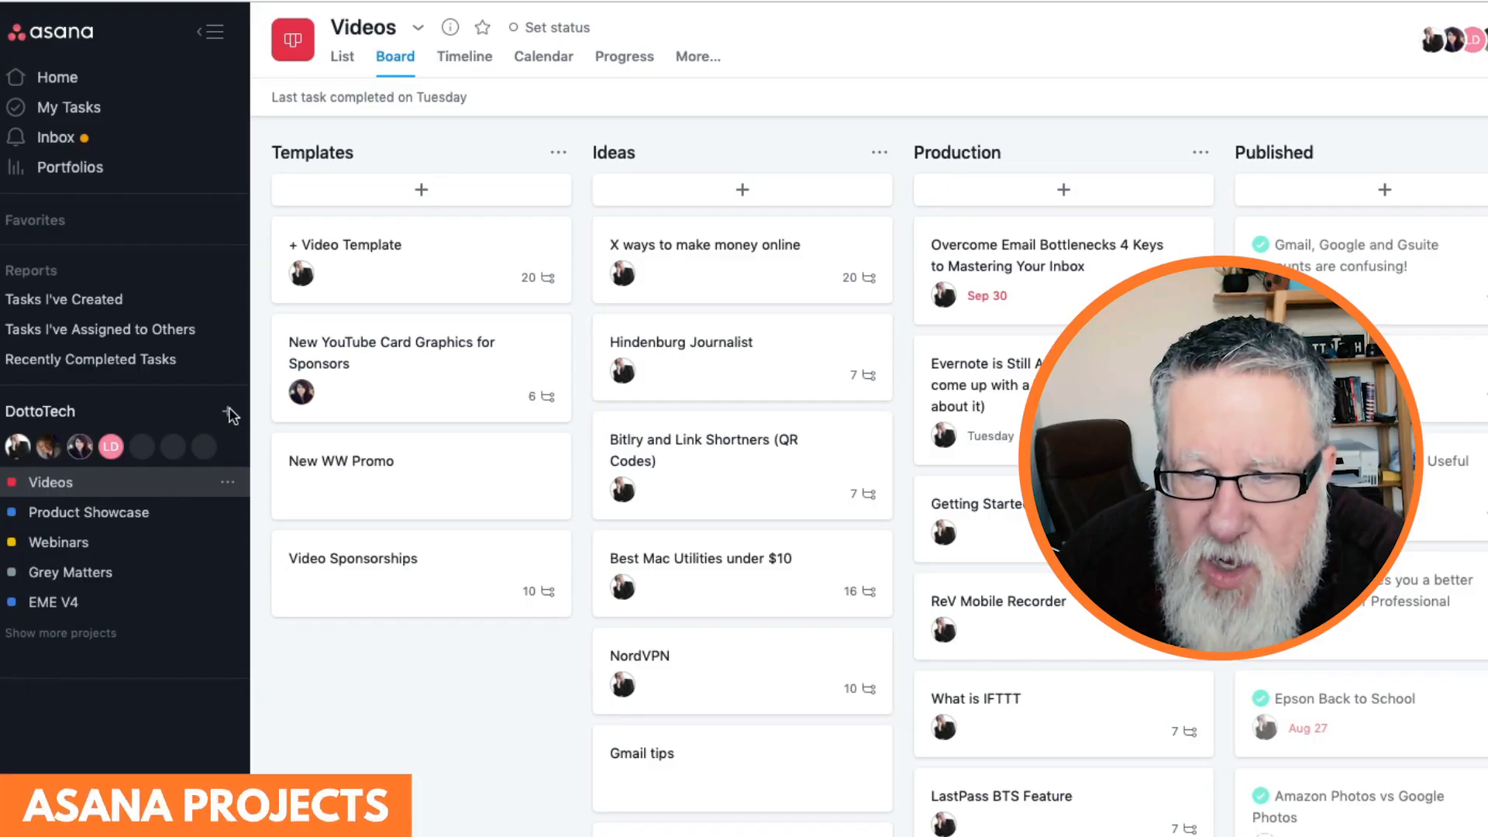
# - Start a new project from the DottoTech team's + menu and browse the template gallery
pyautogui.click(228, 412)
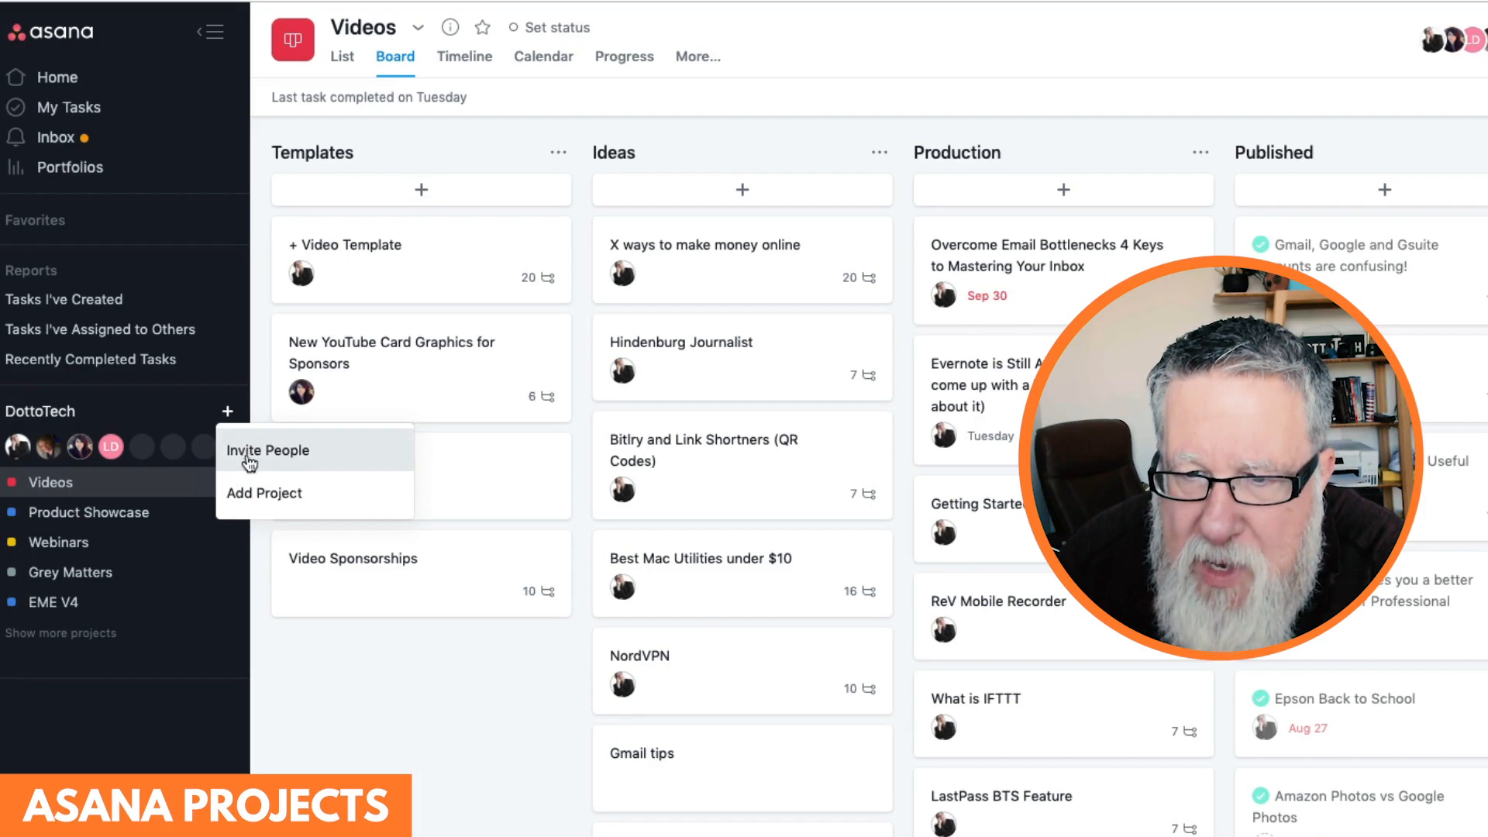
pyautogui.click(263, 493)
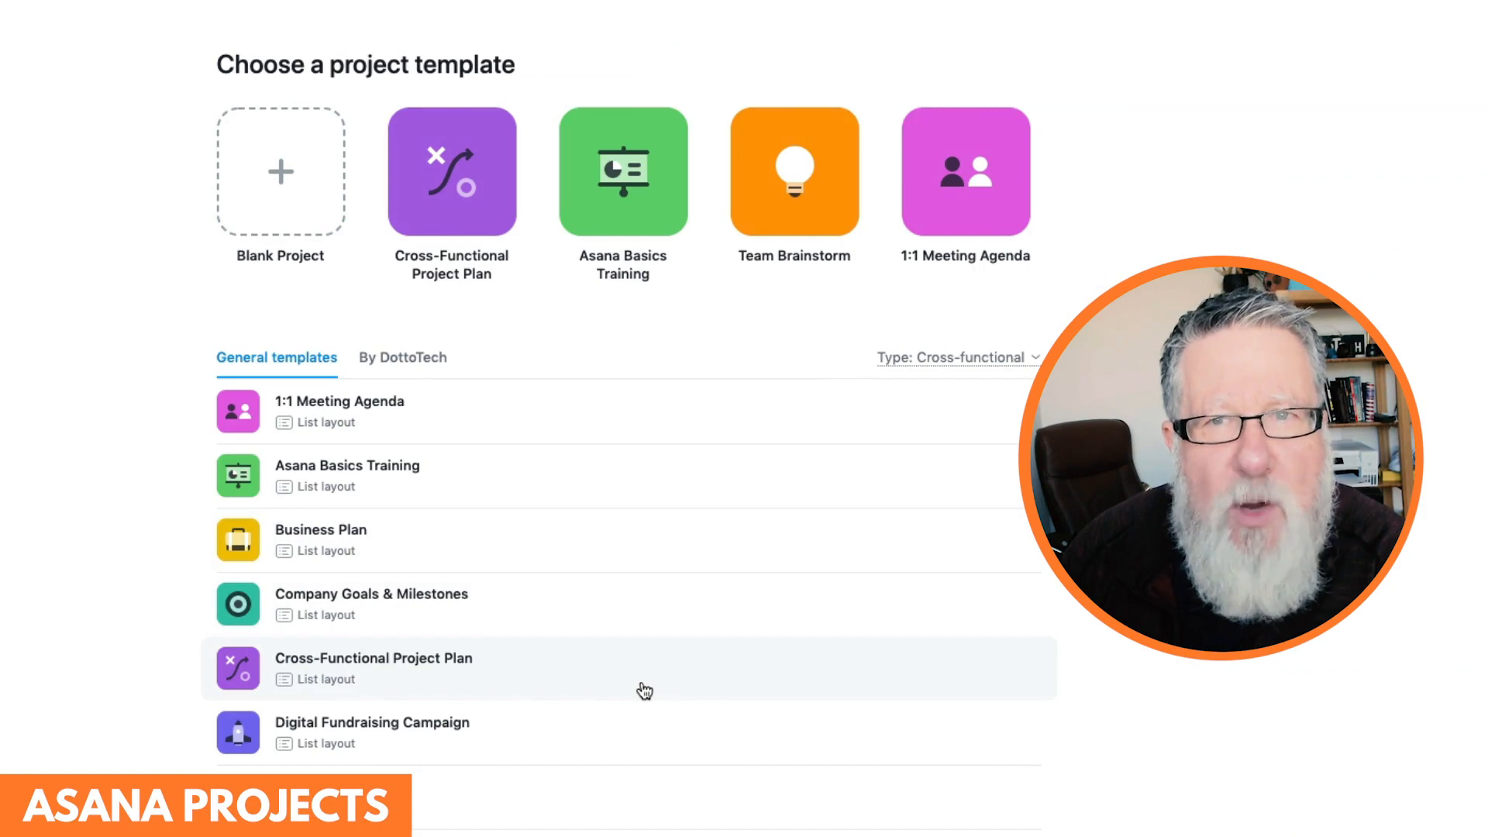
pyautogui.scroll(-3)
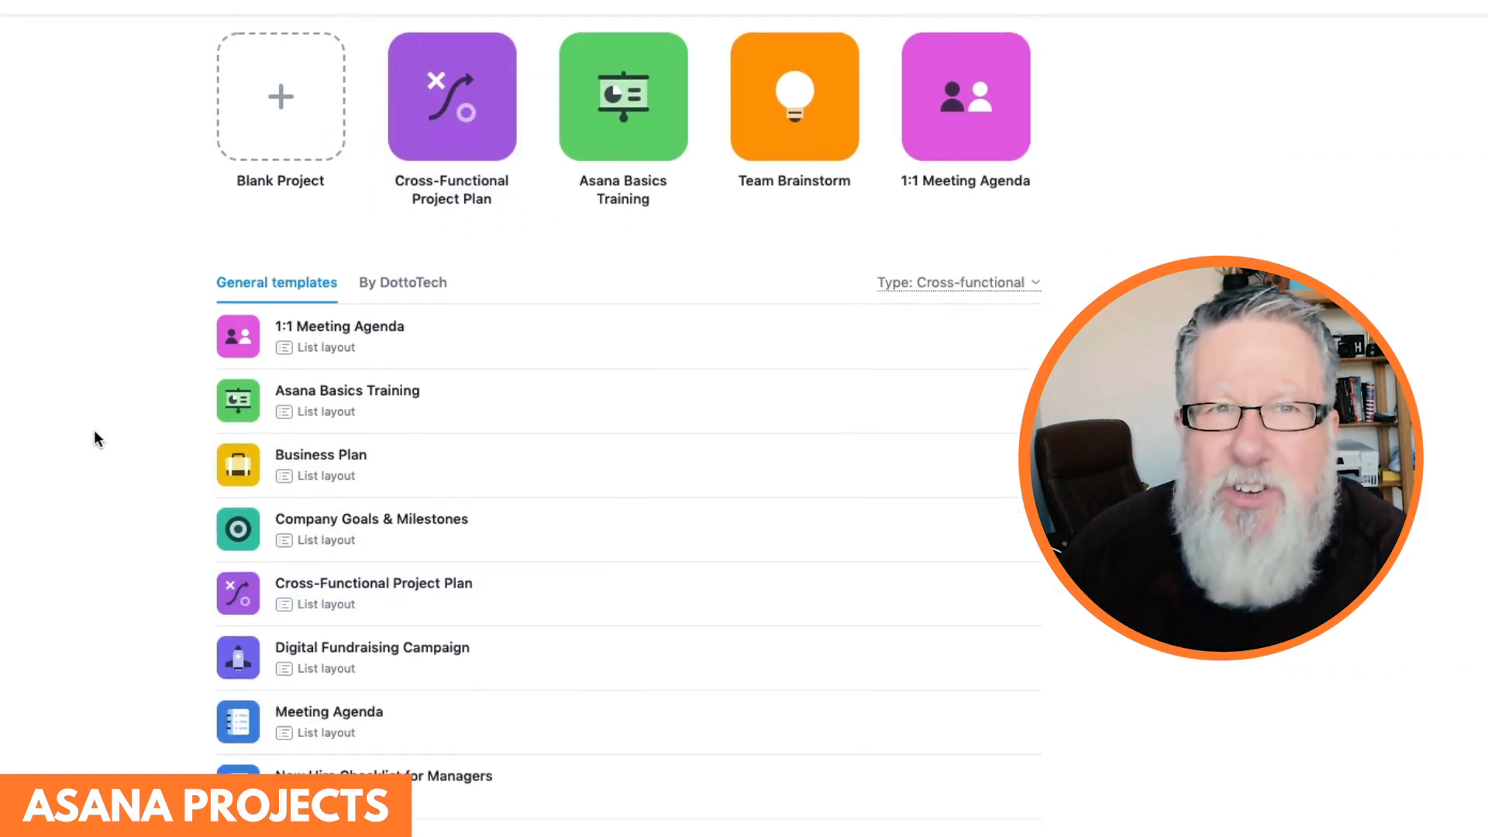
pyautogui.scroll(-3)
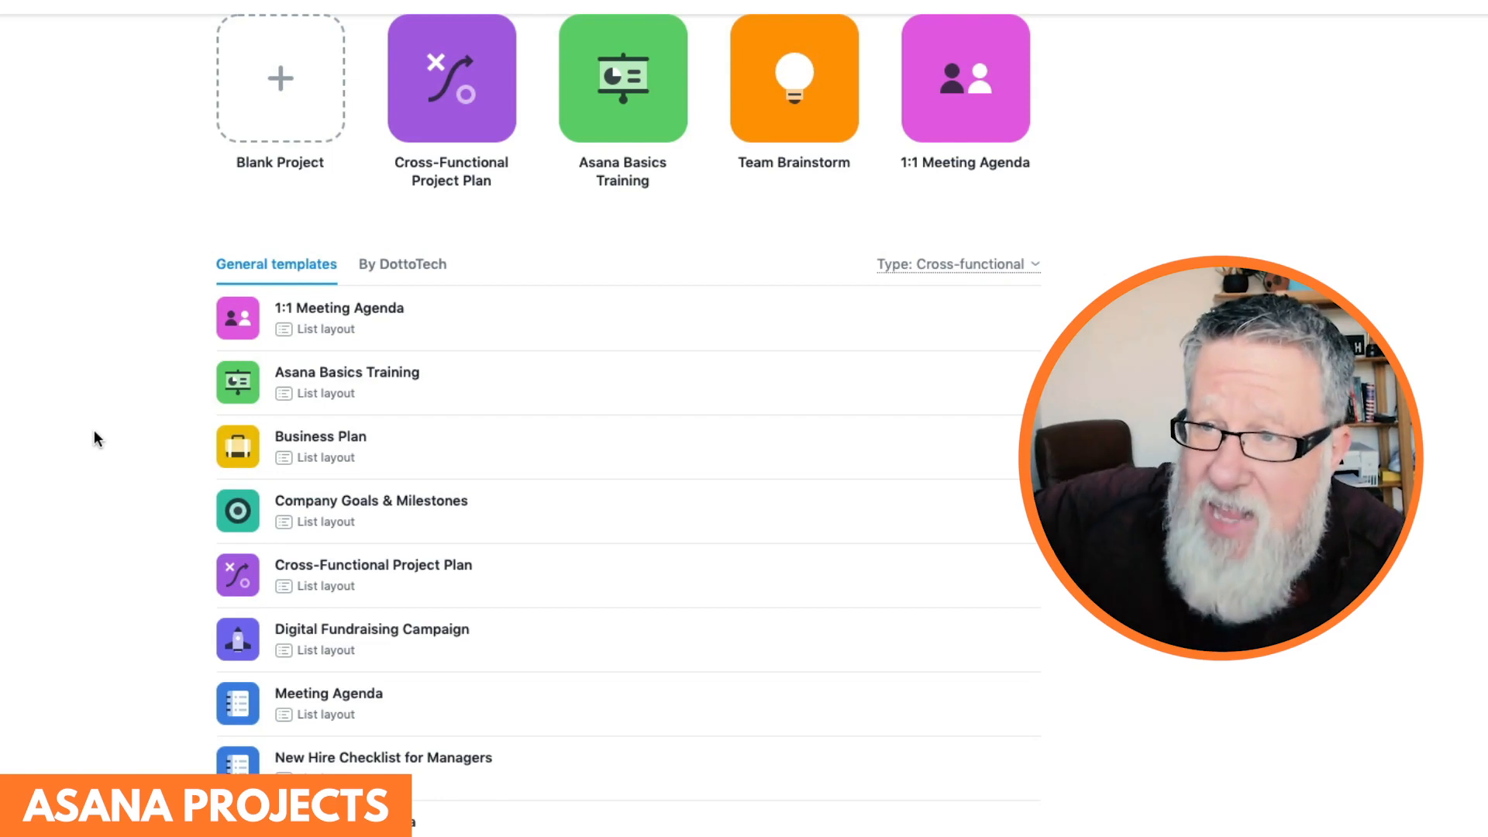
pyautogui.moveTo(748, 281)
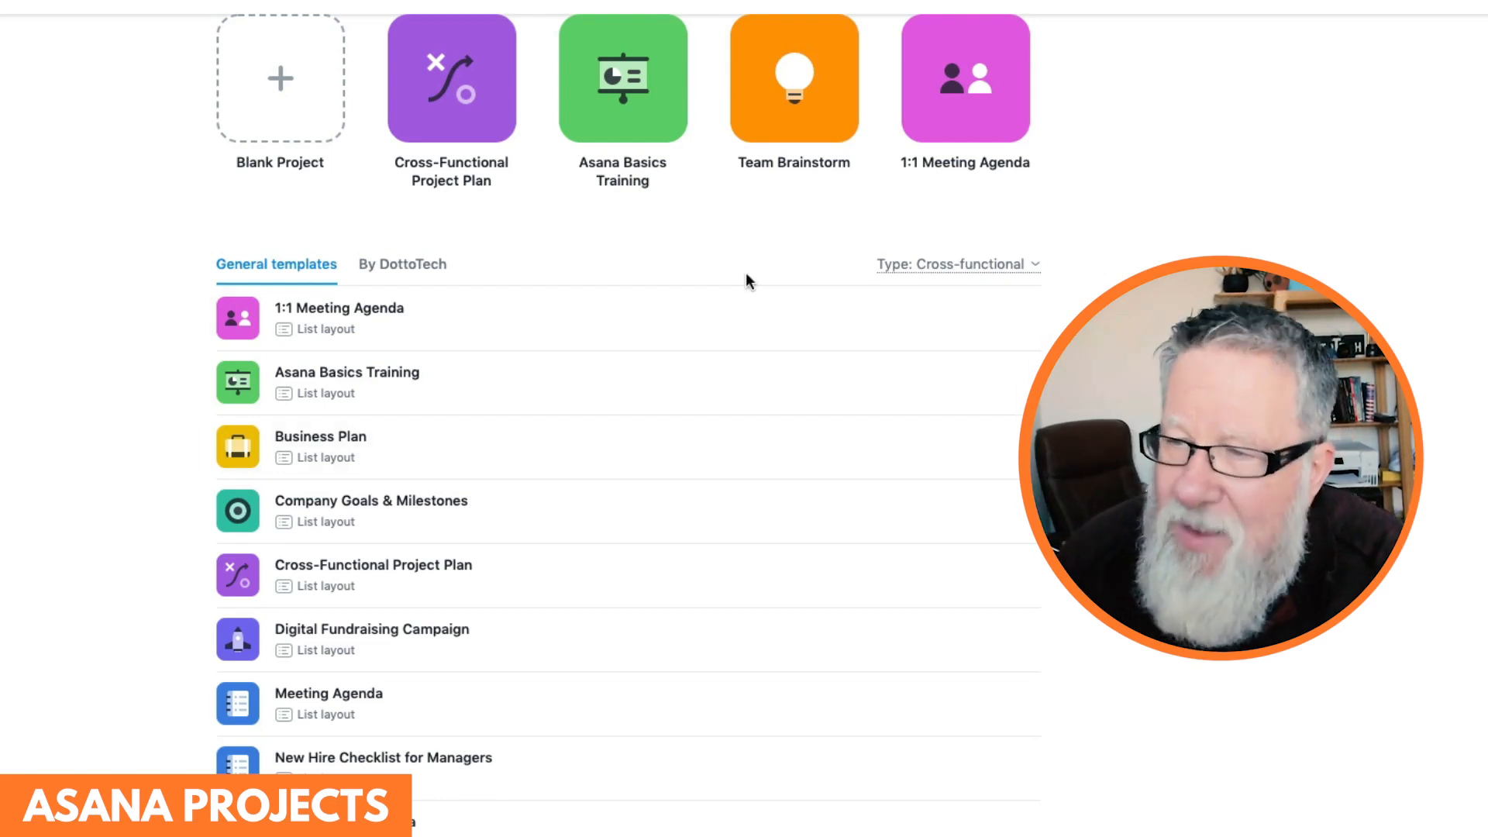
pyautogui.scroll(-3)
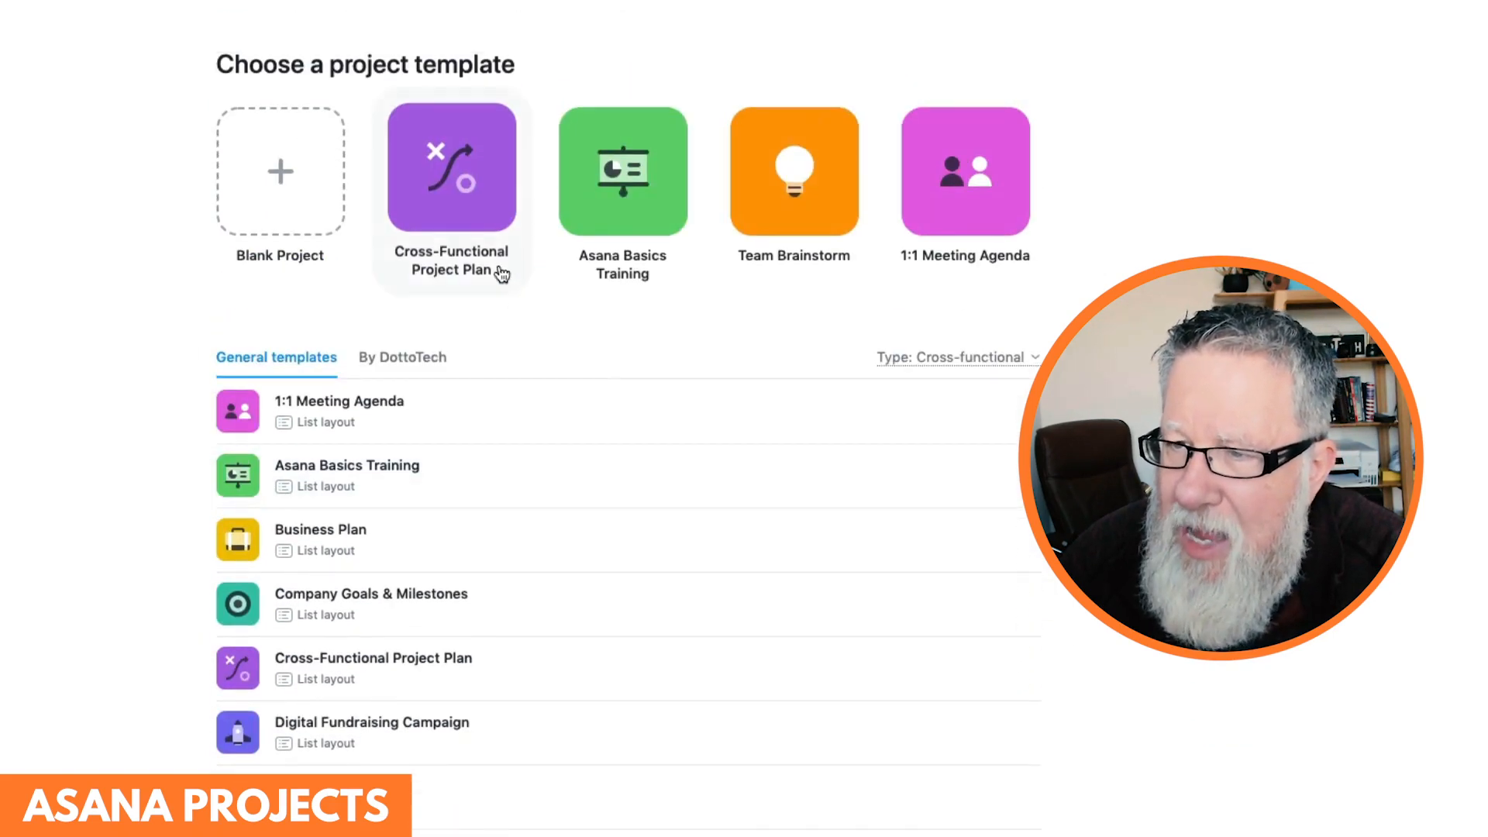
pyautogui.moveTo(716, 276)
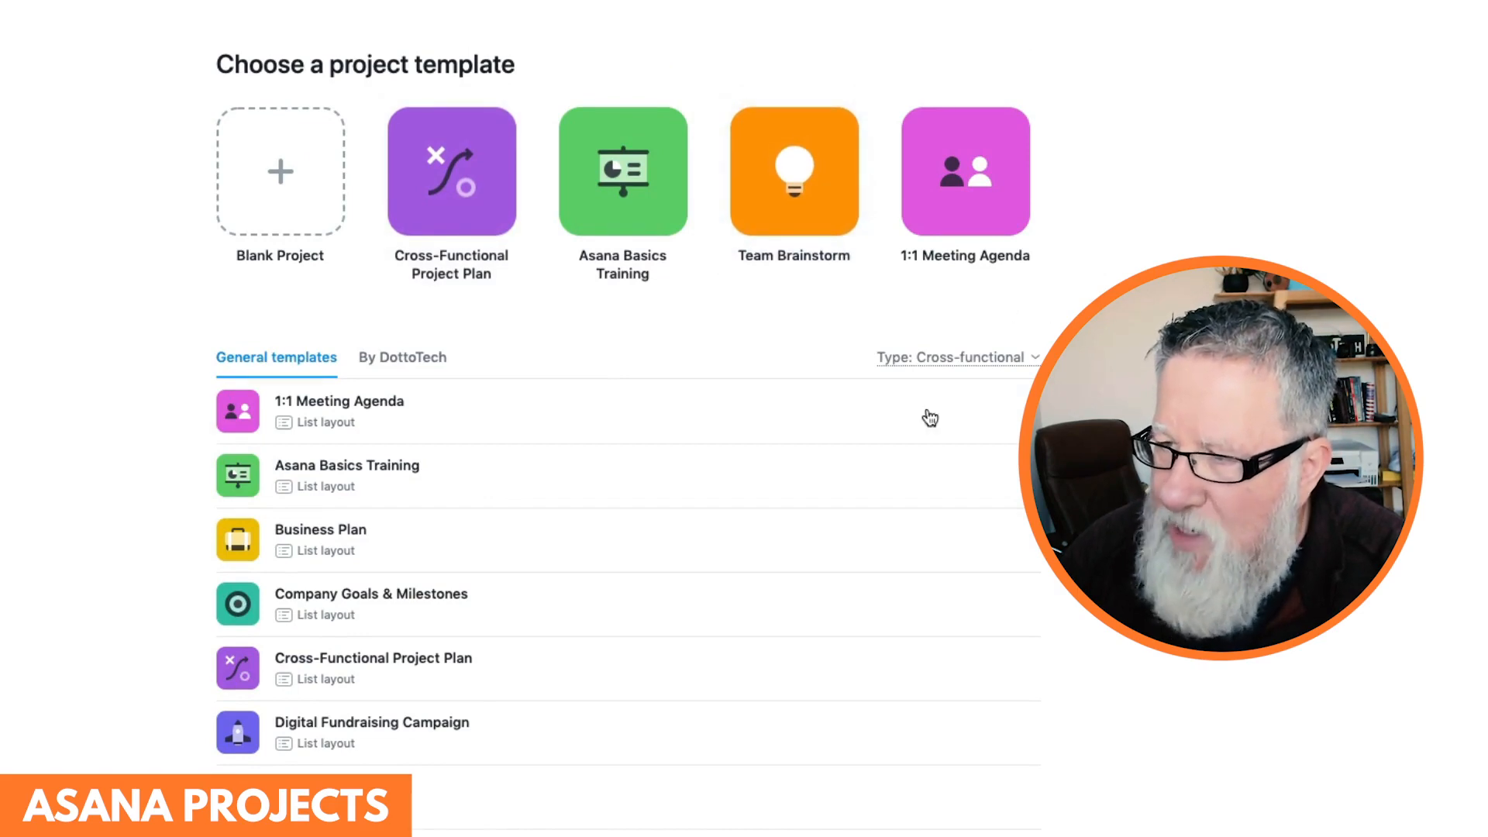
pyautogui.scroll(-3)
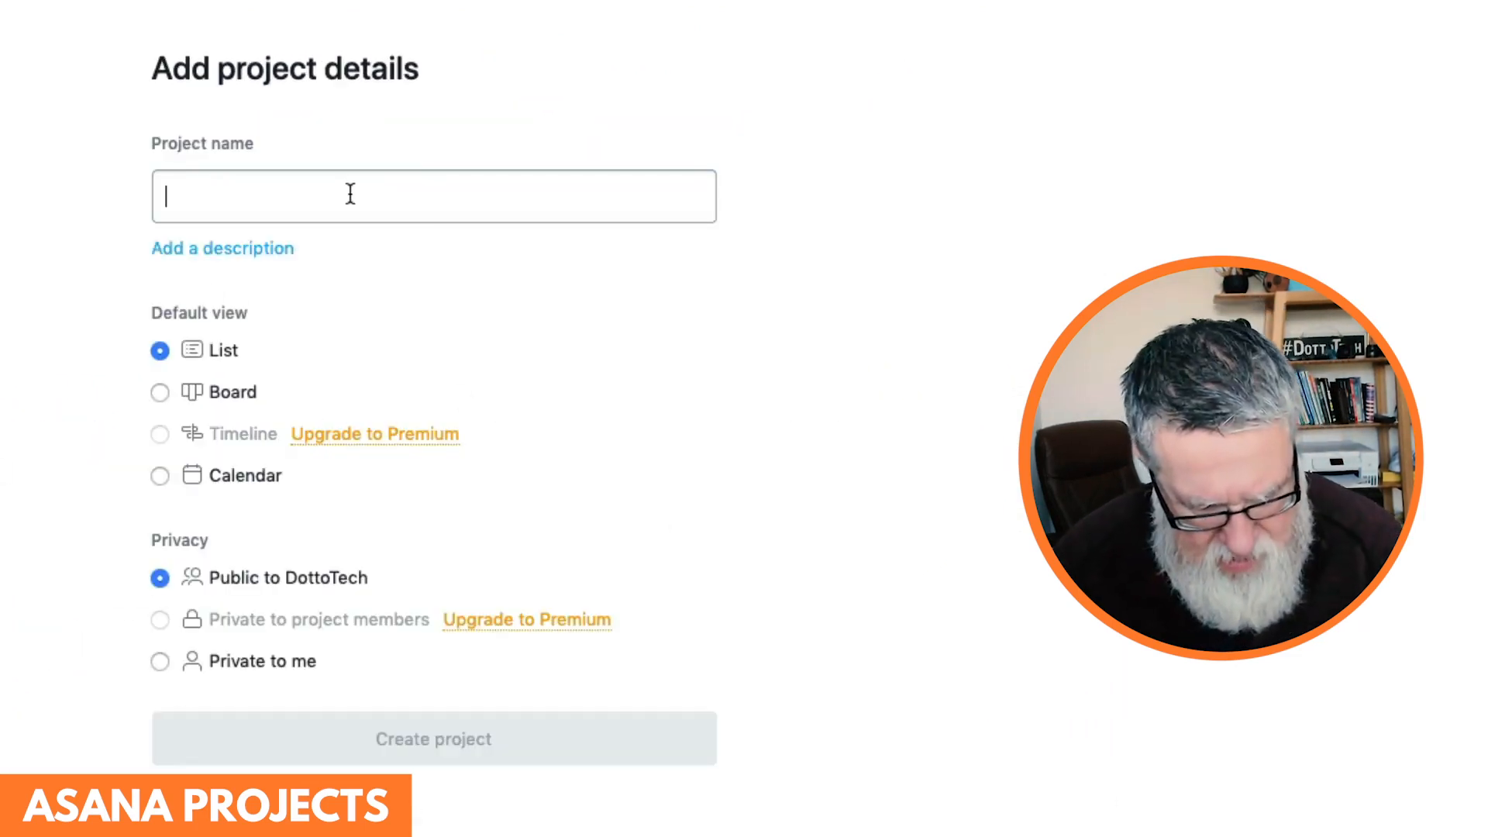
# - Name the new project 'Demo' and make Board its default view
pyautogui.write('Demo')
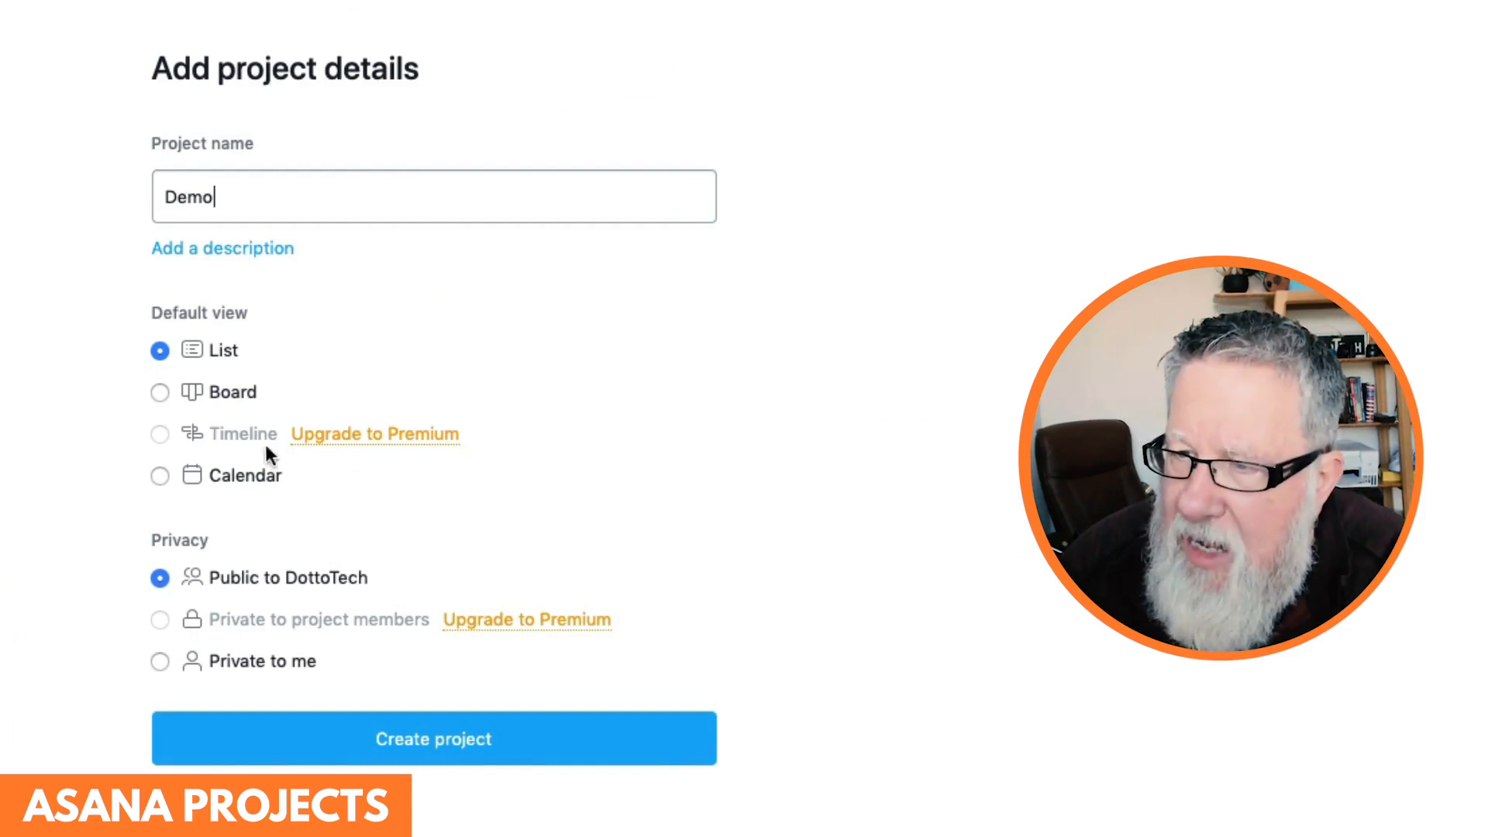
pyautogui.moveTo(282, 468)
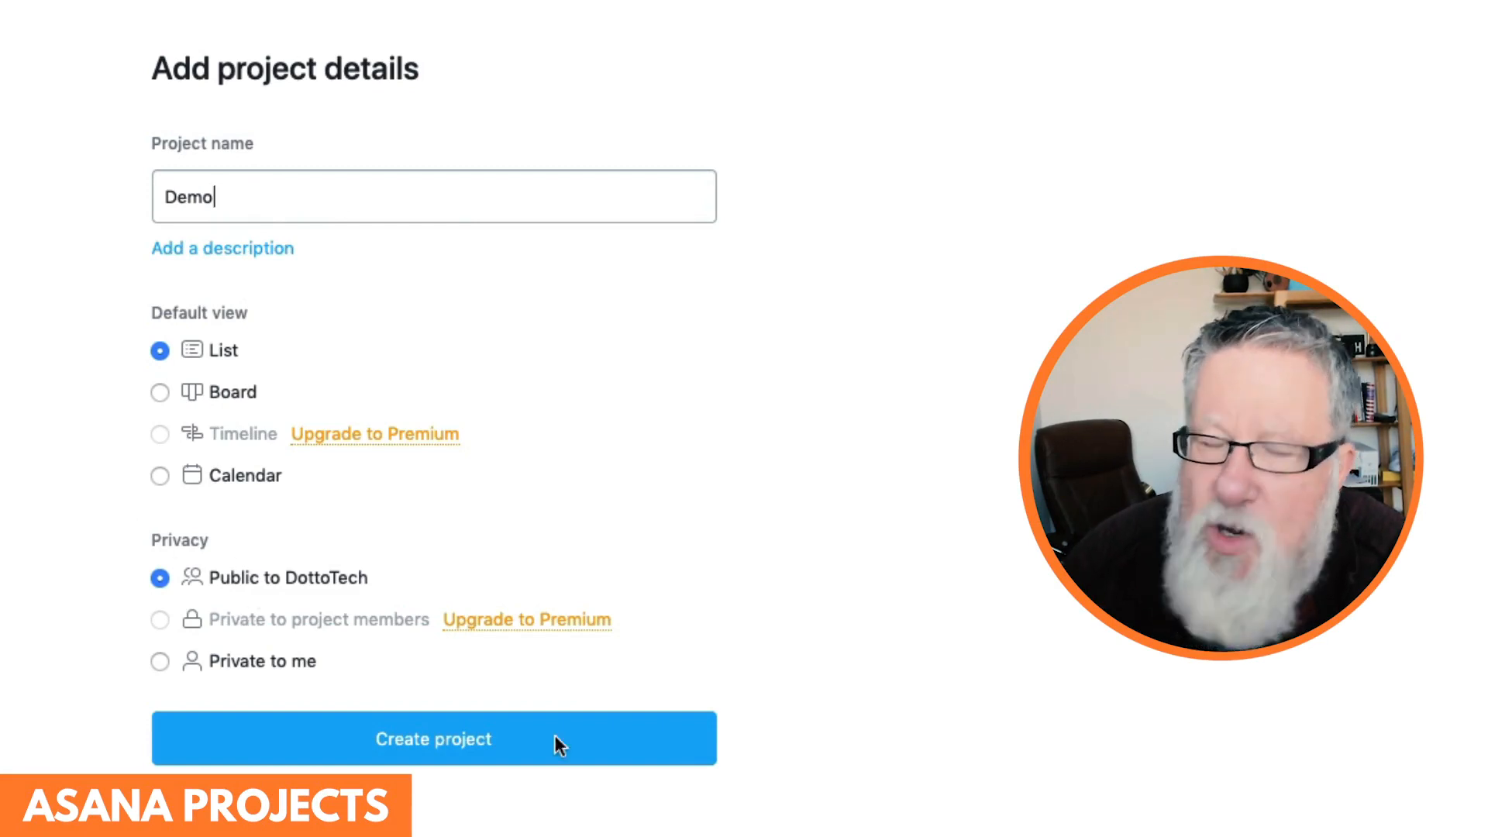
pyautogui.moveTo(323, 621)
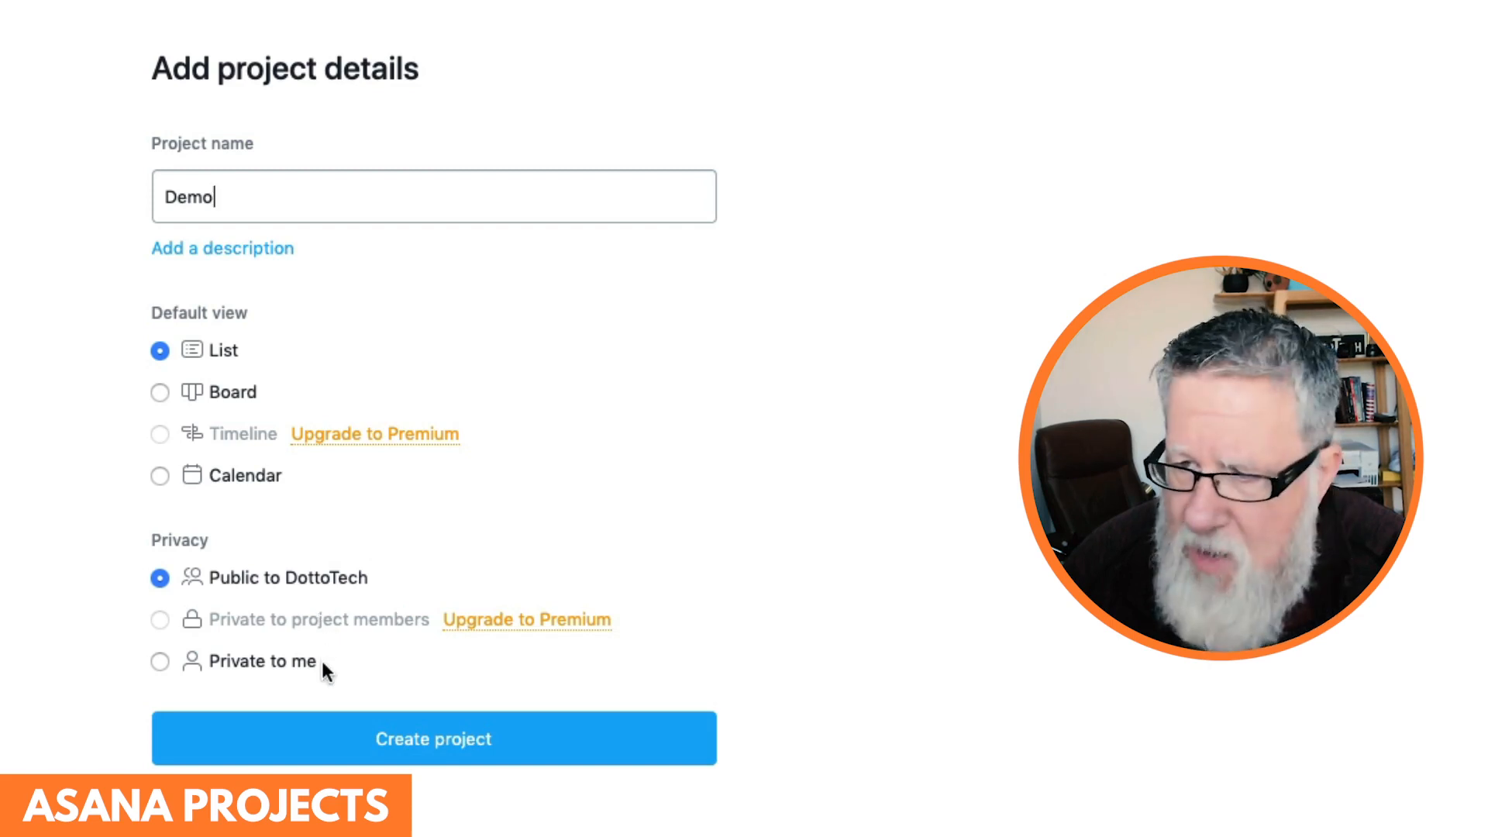
pyautogui.moveTo(730, 621)
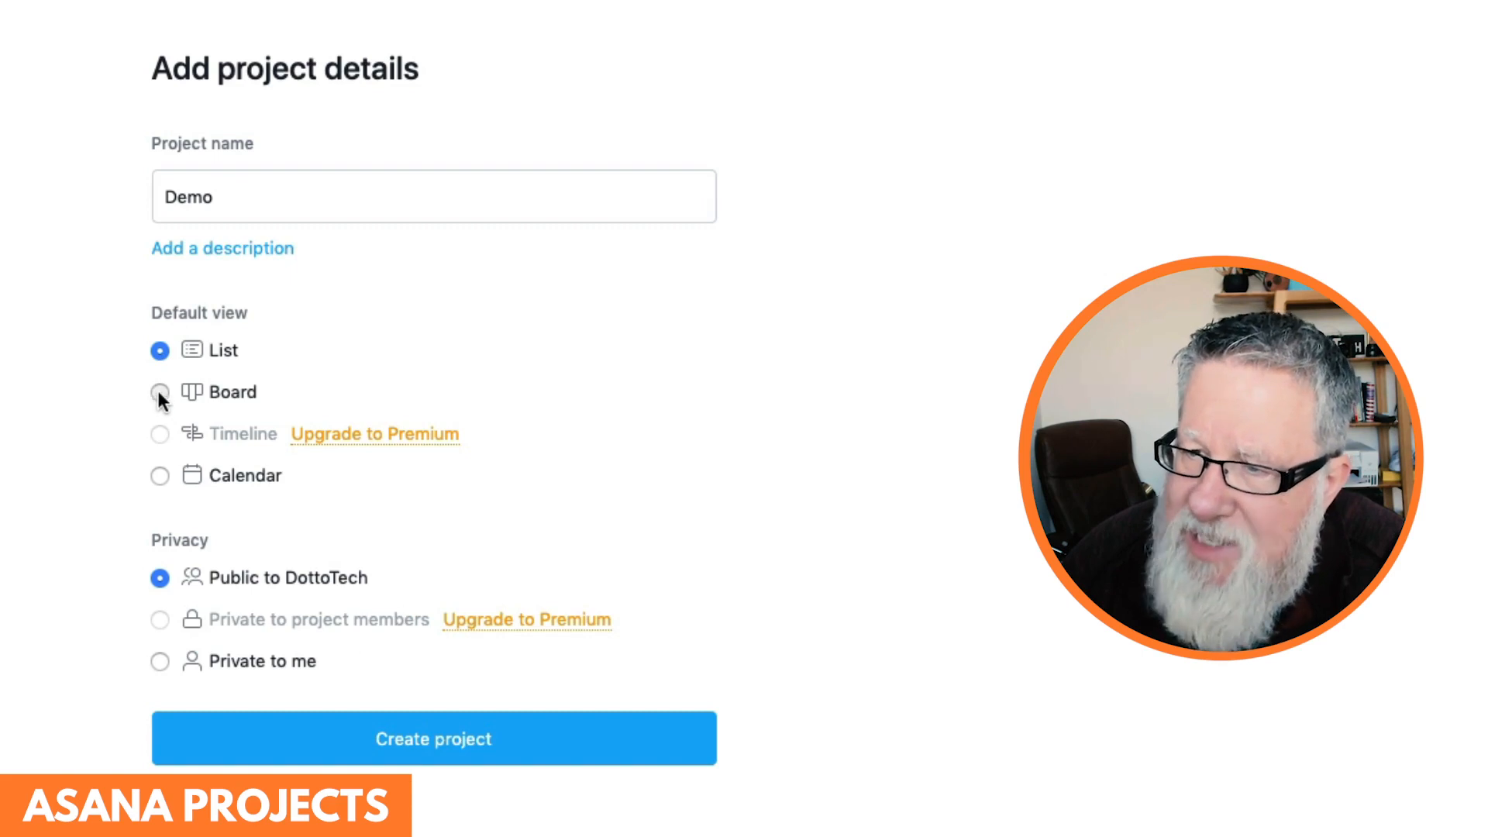
pyautogui.click(433, 738)
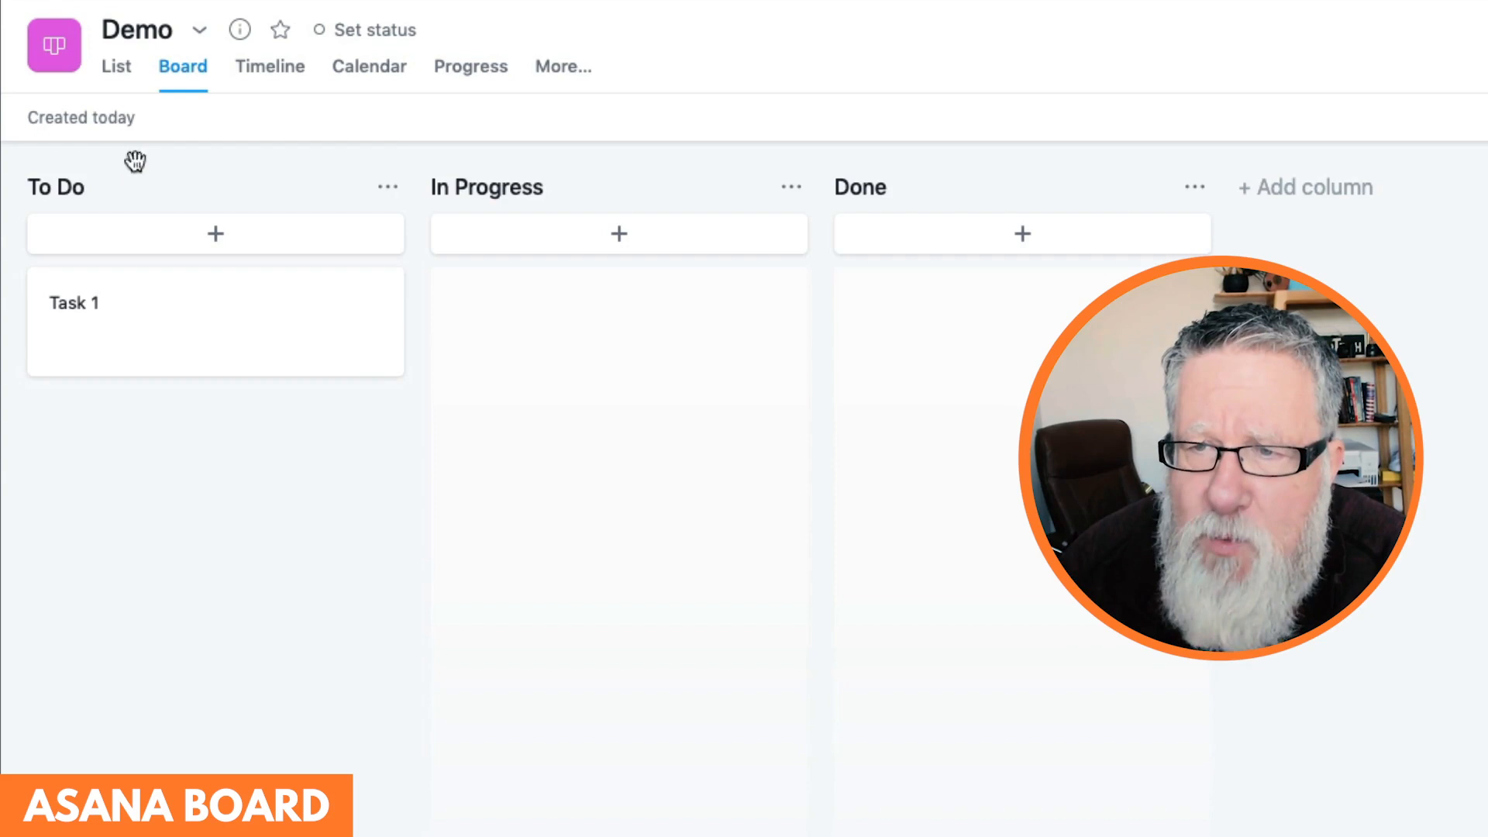
pyautogui.moveTo(377, 256)
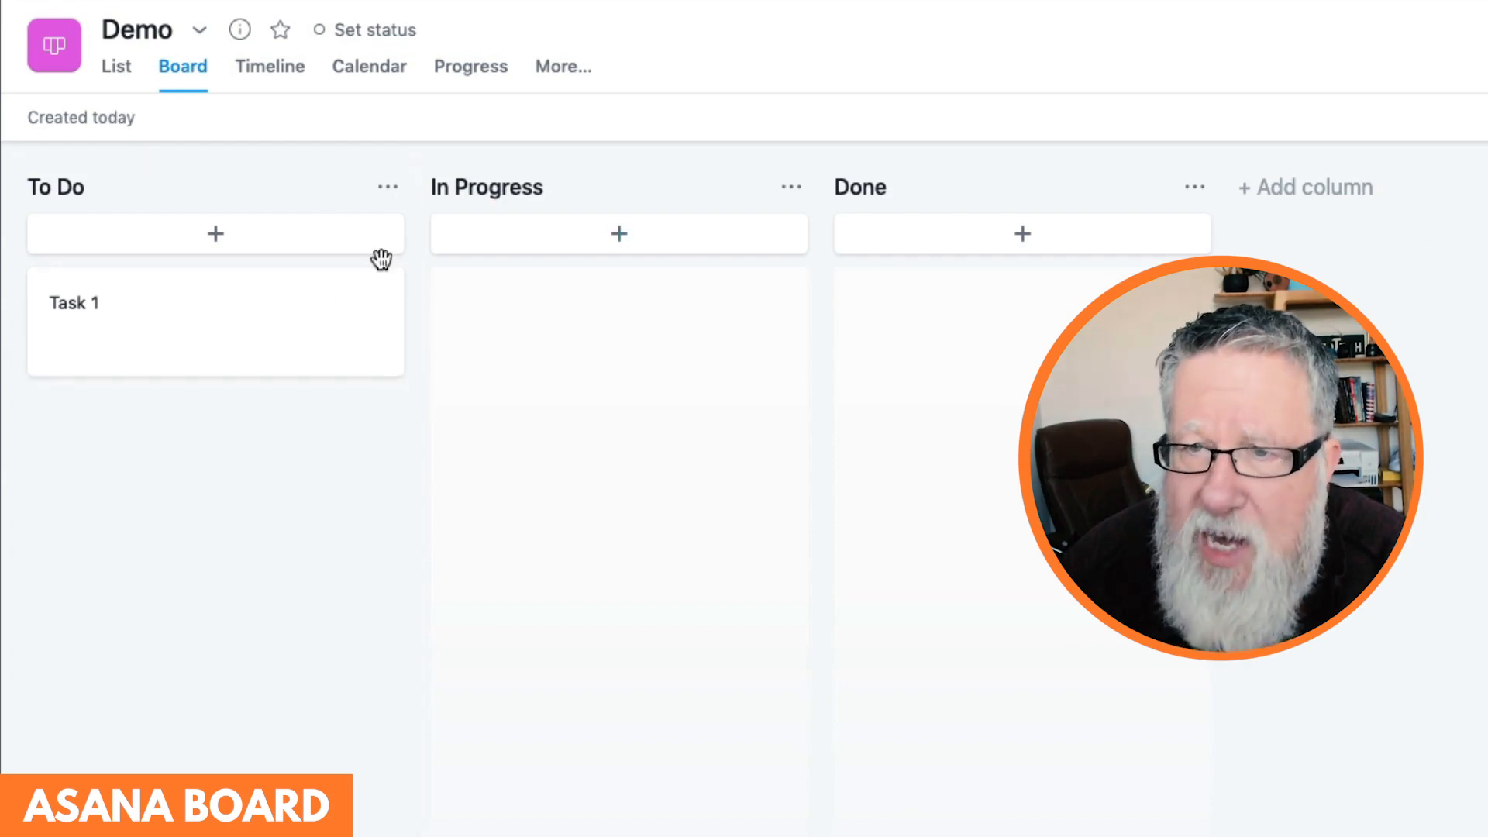
# - Open Task 1 from the To Do column of the Demo board
pyautogui.click(56, 186)
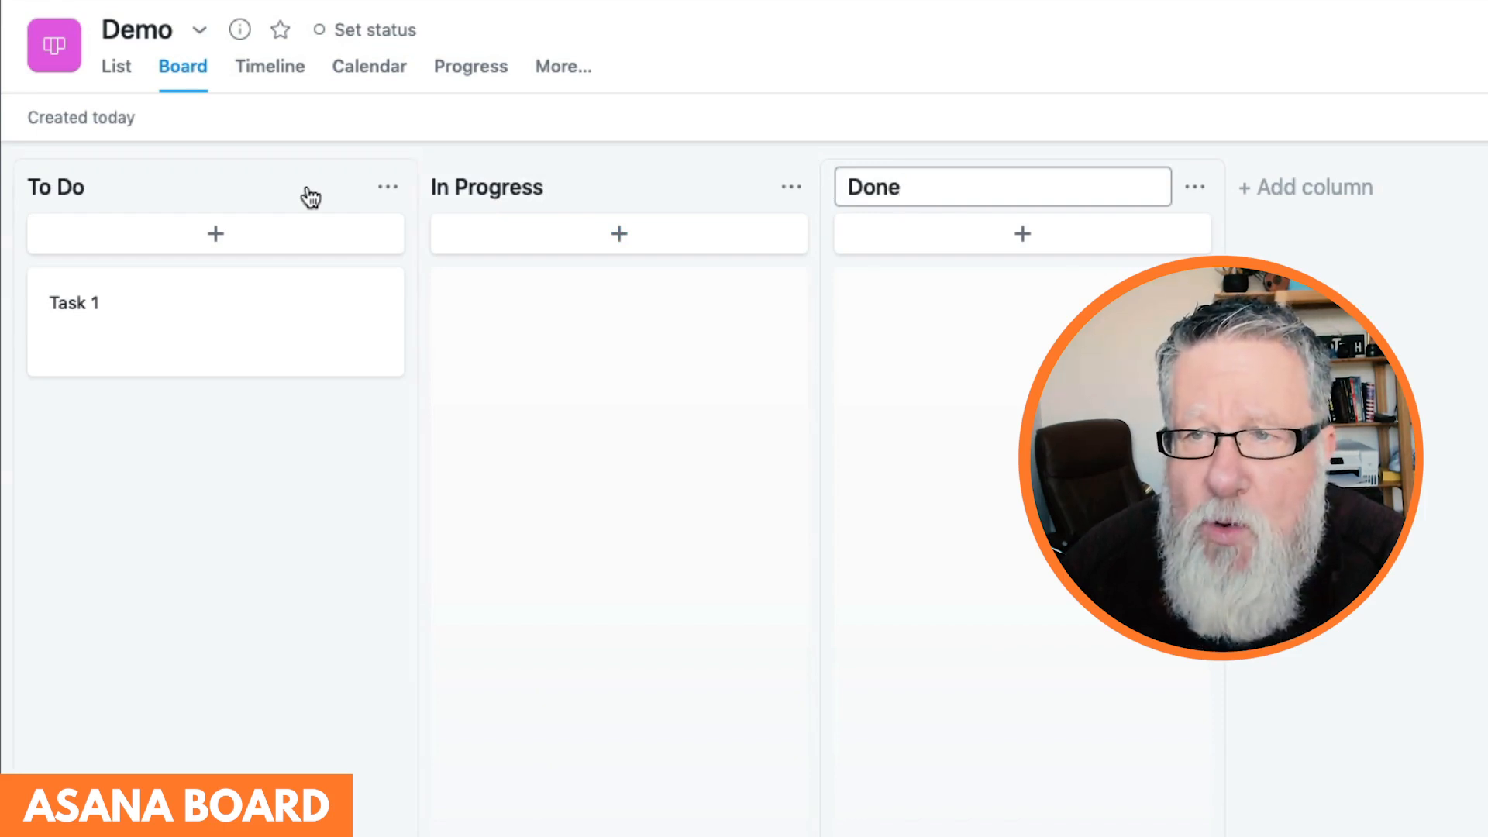
pyautogui.moveTo(233, 213)
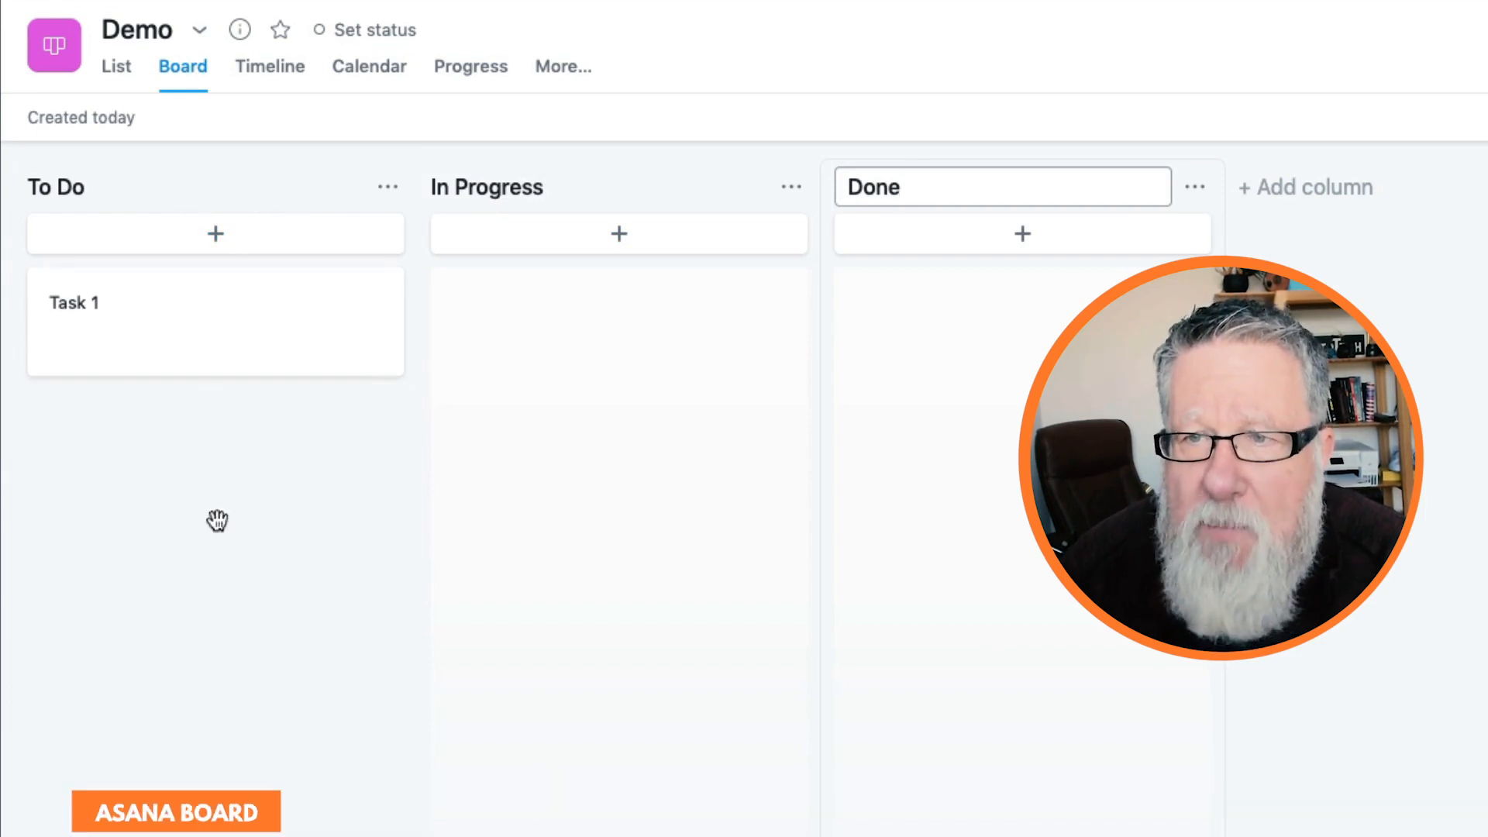
pyautogui.click(72, 304)
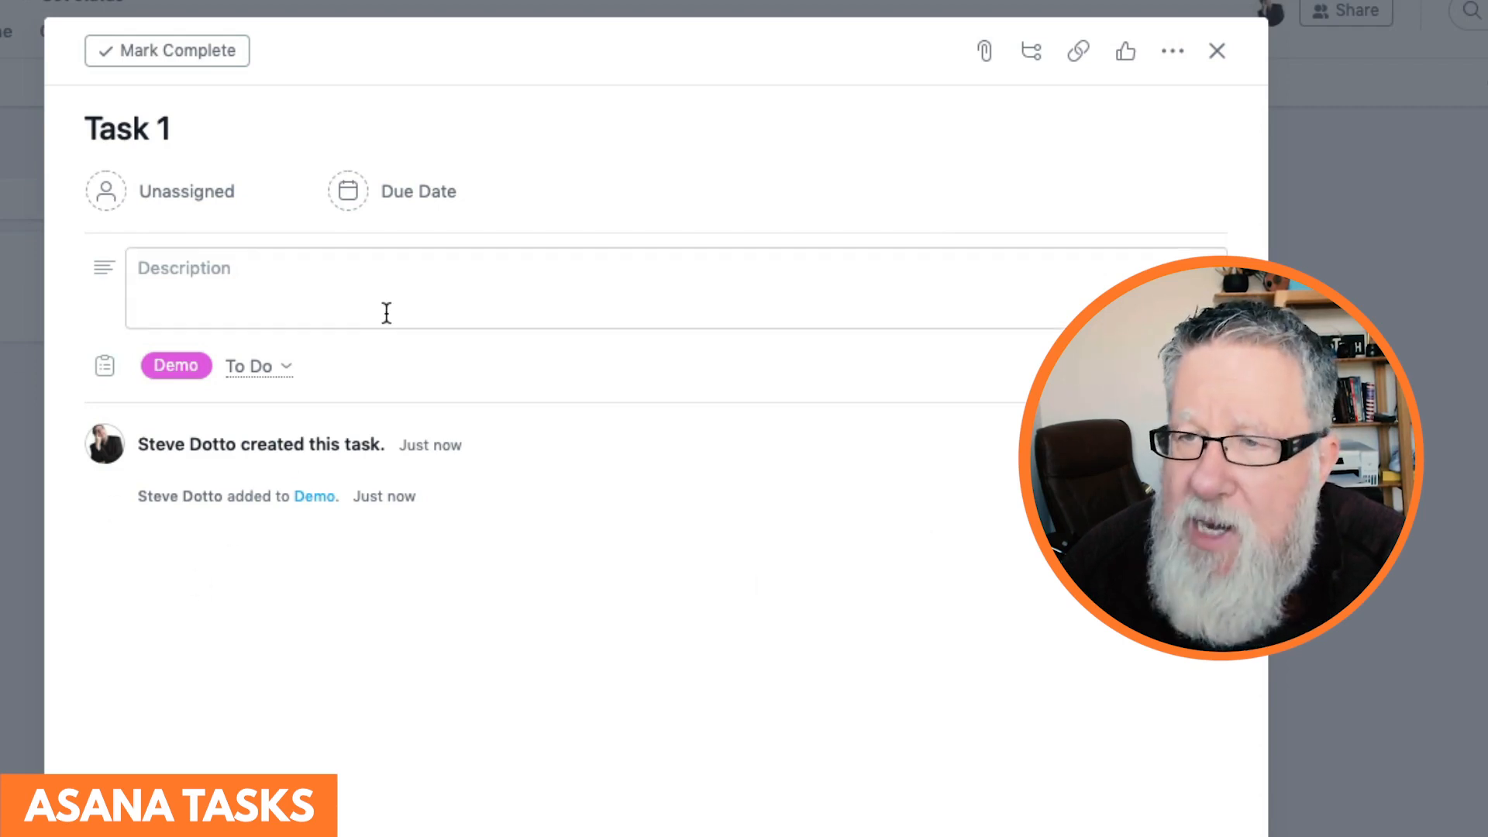
# - Give Task 1 a Wednesday due date, assign it to Steve Dotto, and start its description
pyautogui.click(127, 129)
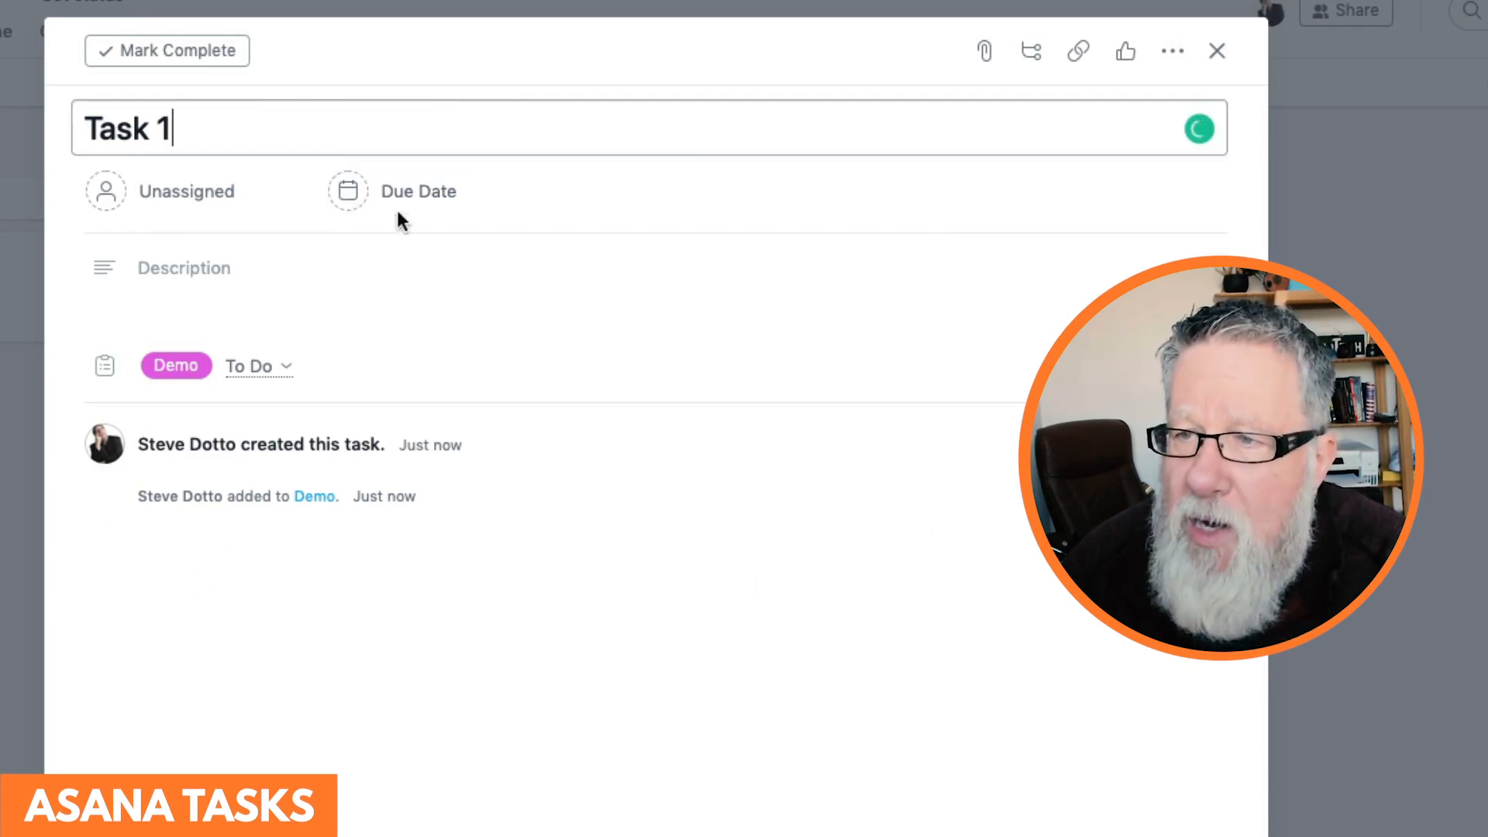
pyautogui.click(419, 192)
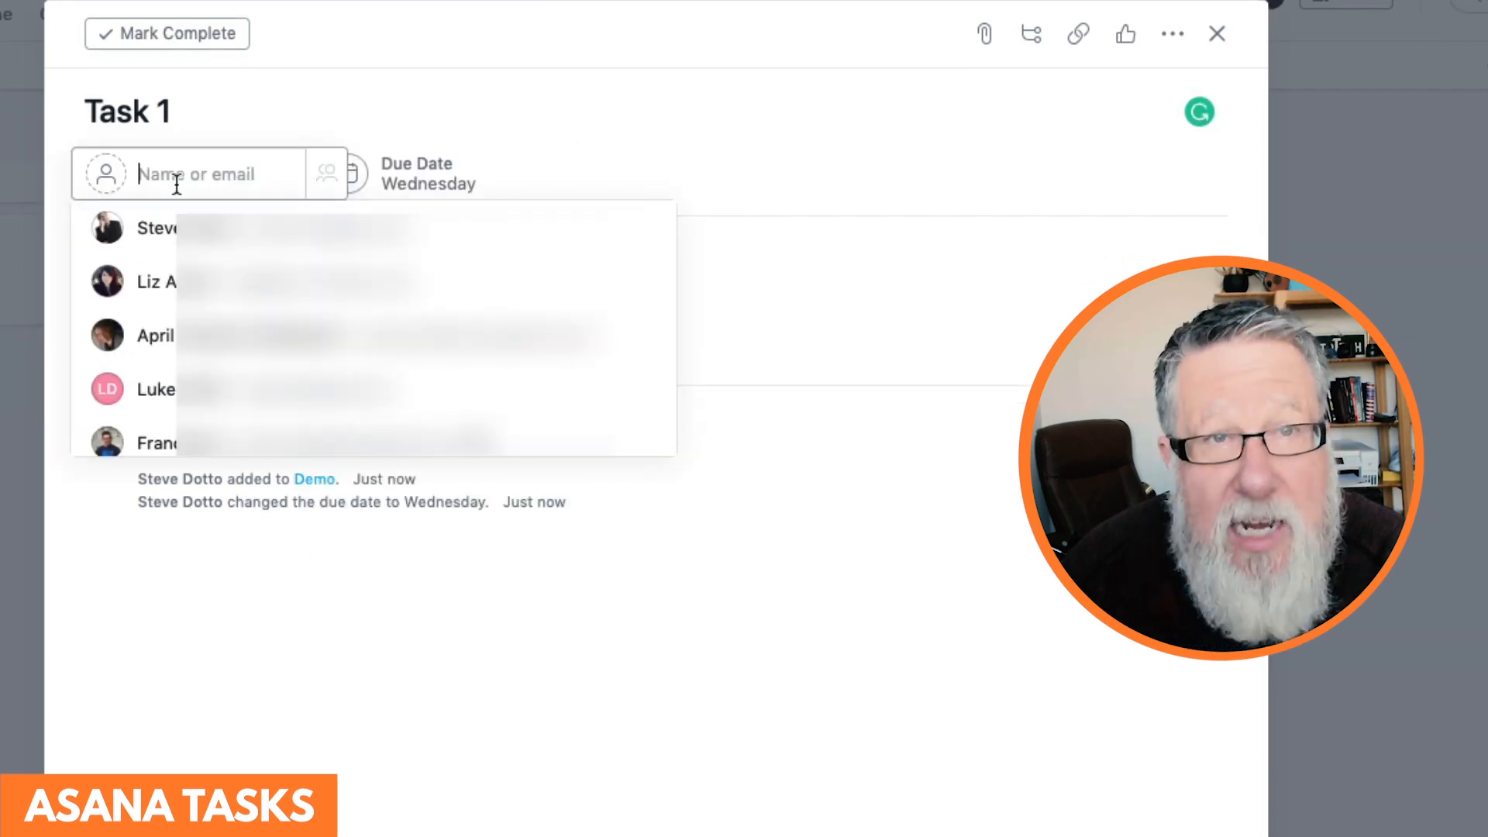
pyautogui.moveTo(201, 234)
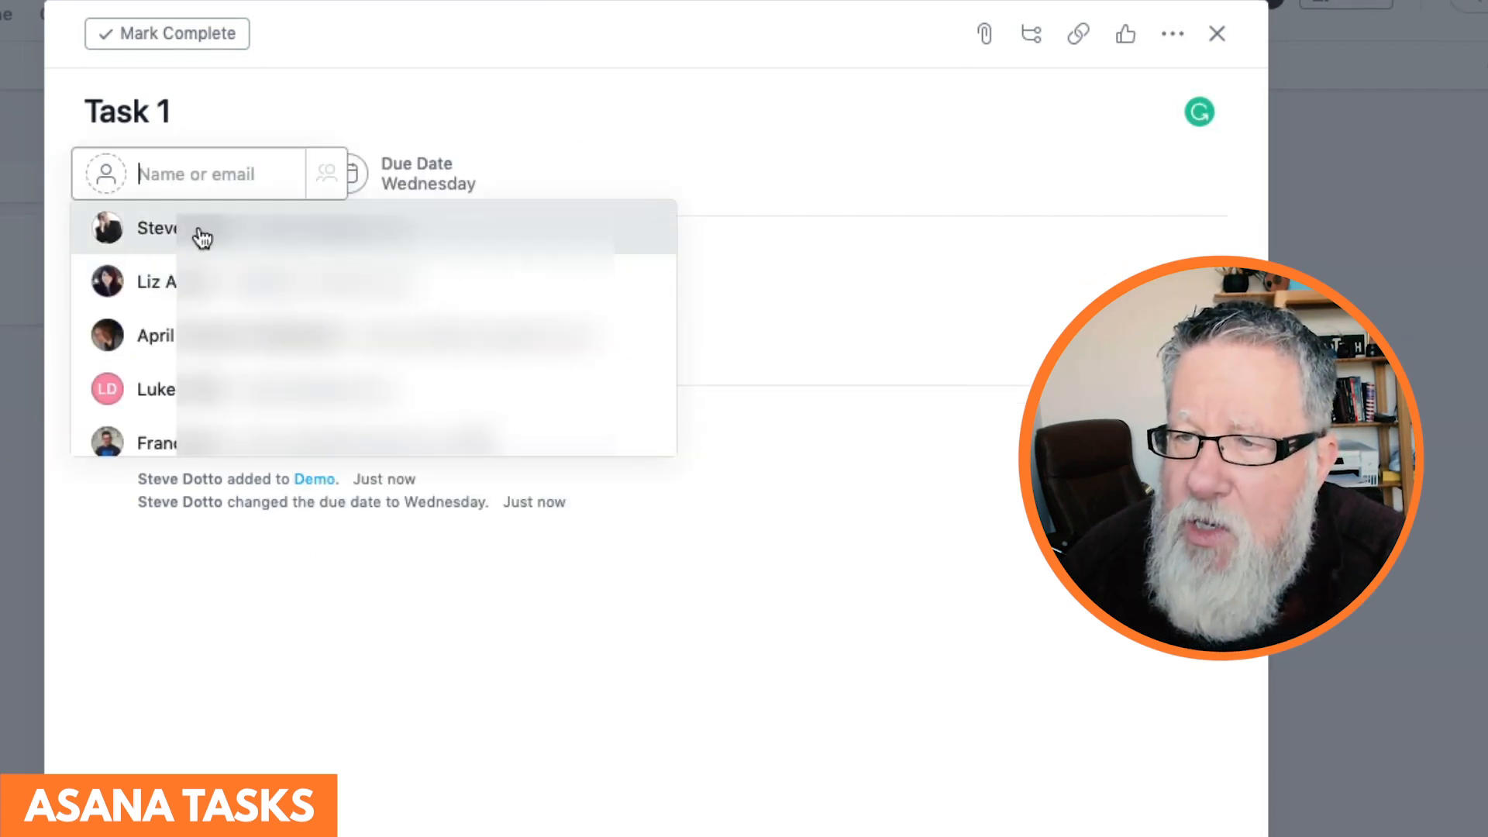
pyautogui.click(158, 230)
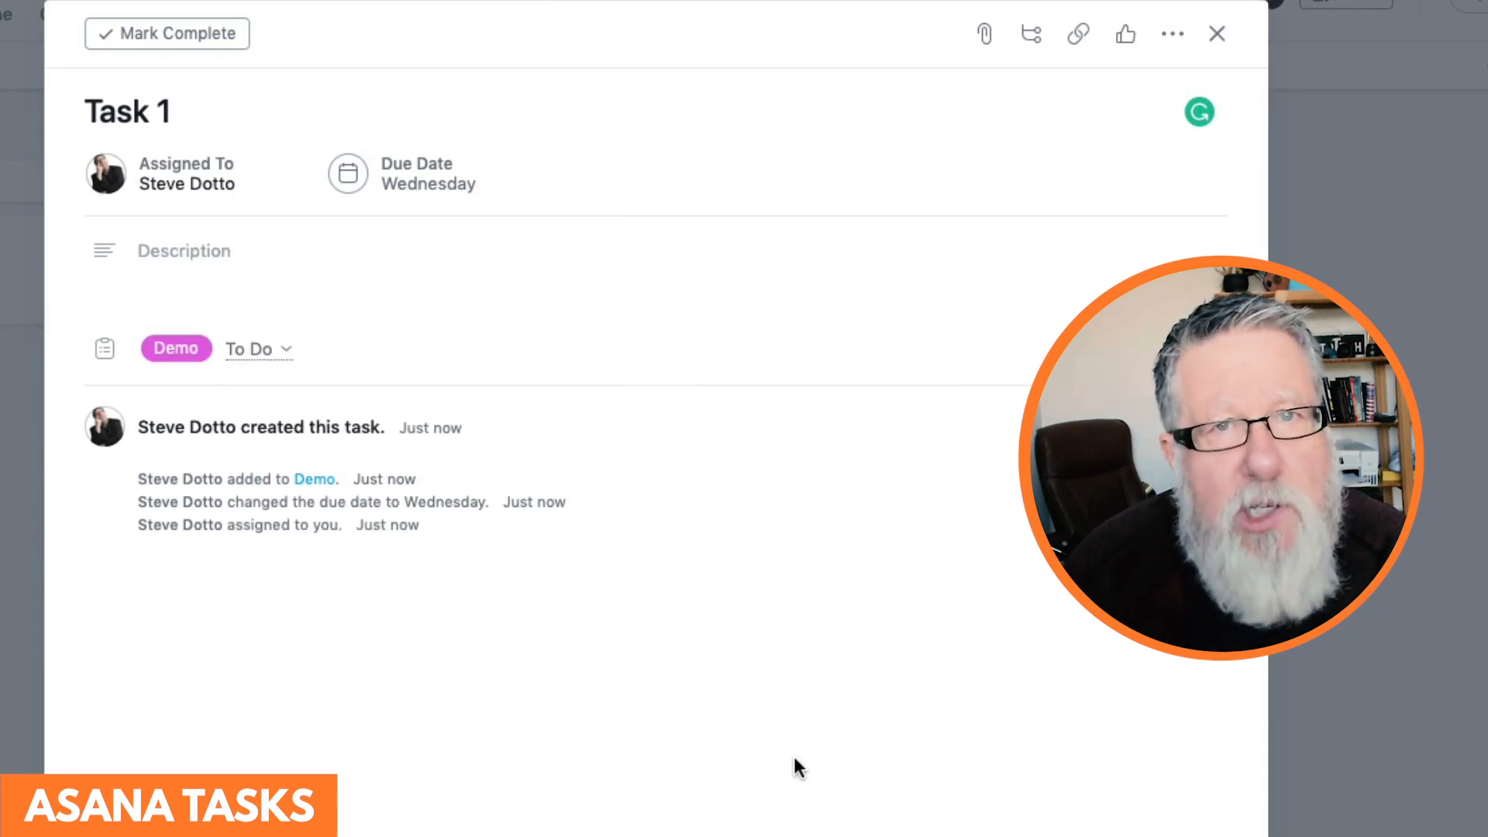
pyautogui.click(363, 250)
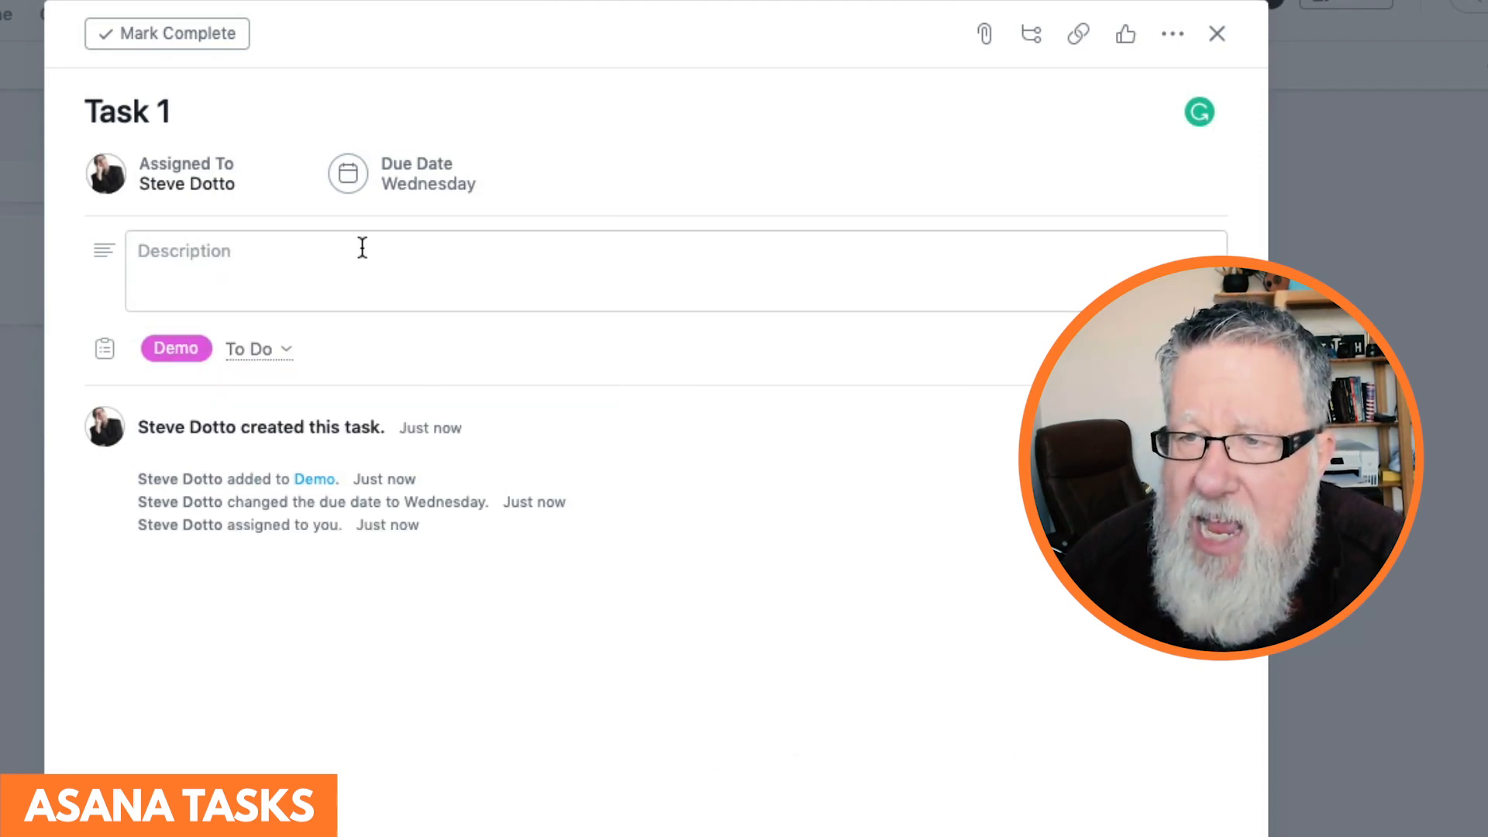
pyautogui.click(362, 249)
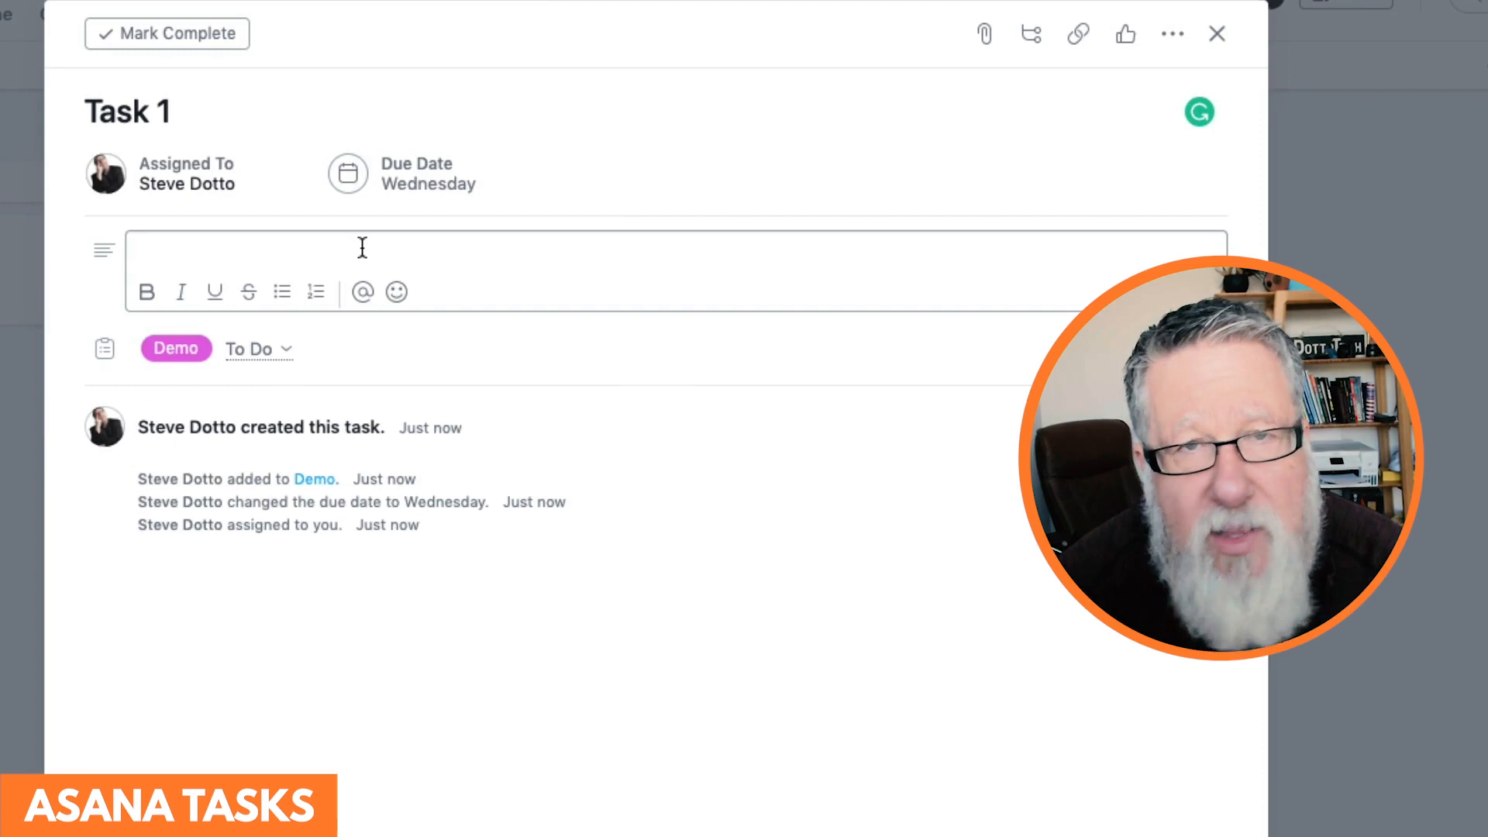
pyautogui.click(359, 249)
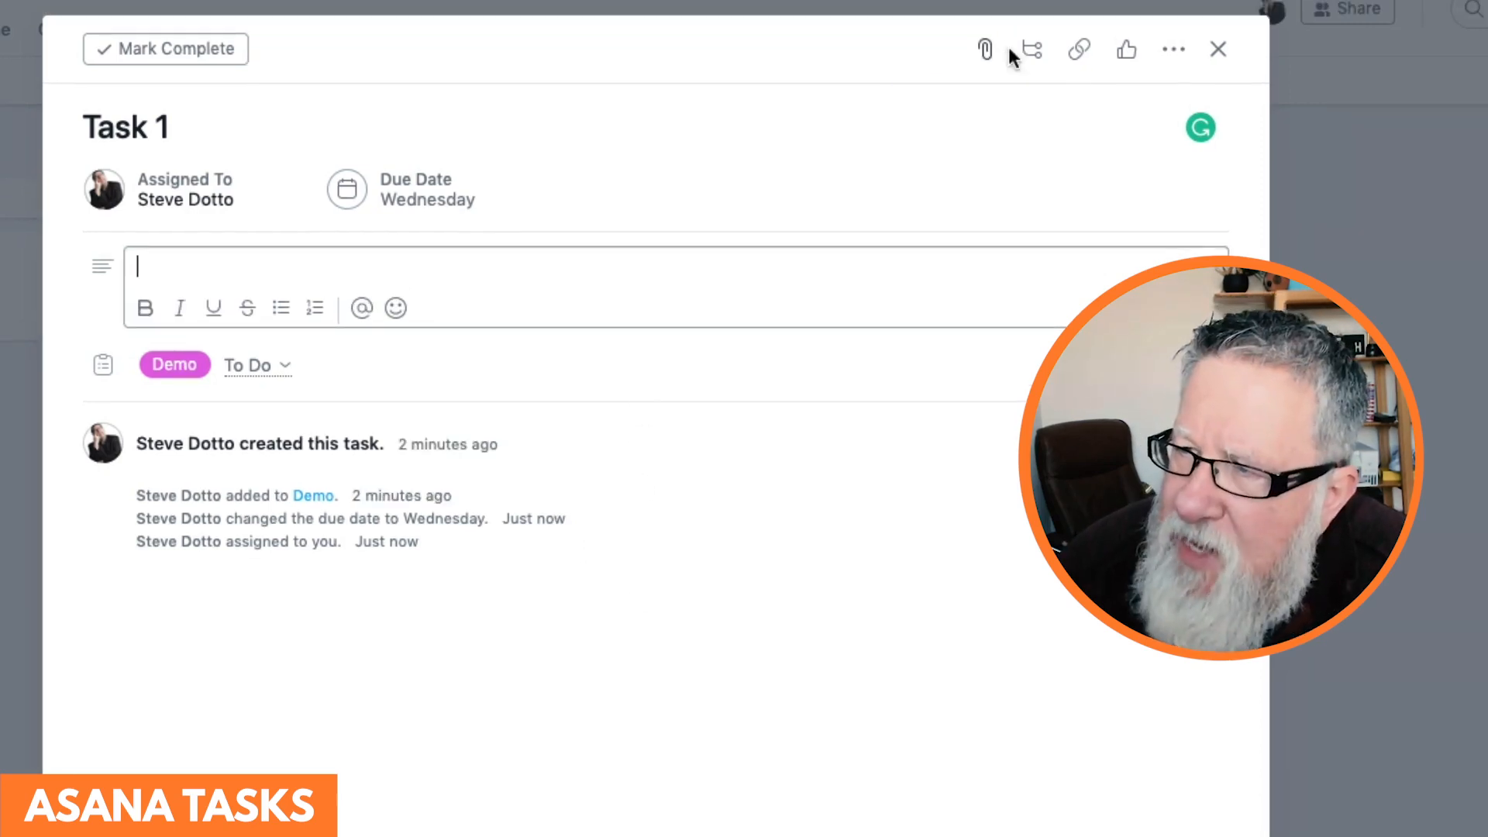
pyautogui.moveTo(1173, 48)
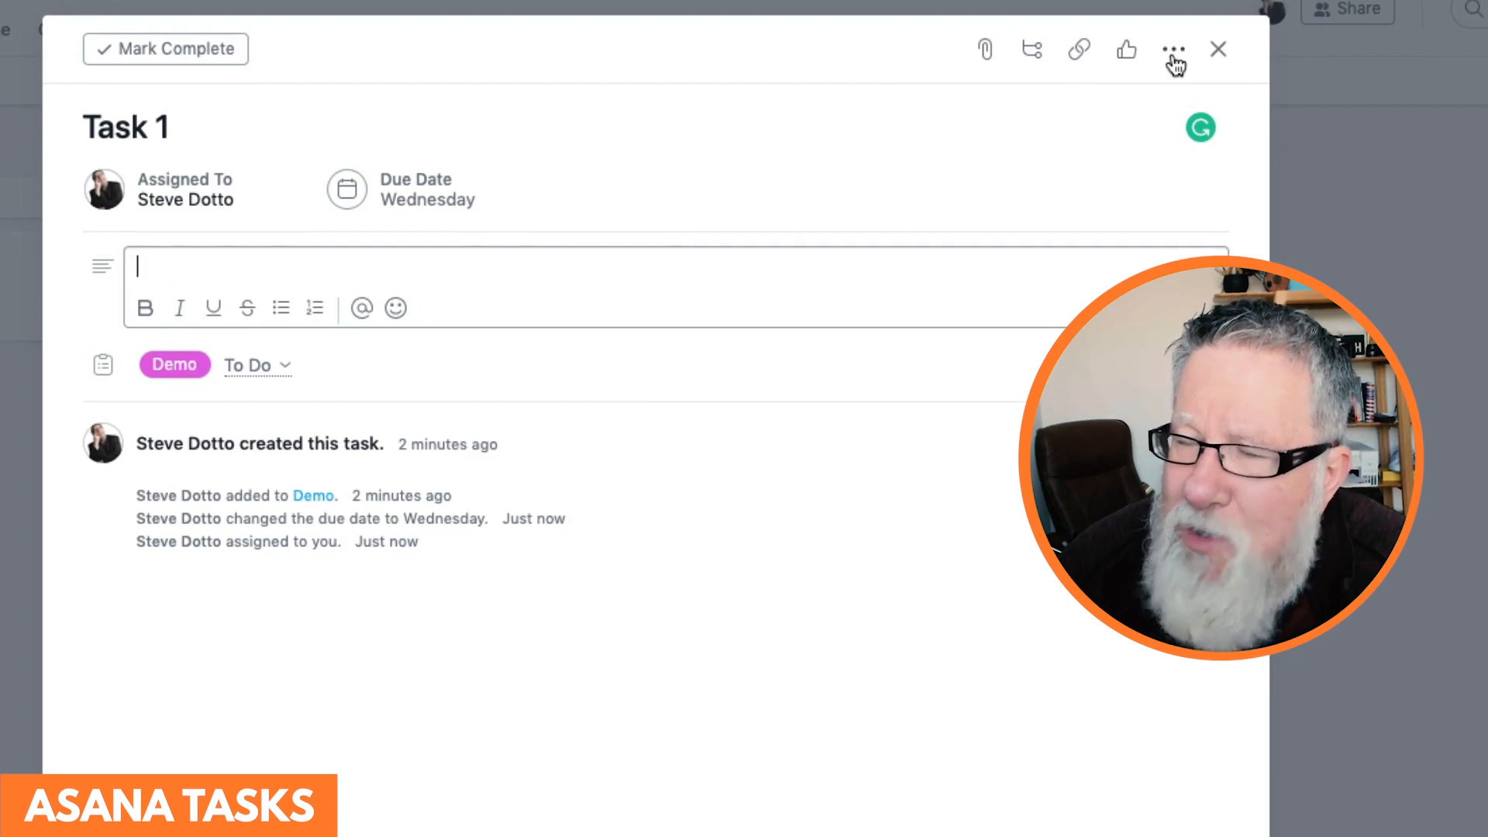
pyautogui.moveTo(1172, 48)
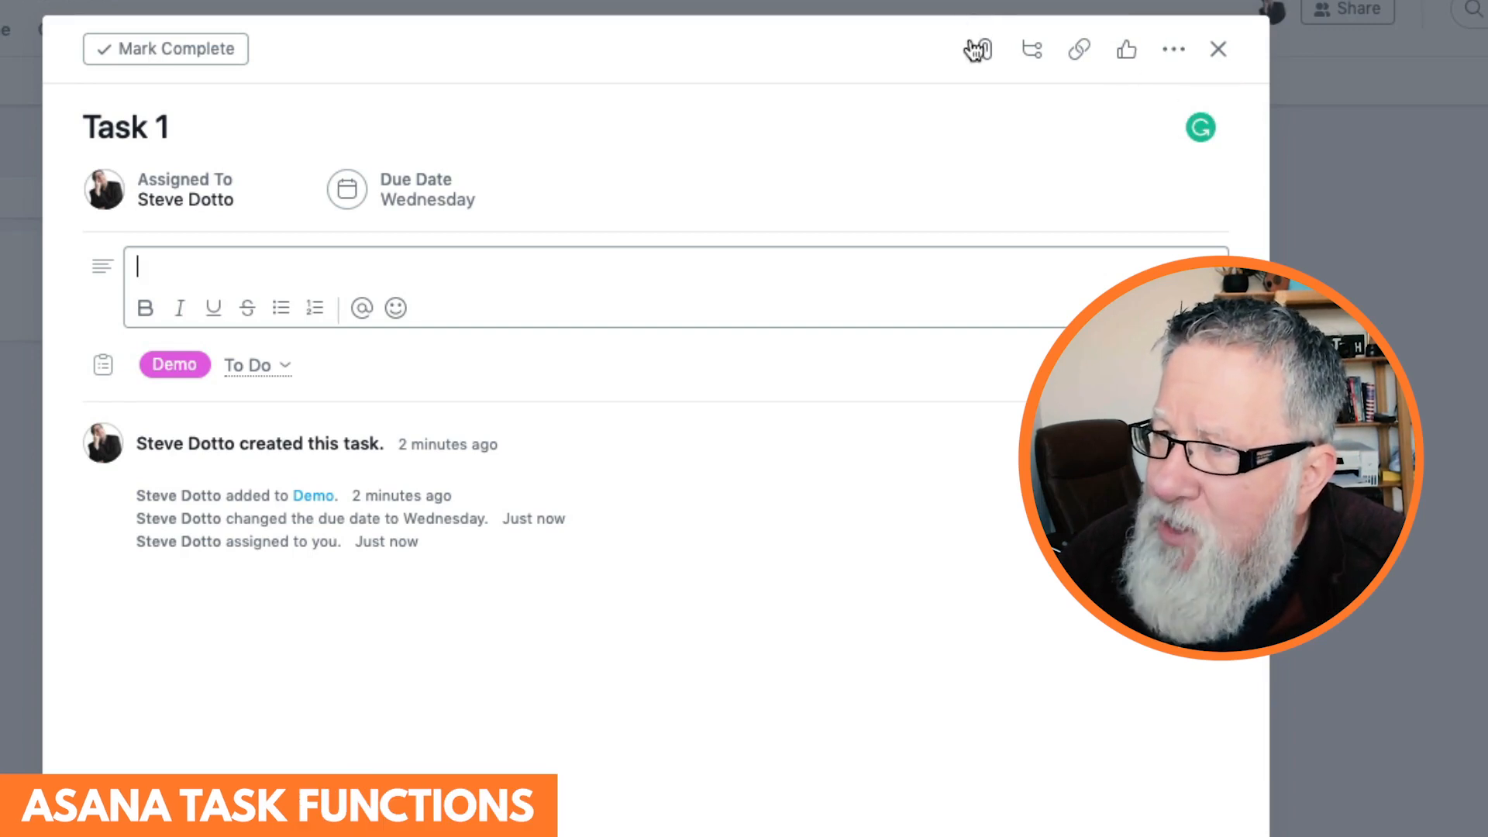
pyautogui.moveTo(984, 47)
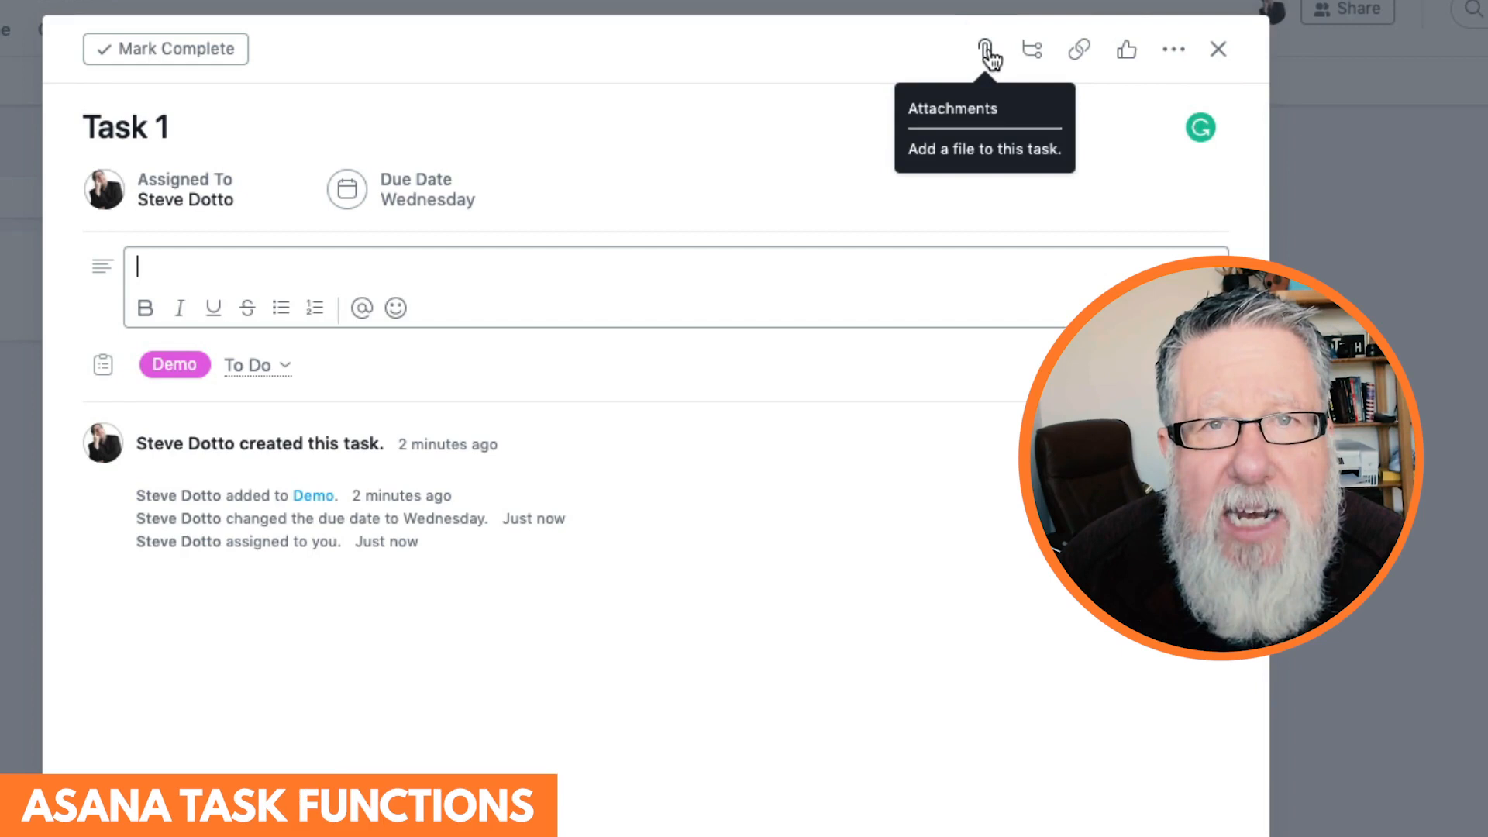
pyautogui.moveTo(691, 278)
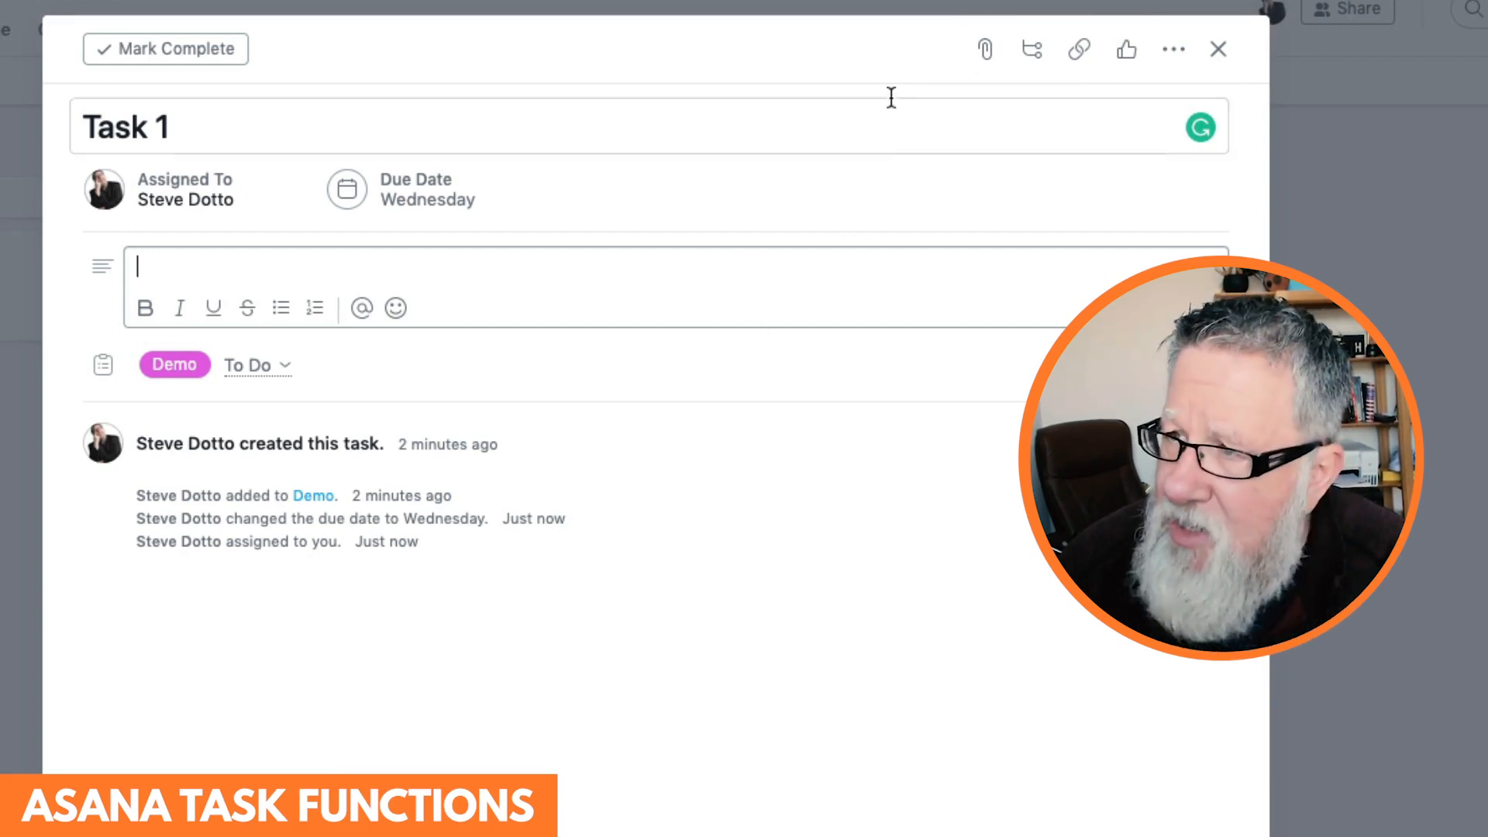
pyautogui.click(986, 48)
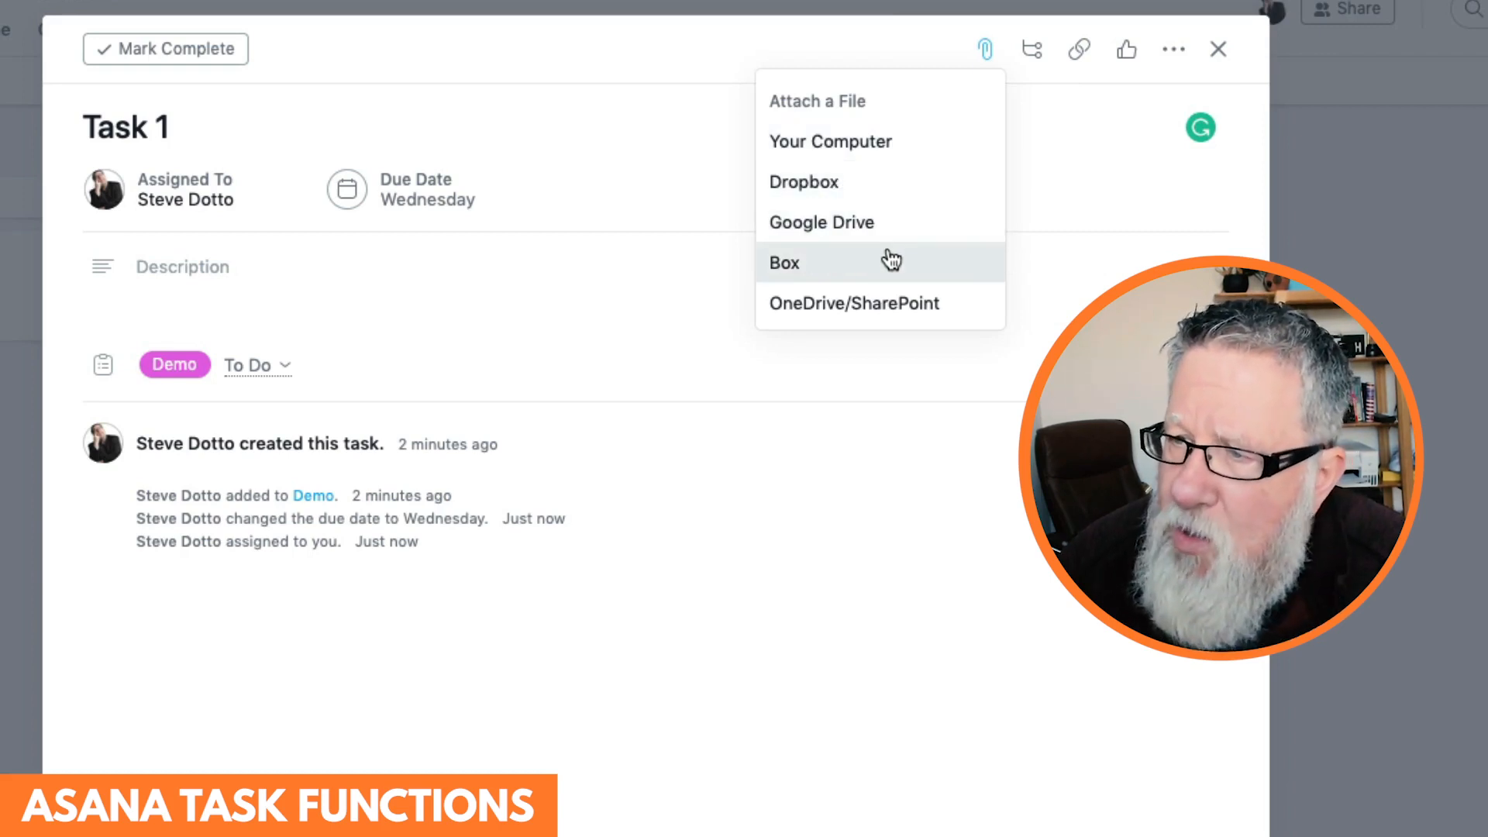
pyautogui.moveTo(885, 316)
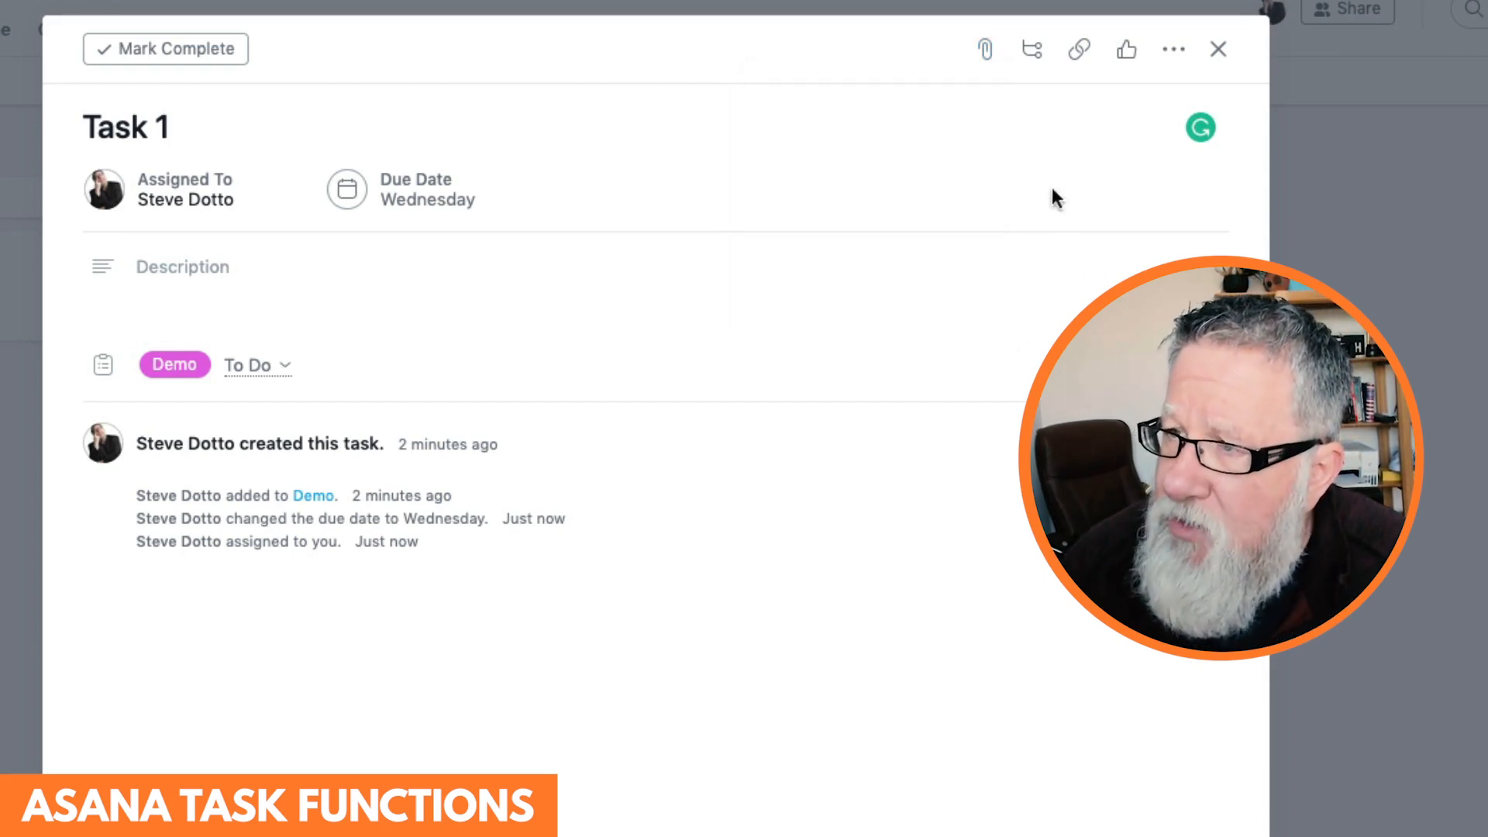
pyautogui.moveTo(1032, 49)
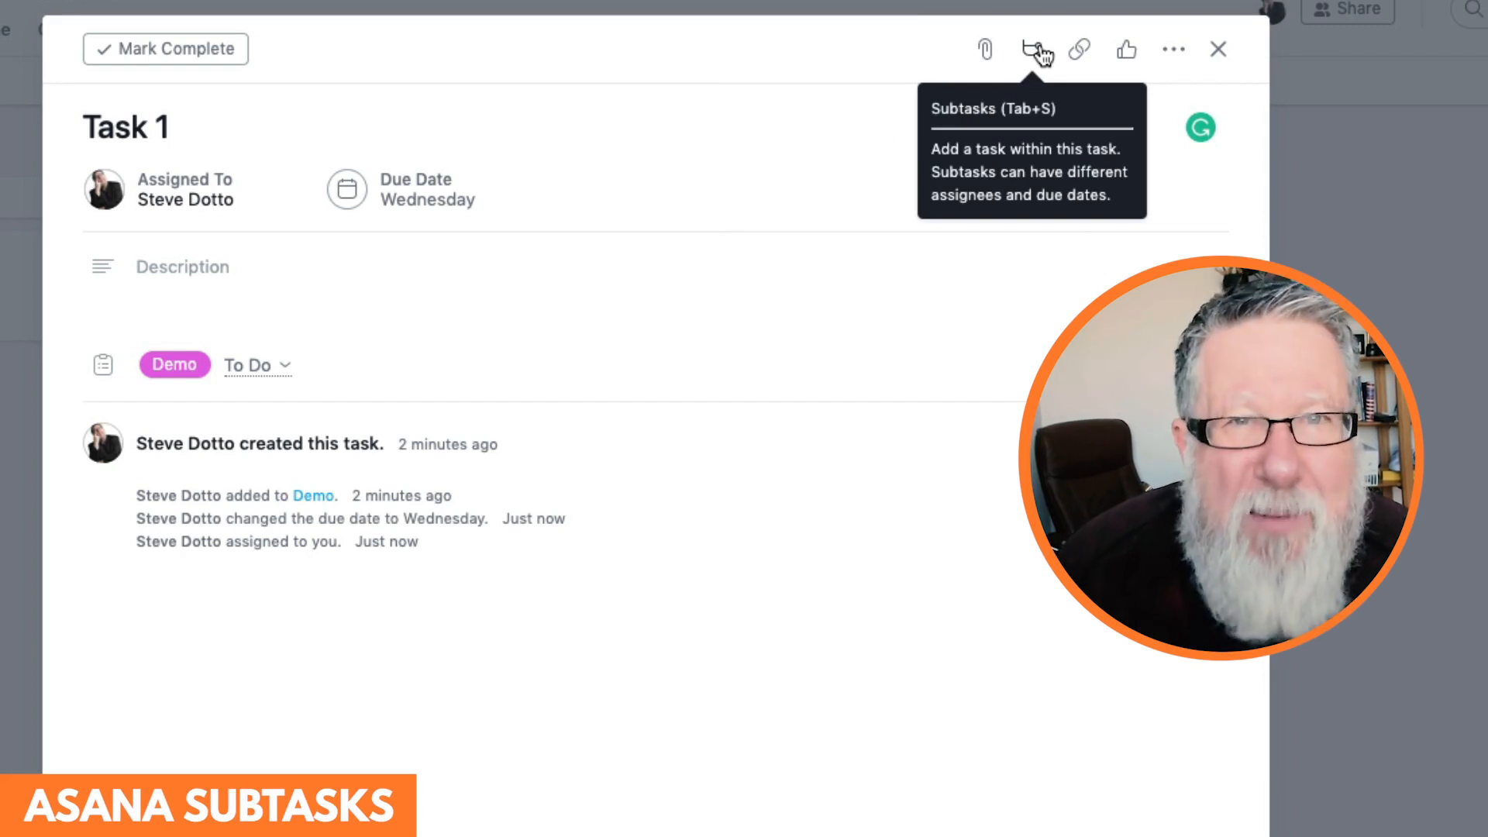
# - Add subtask 'Something new to do' under Task 1, due Oct 2, assigned to yourself
pyautogui.click(1033, 48)
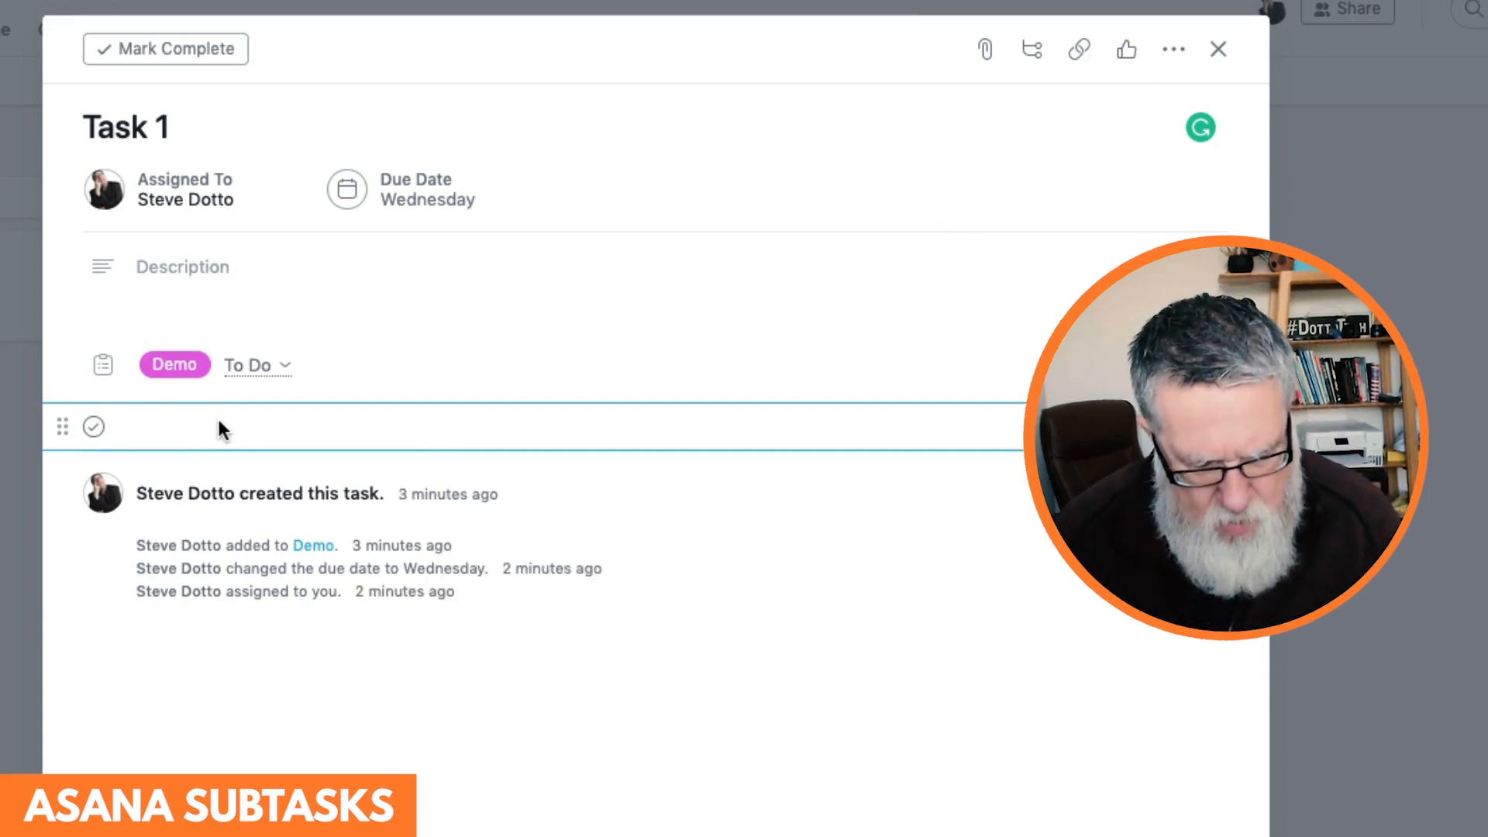
pyautogui.write('Something new to')
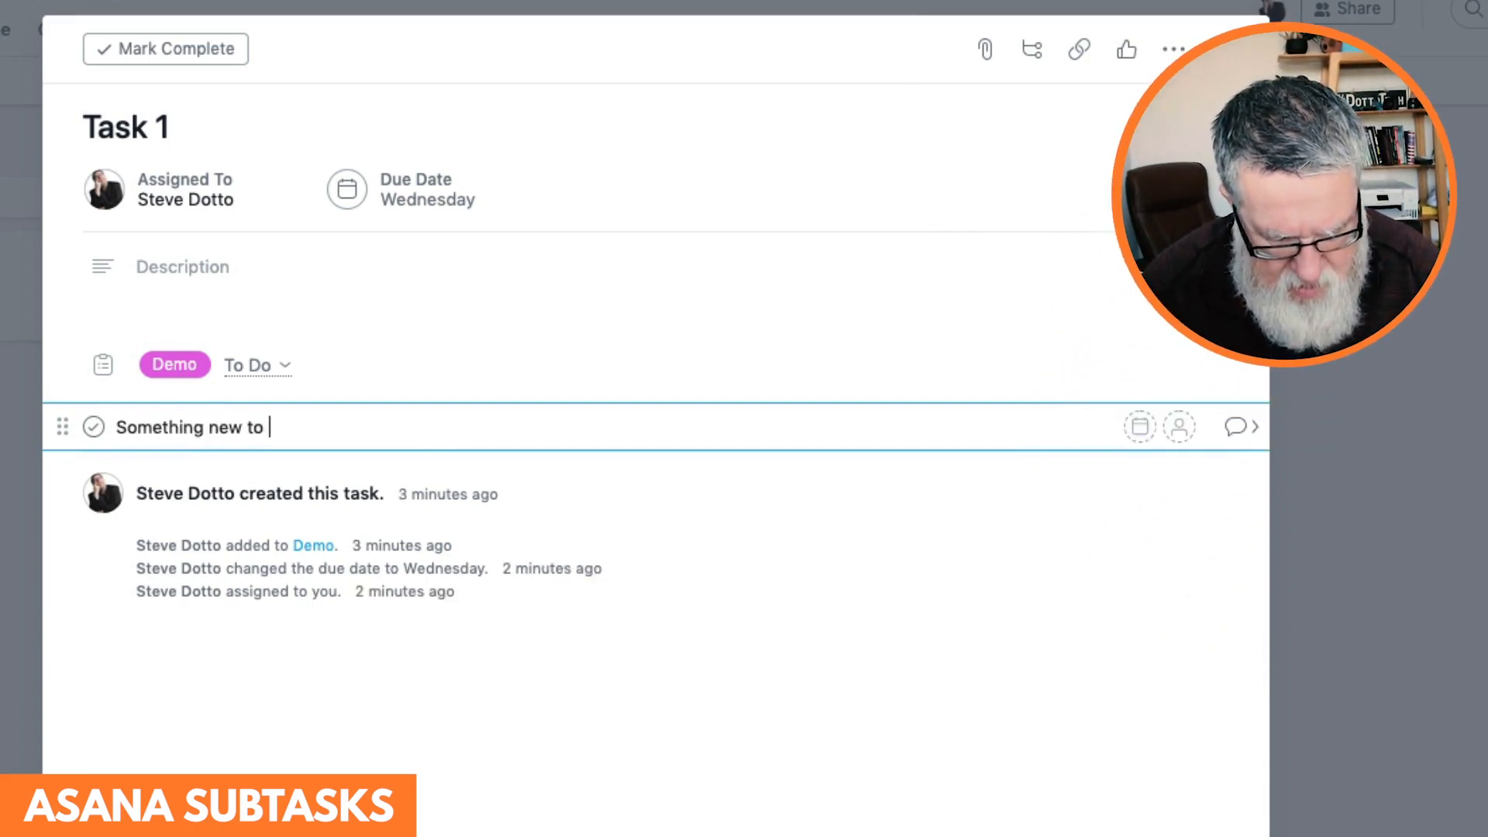
pyautogui.write('do')
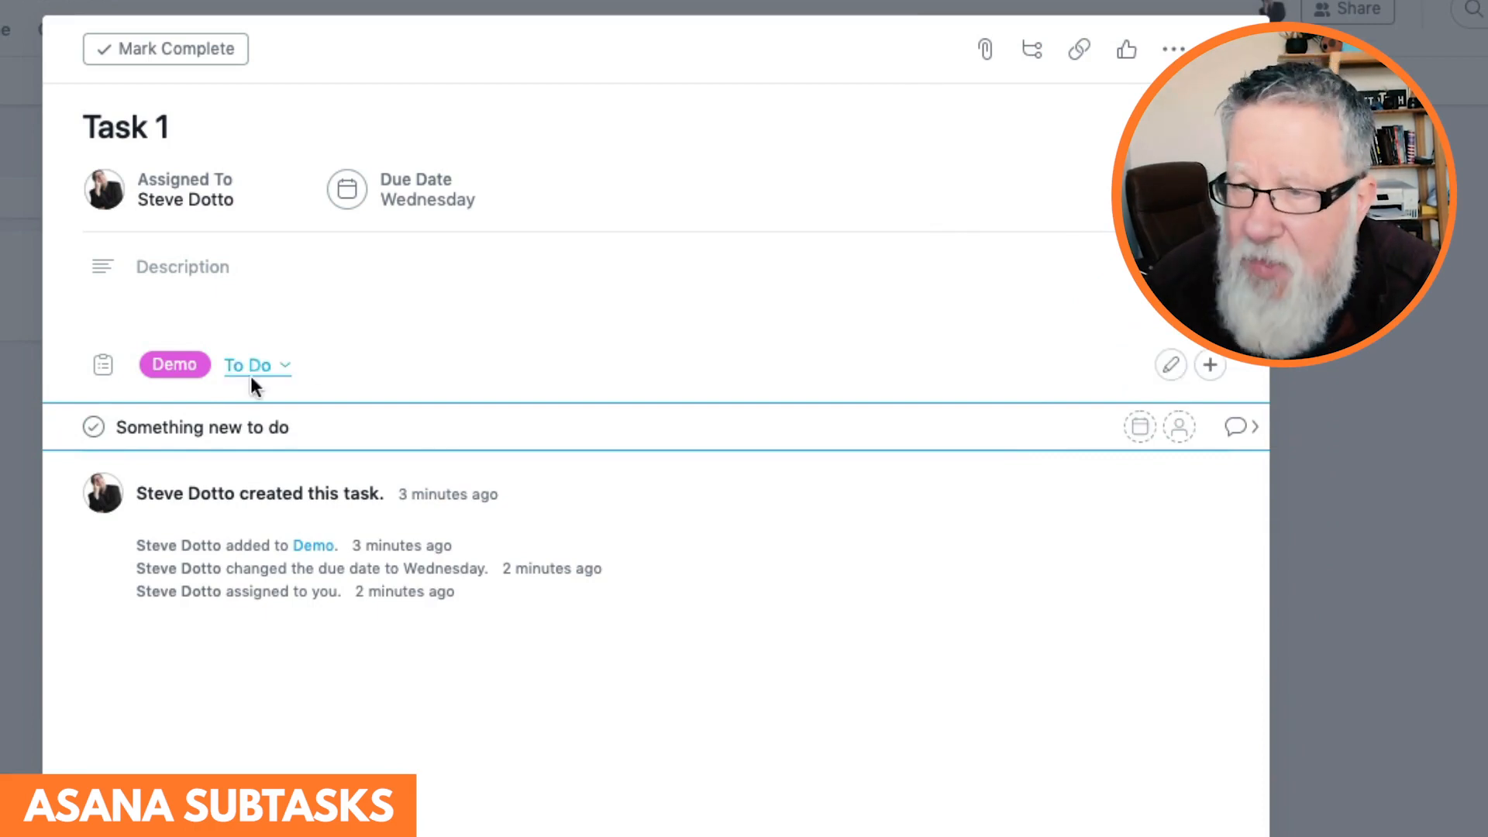
pyautogui.moveTo(1138, 424)
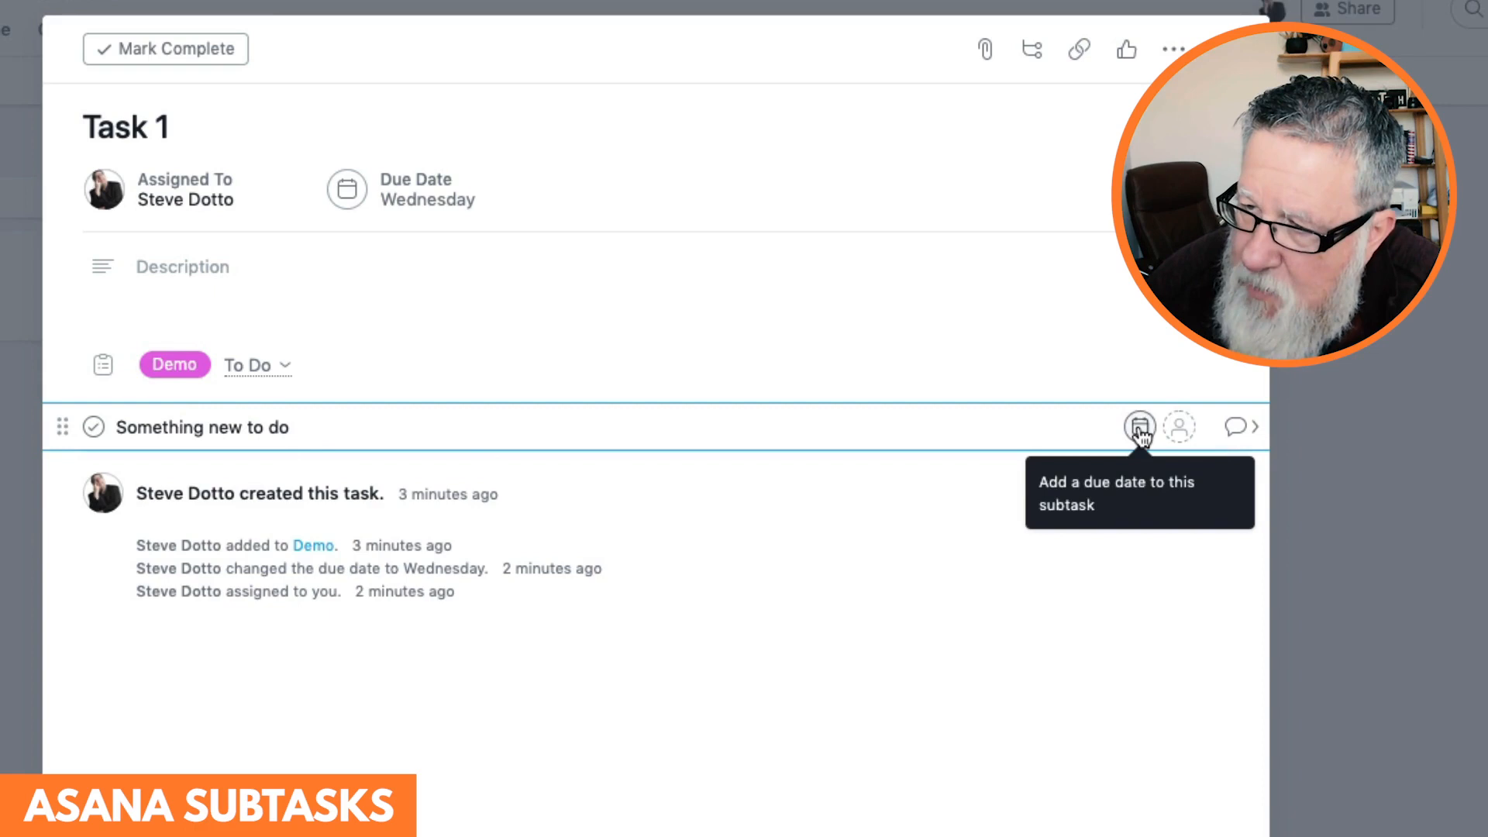
pyautogui.click(1141, 427)
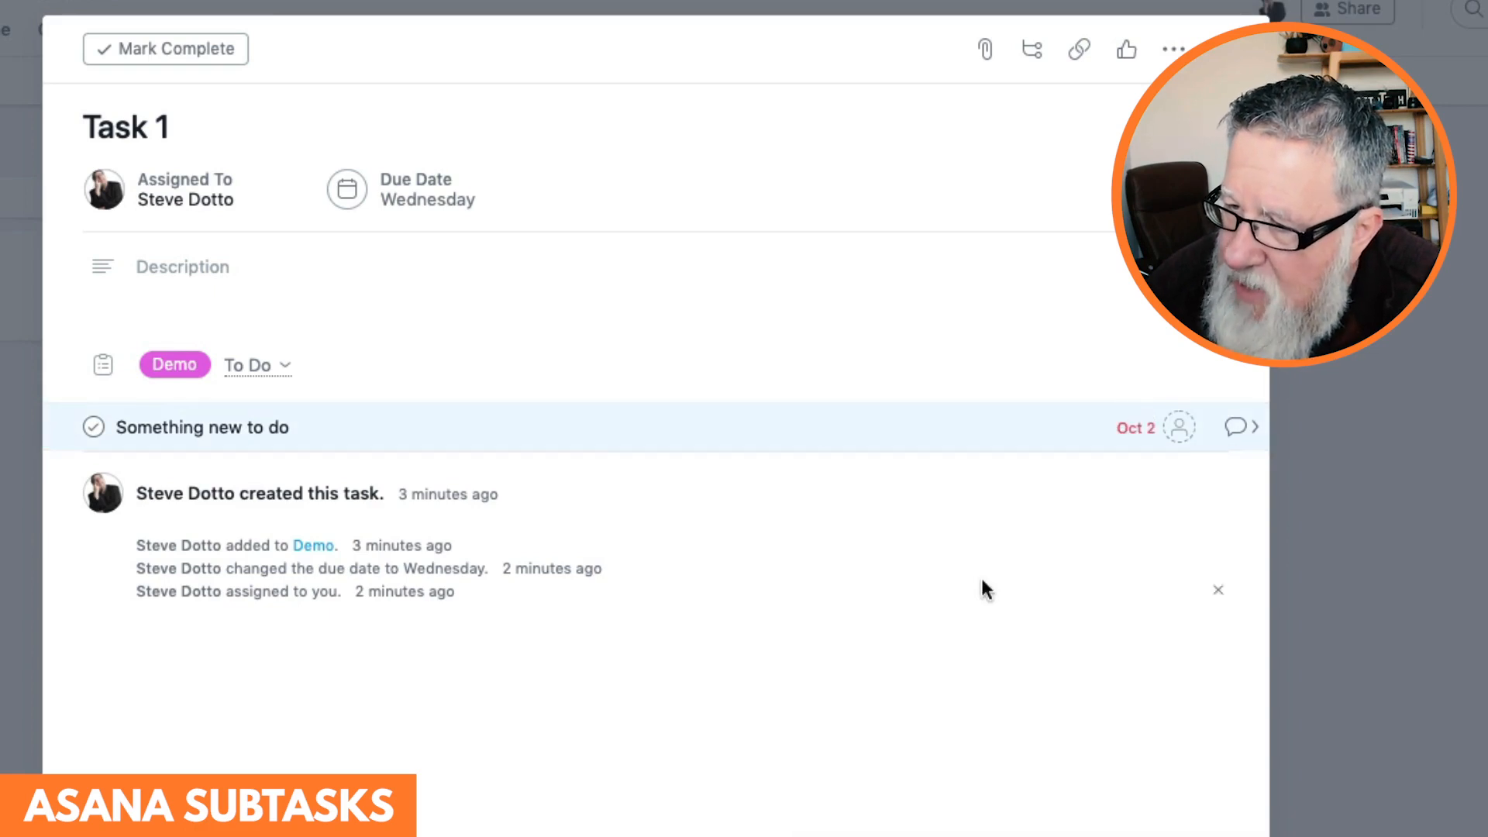
pyautogui.click(1181, 428)
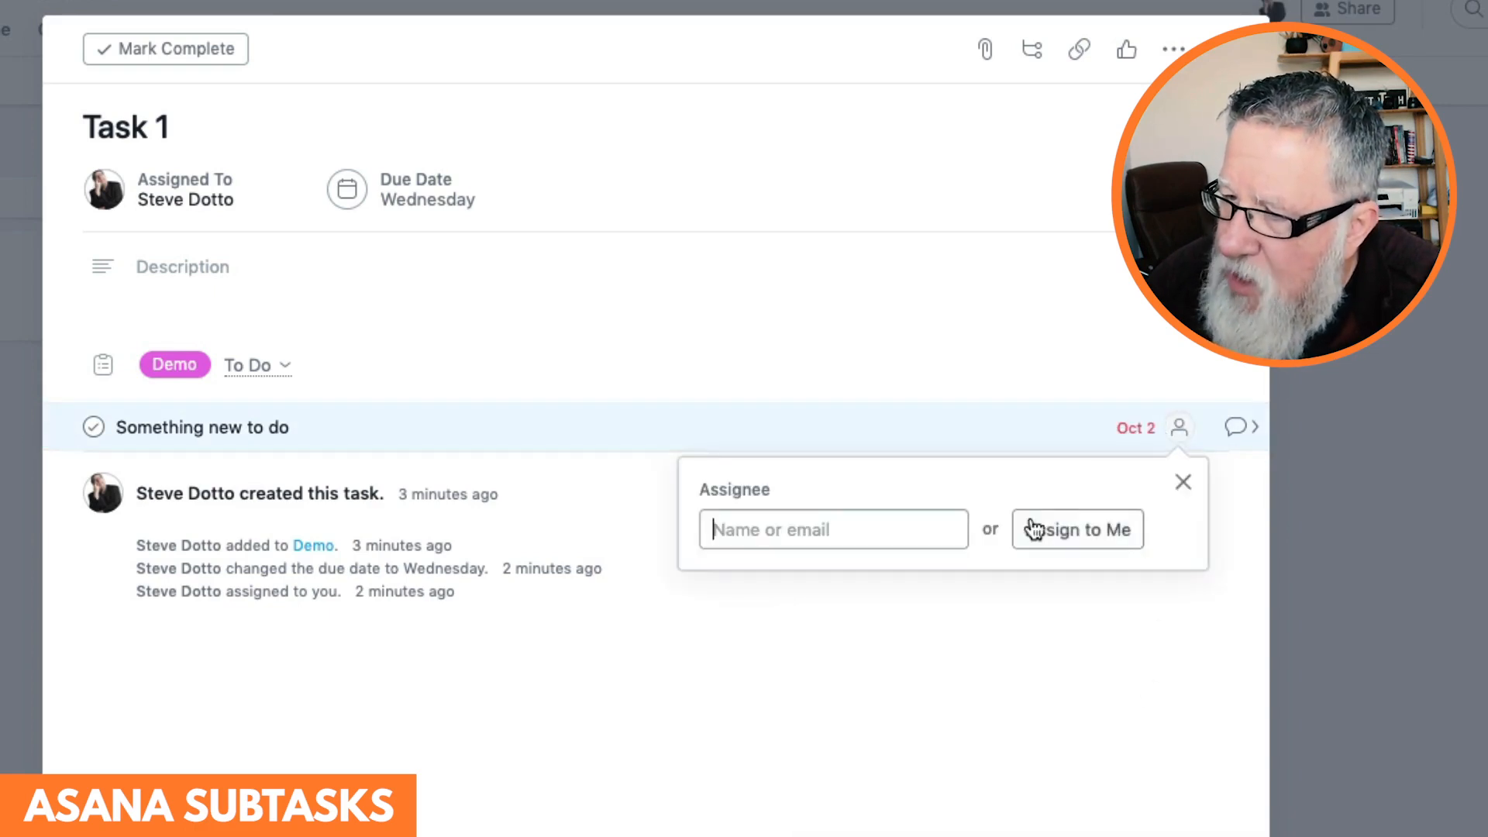
pyautogui.click(1079, 528)
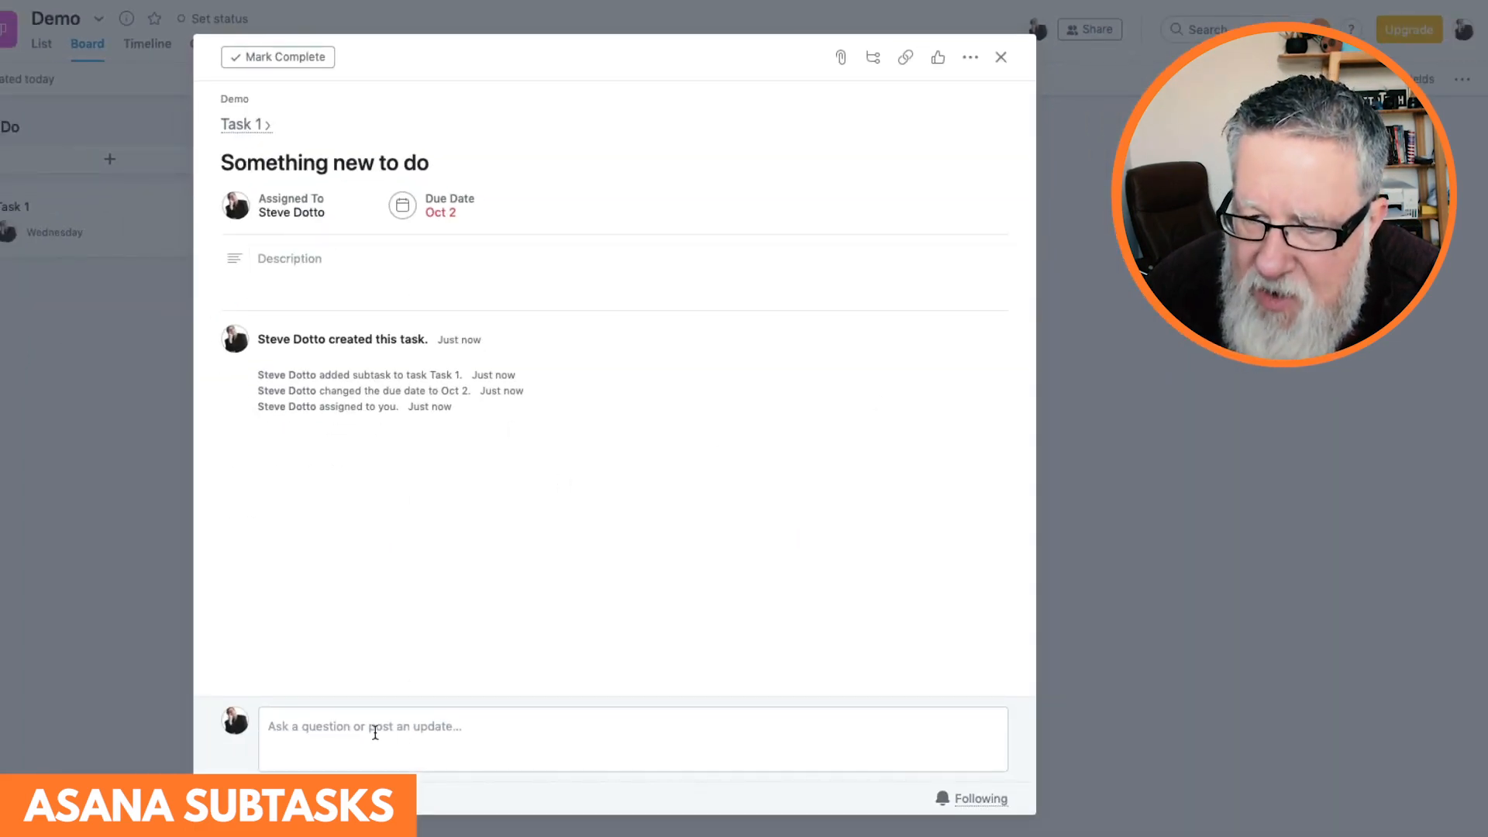
# - Start a comment in the subtask's 'Ask a question or post an update' box
pyautogui.click(383, 727)
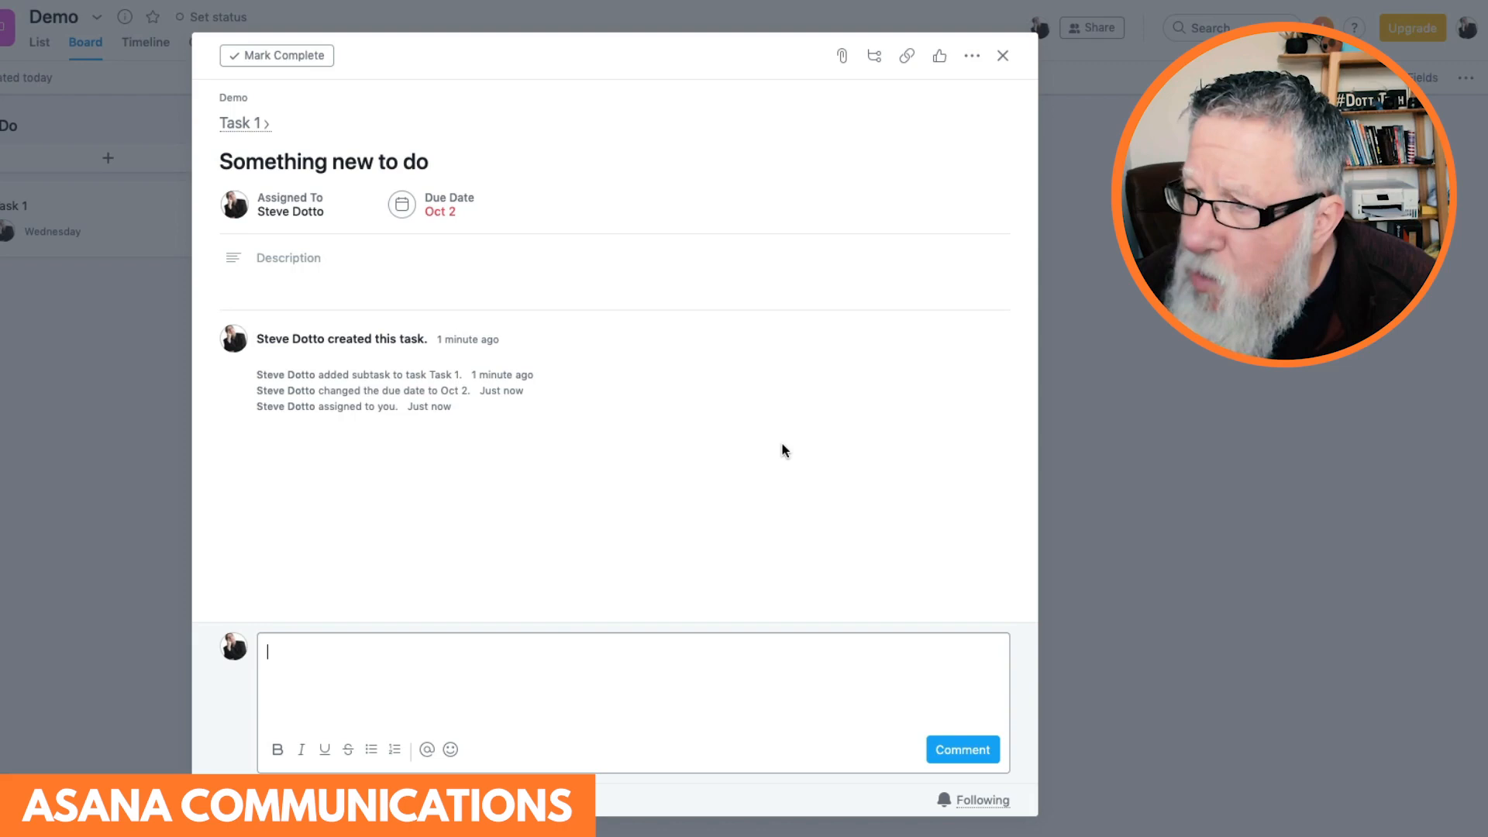
pyautogui.moveTo(560, 608)
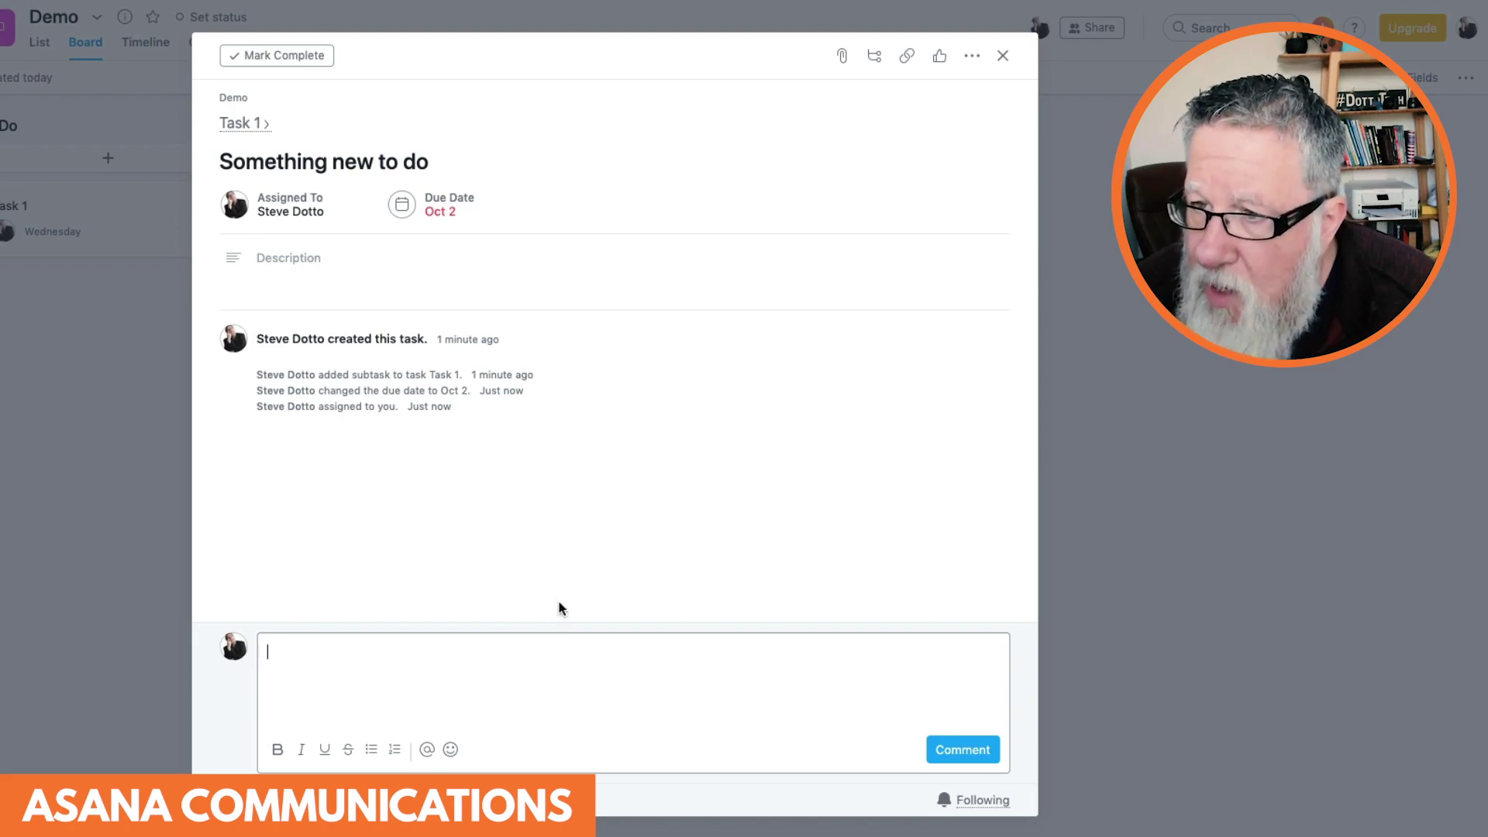
pyautogui.moveTo(868, 54)
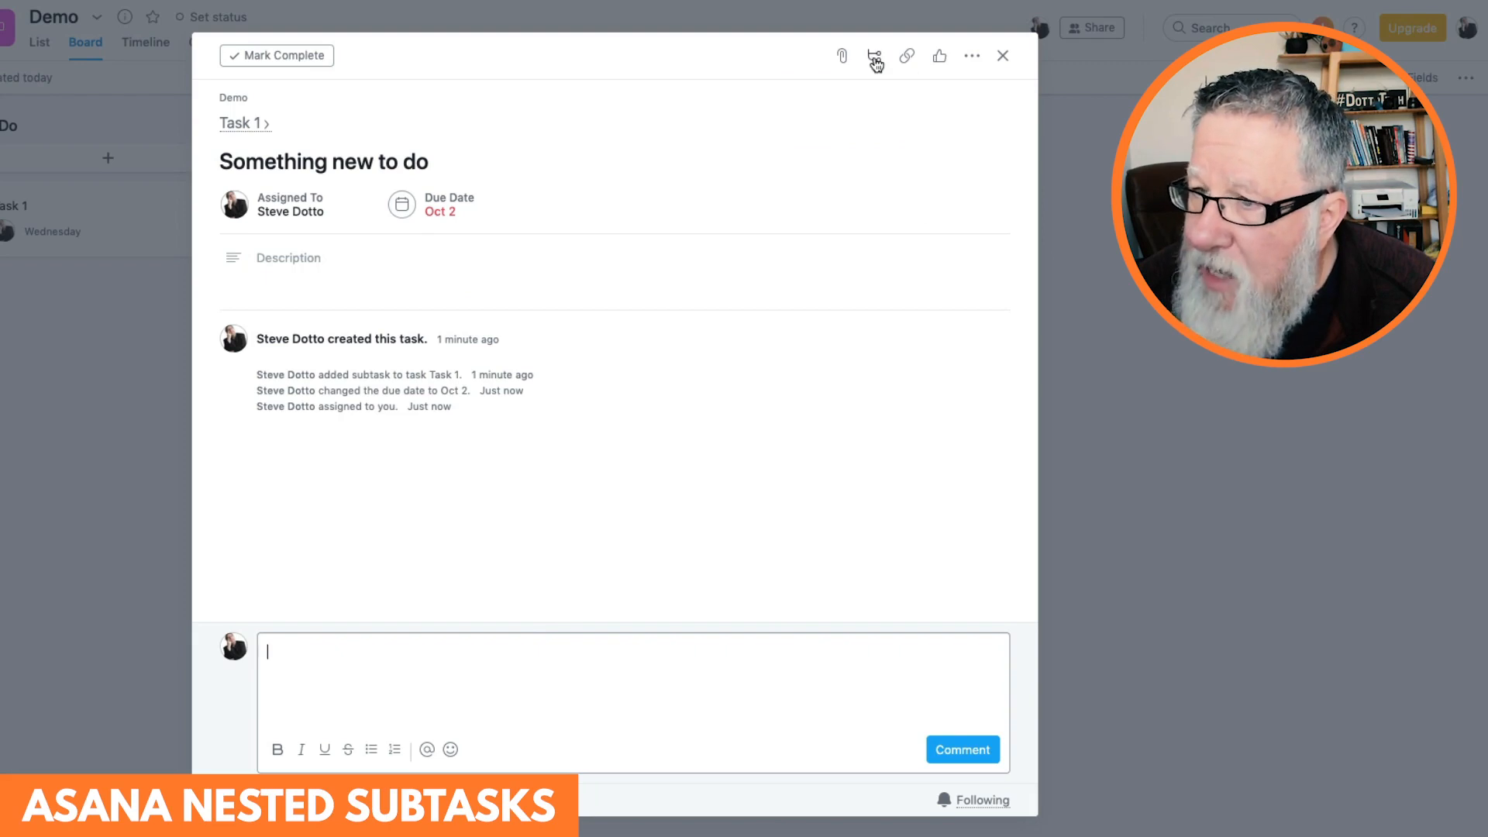
# - Add a blank nested subtask row inside 'Something new to do'
pyautogui.click(874, 56)
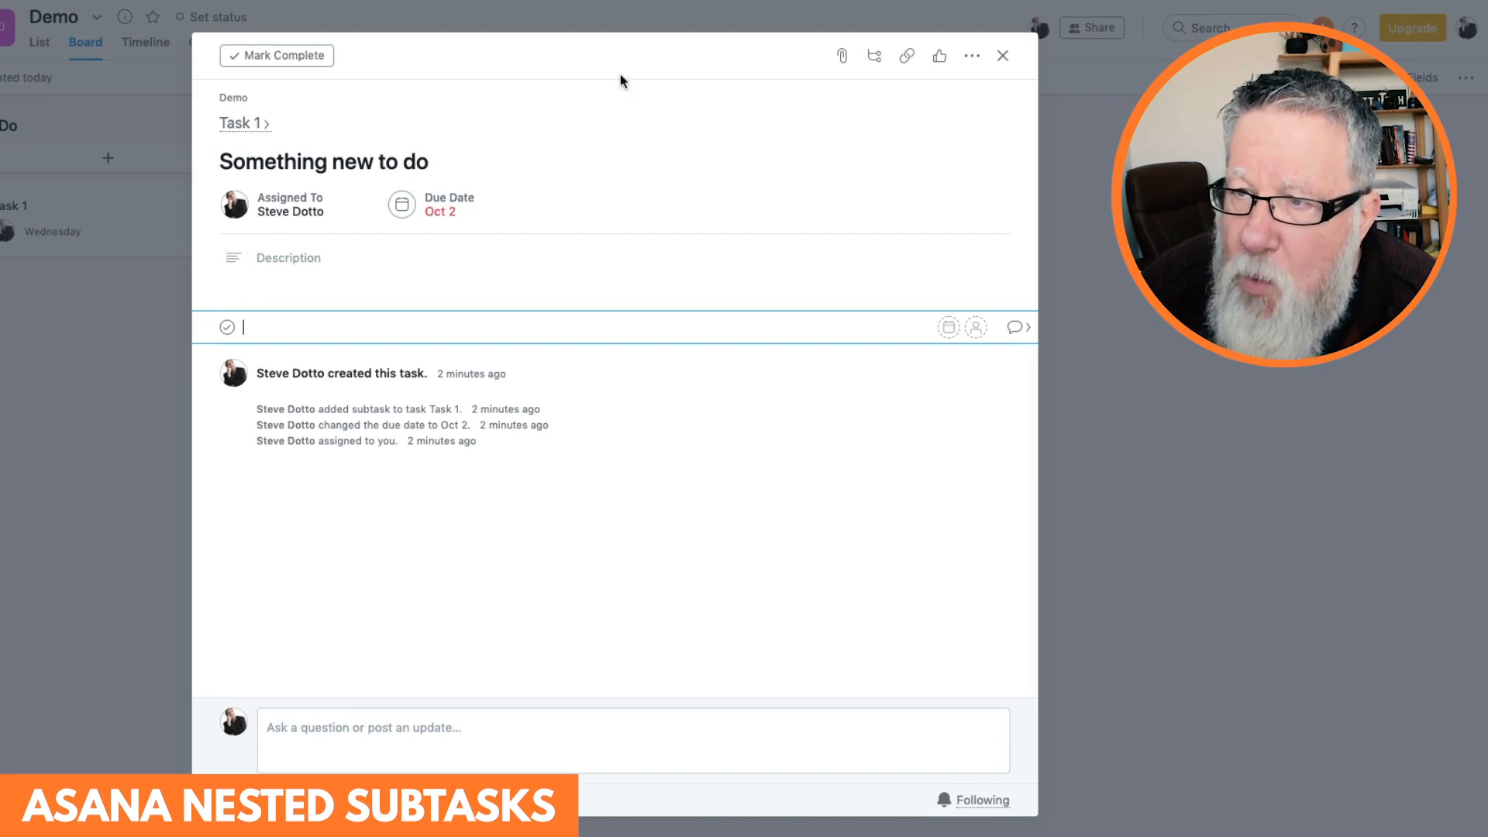
pyautogui.moveTo(970, 56)
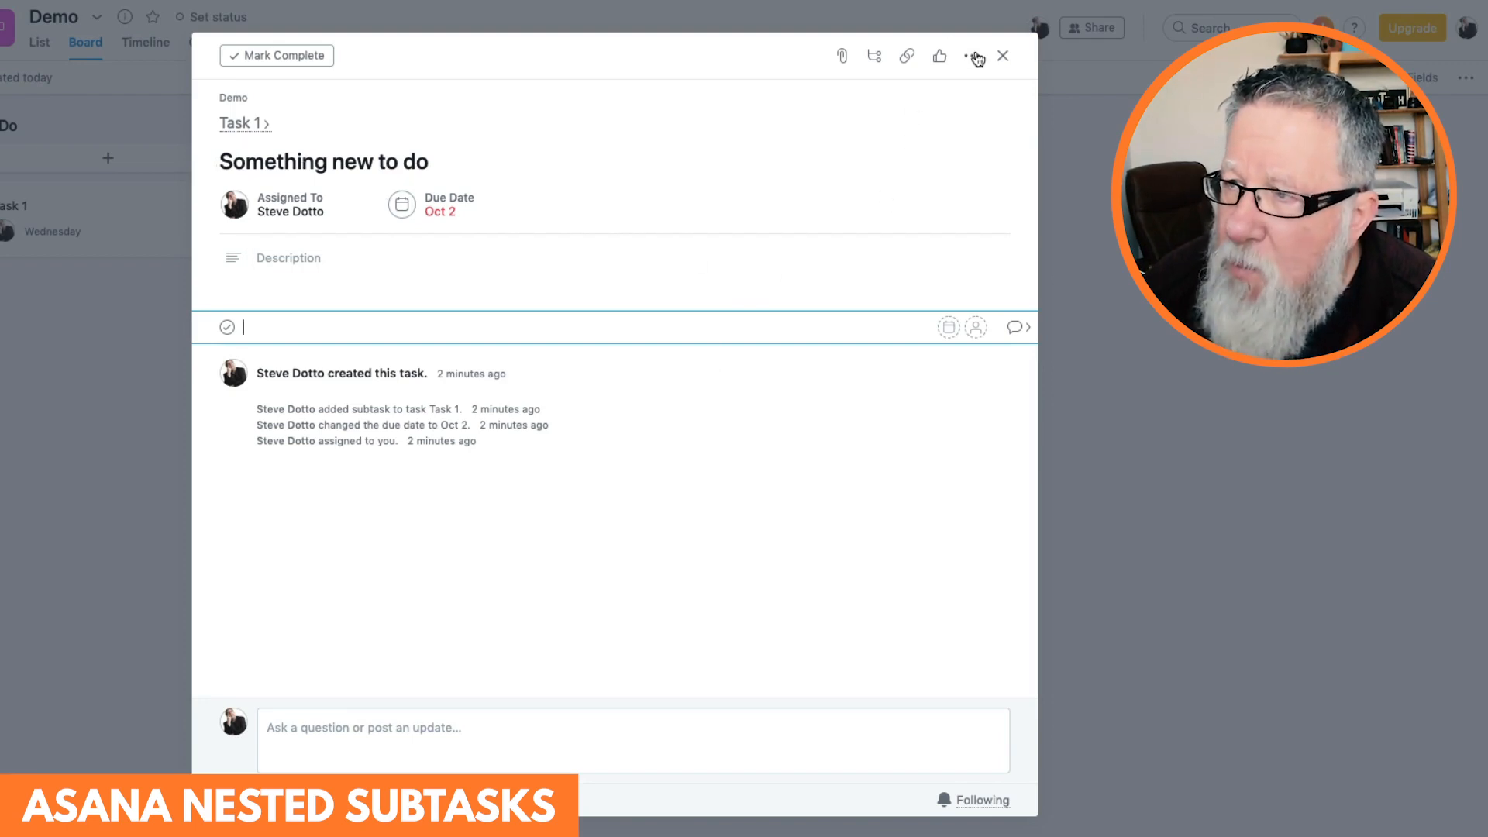
pyautogui.moveTo(244, 124)
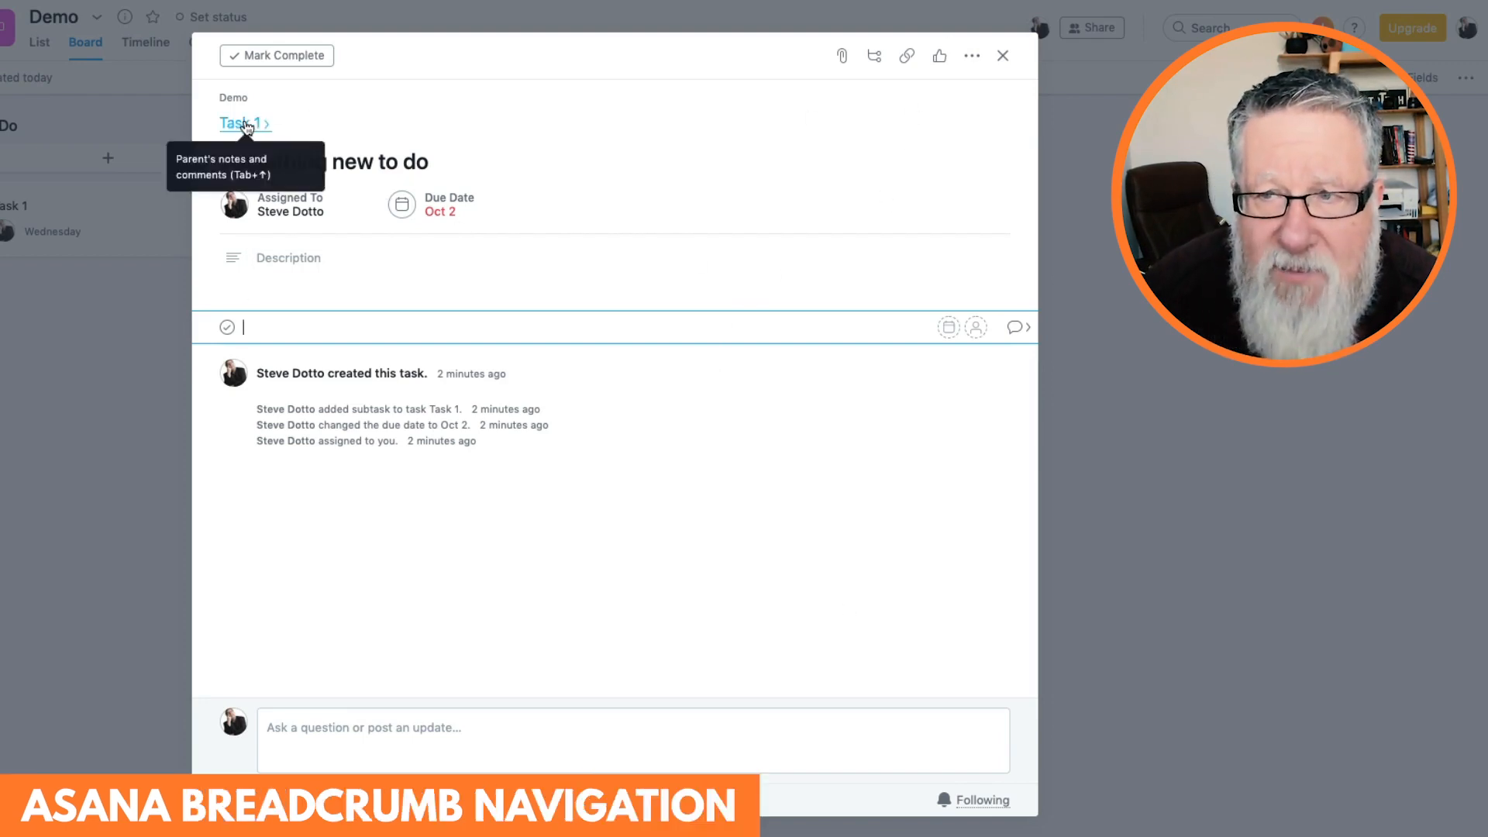
pyautogui.moveTo(486, 319)
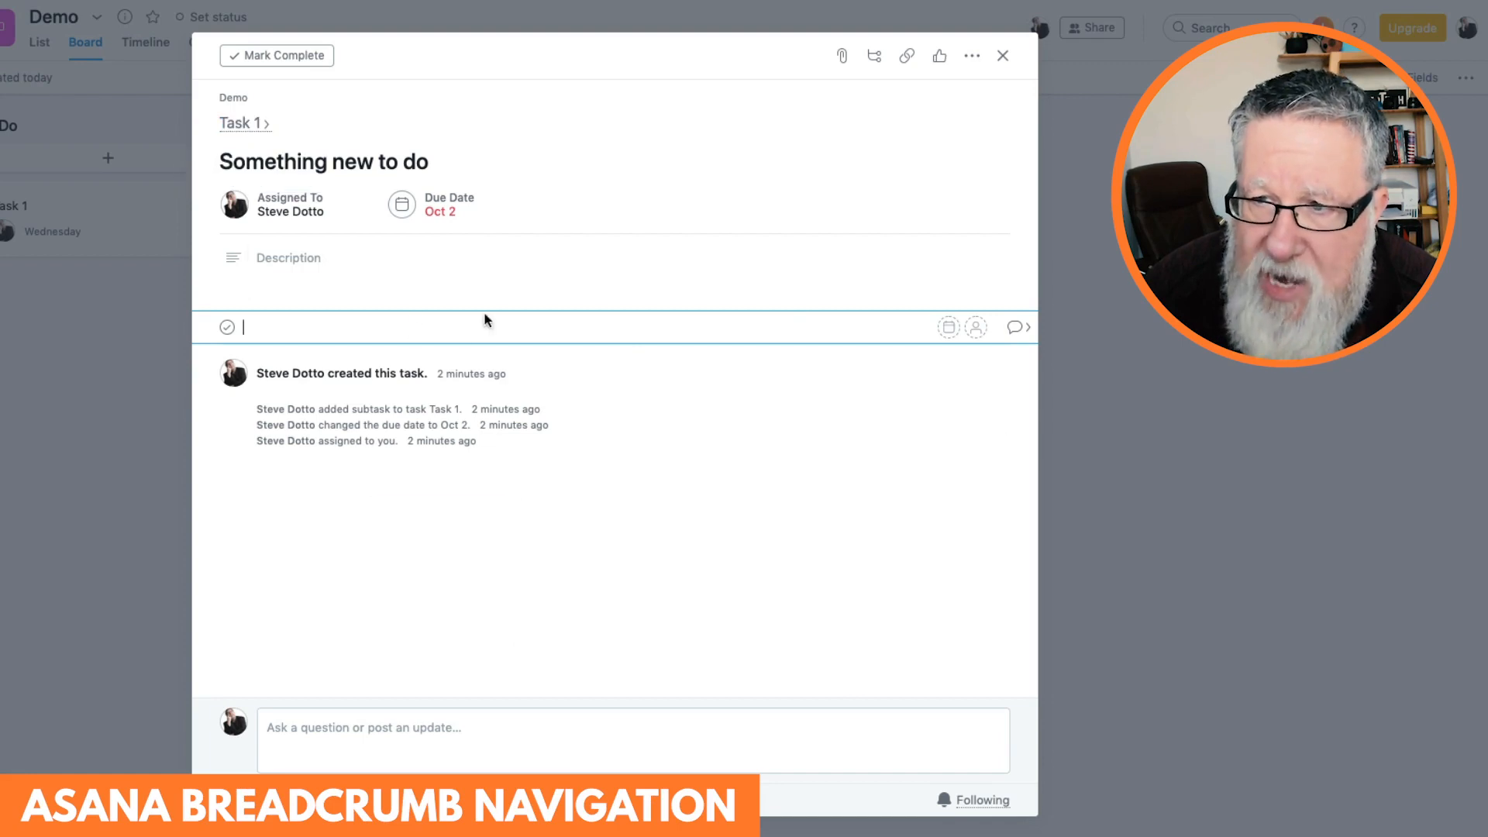
pyautogui.moveTo(253, 129)
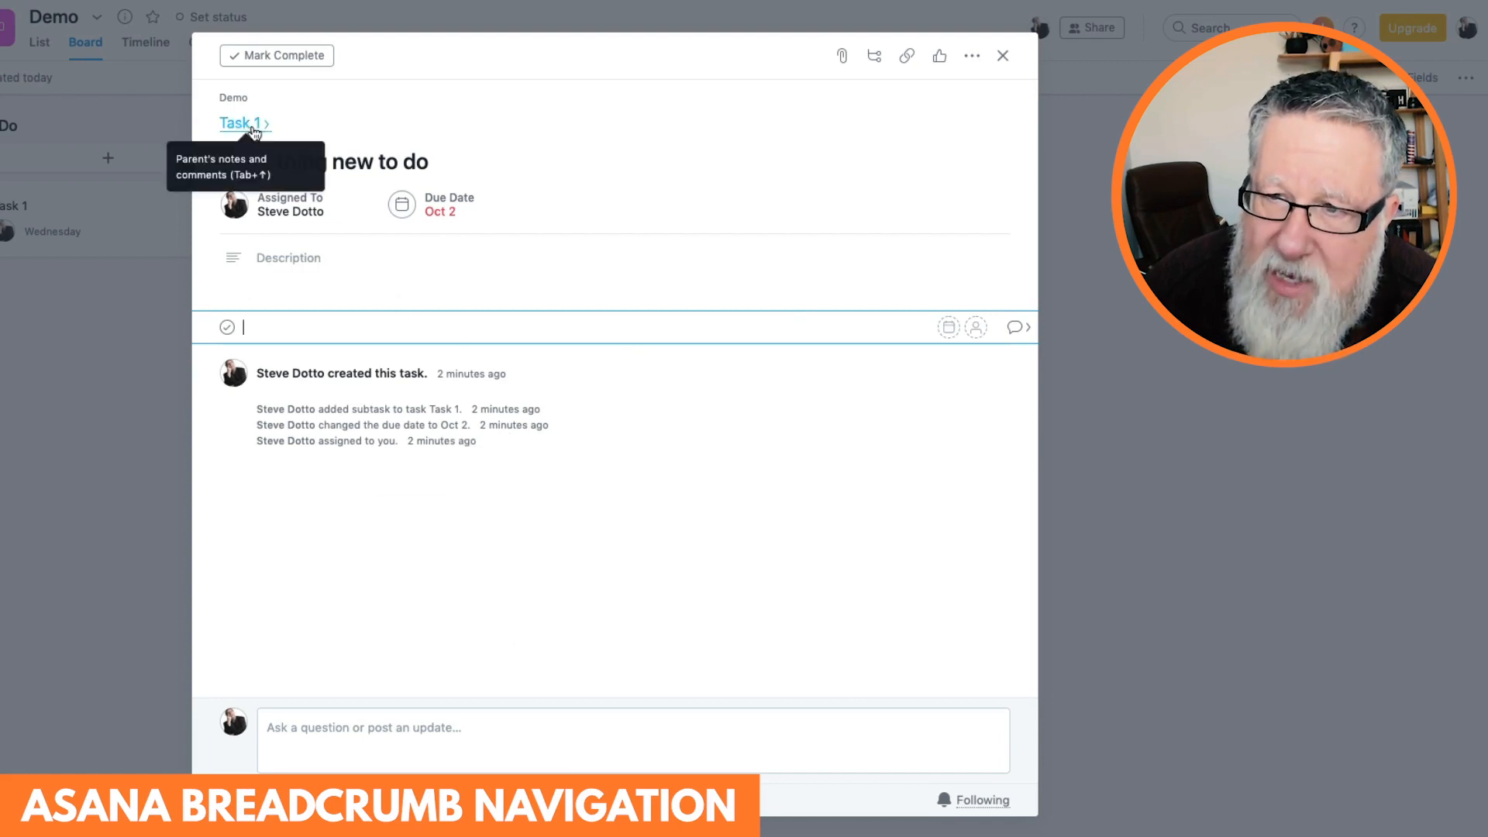
# - Return to parent Task 1 via the breadcrumb above the subtask title
pyautogui.click(240, 124)
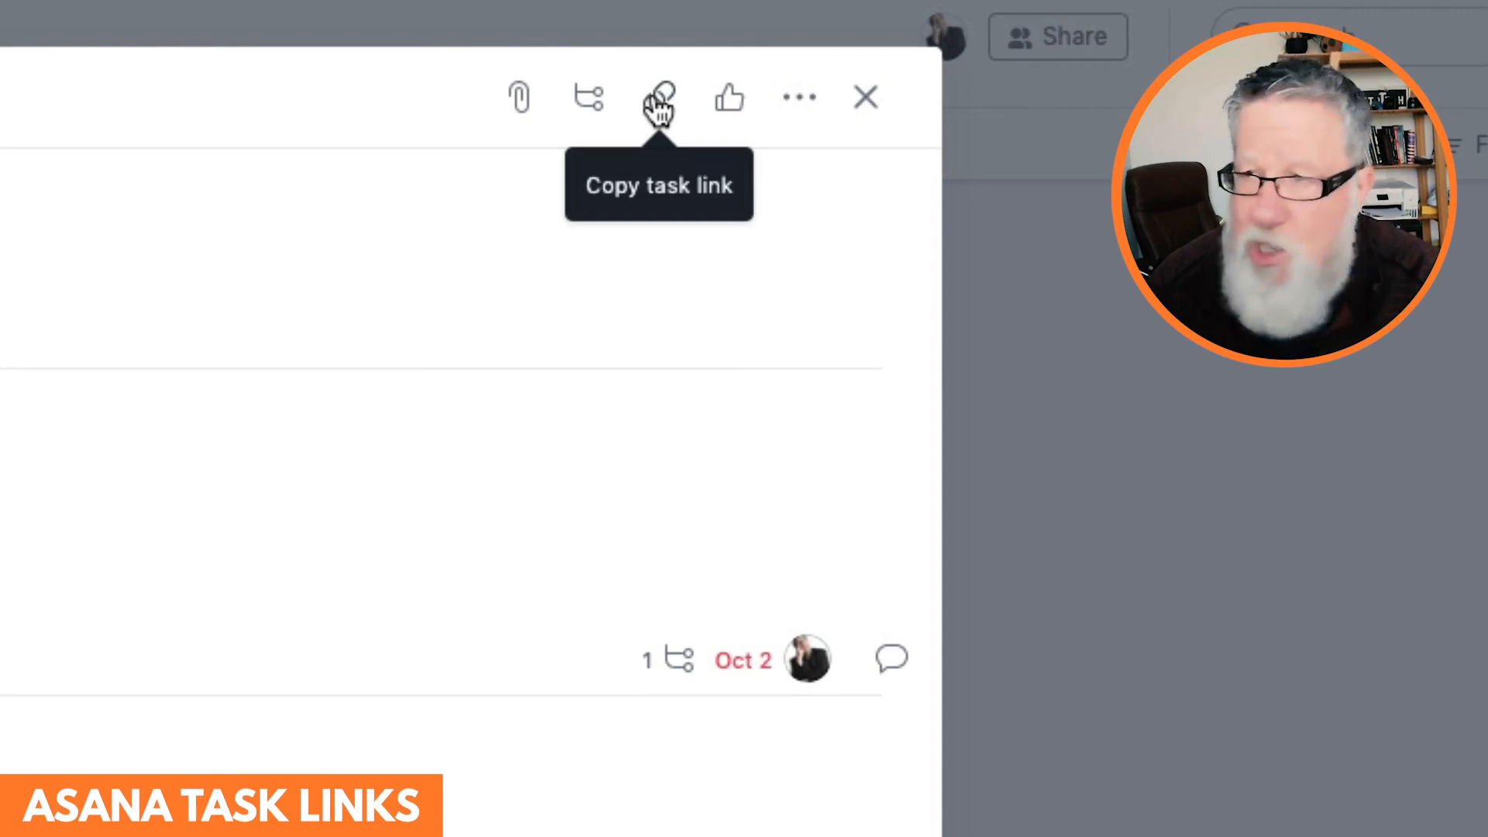
pyautogui.moveTo(730, 101)
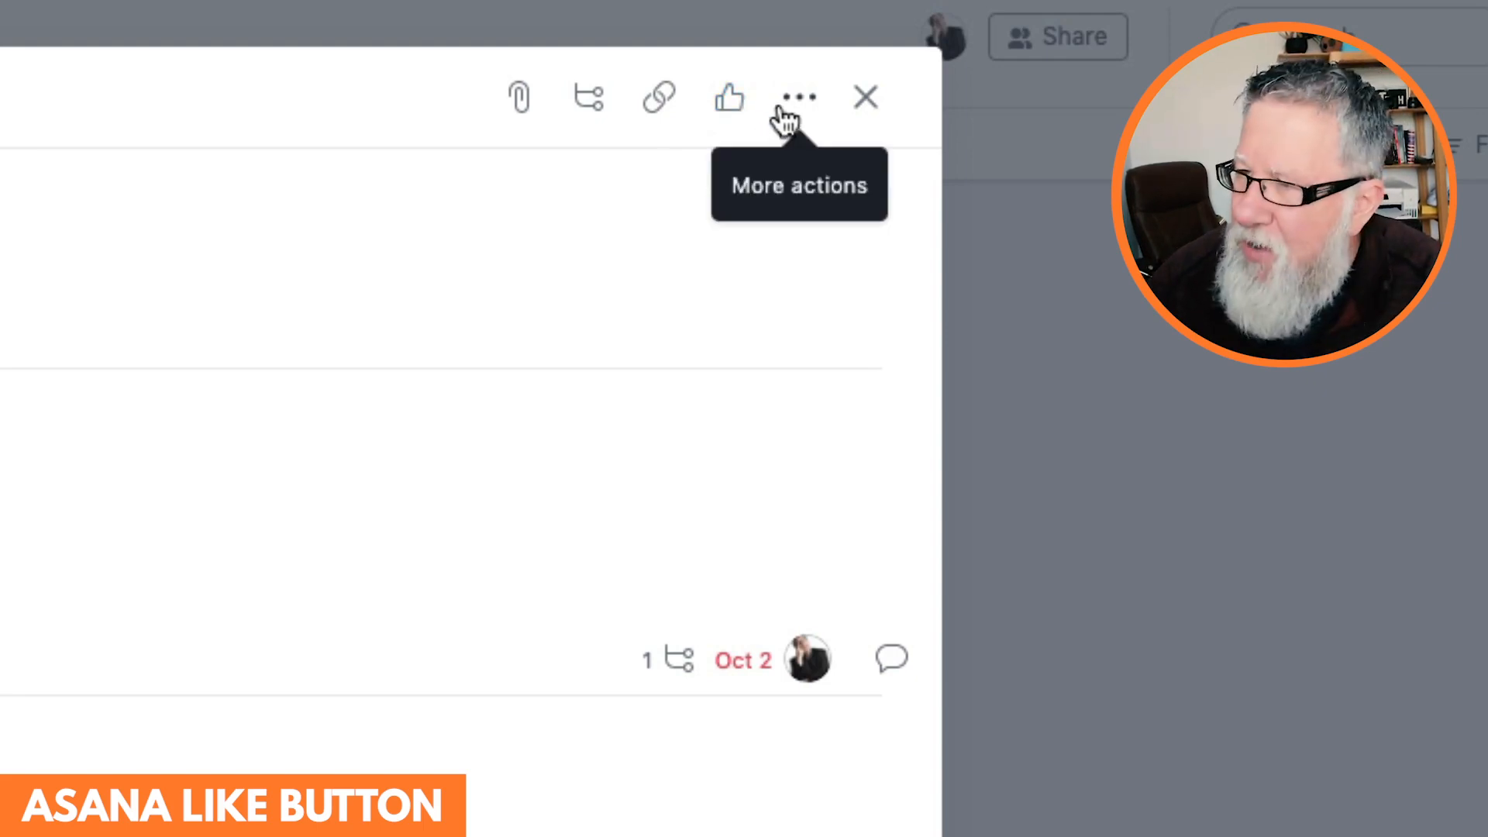
pyautogui.click(799, 96)
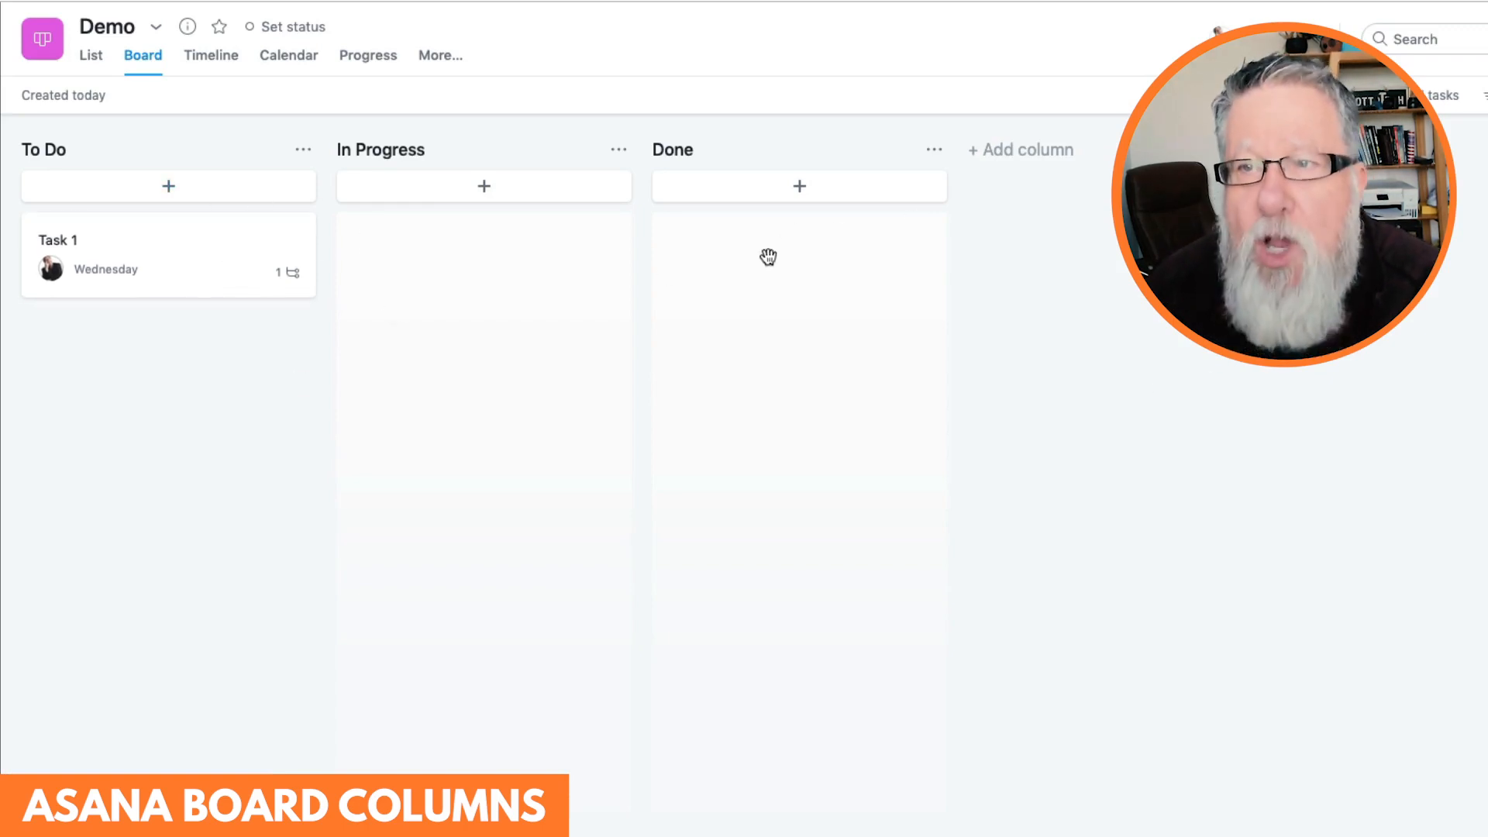
pyautogui.moveTo(200, 183)
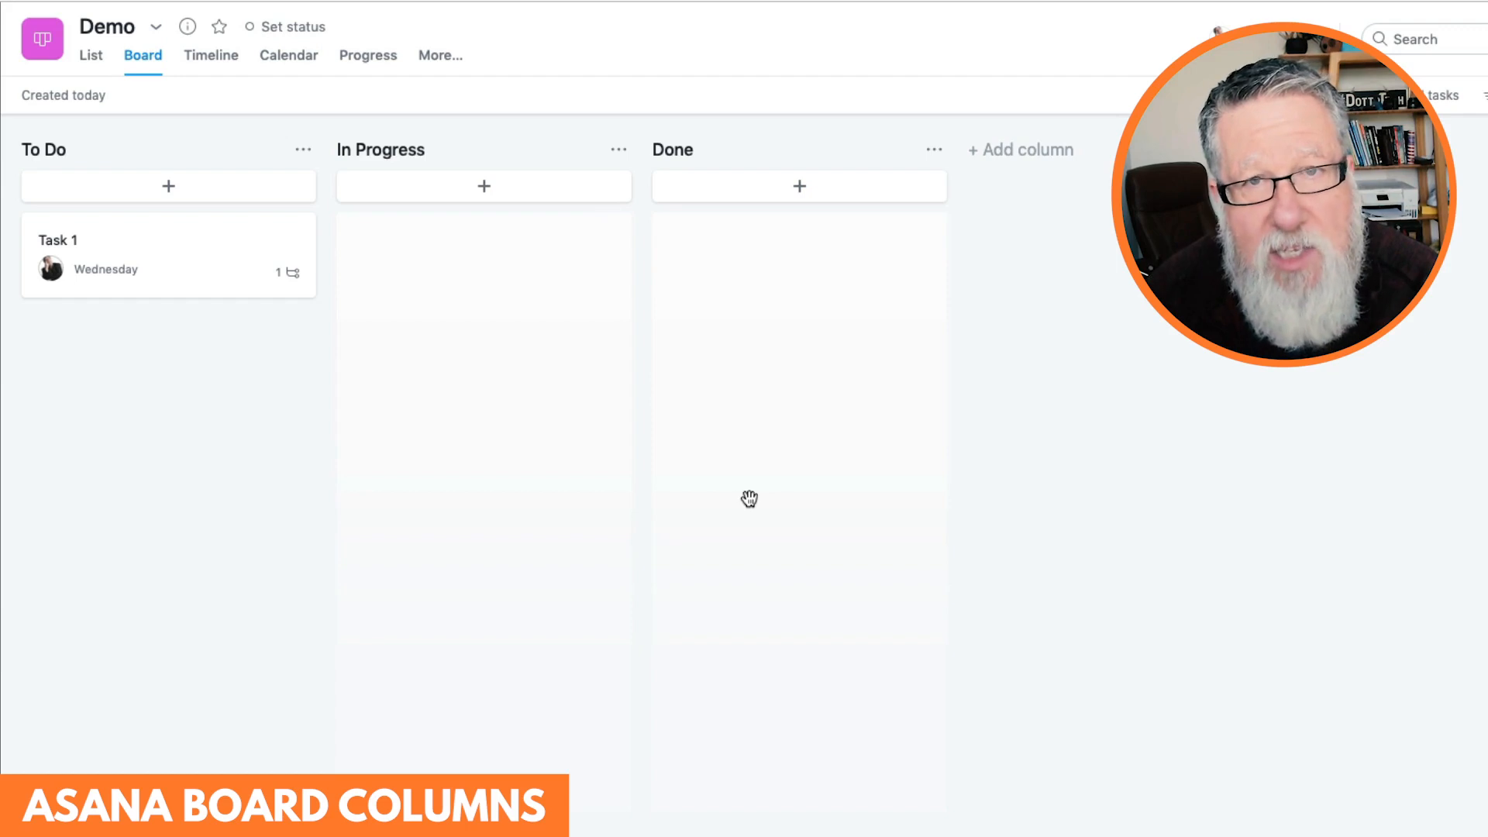
pyautogui.moveTo(373, 424)
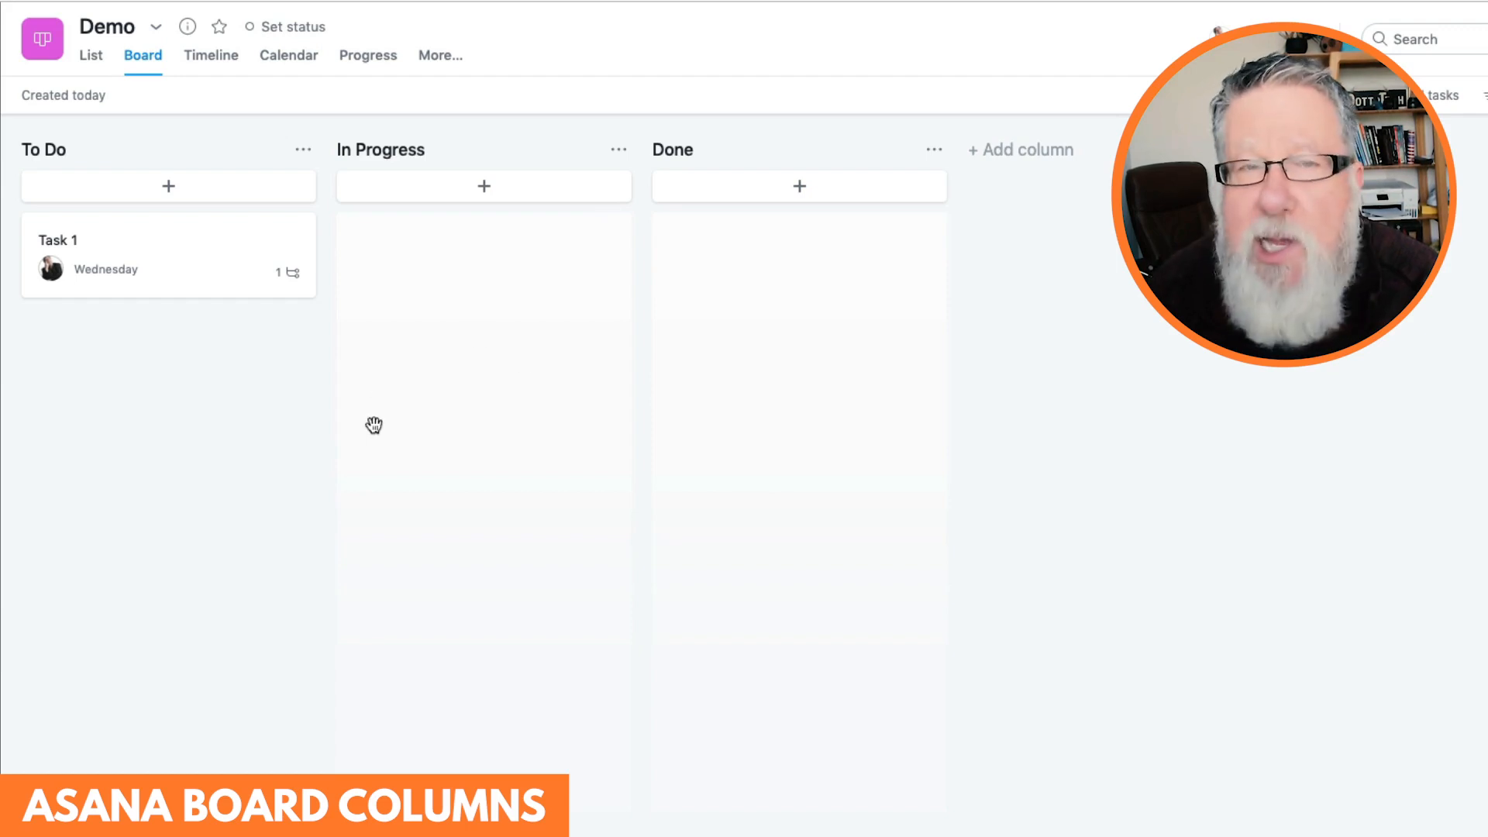
pyautogui.moveTo(391, 470)
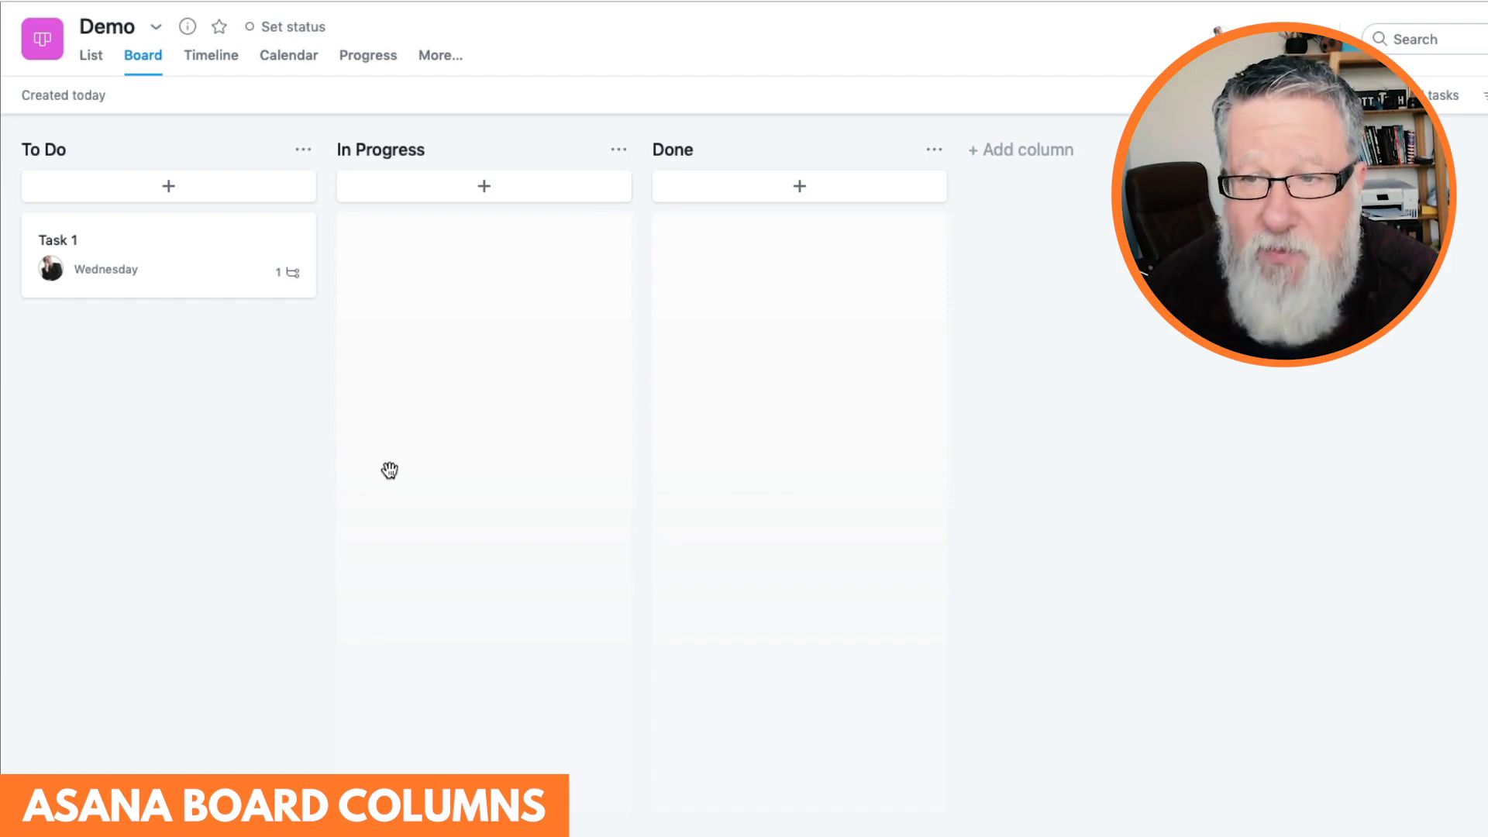
pyautogui.moveTo(409, 443)
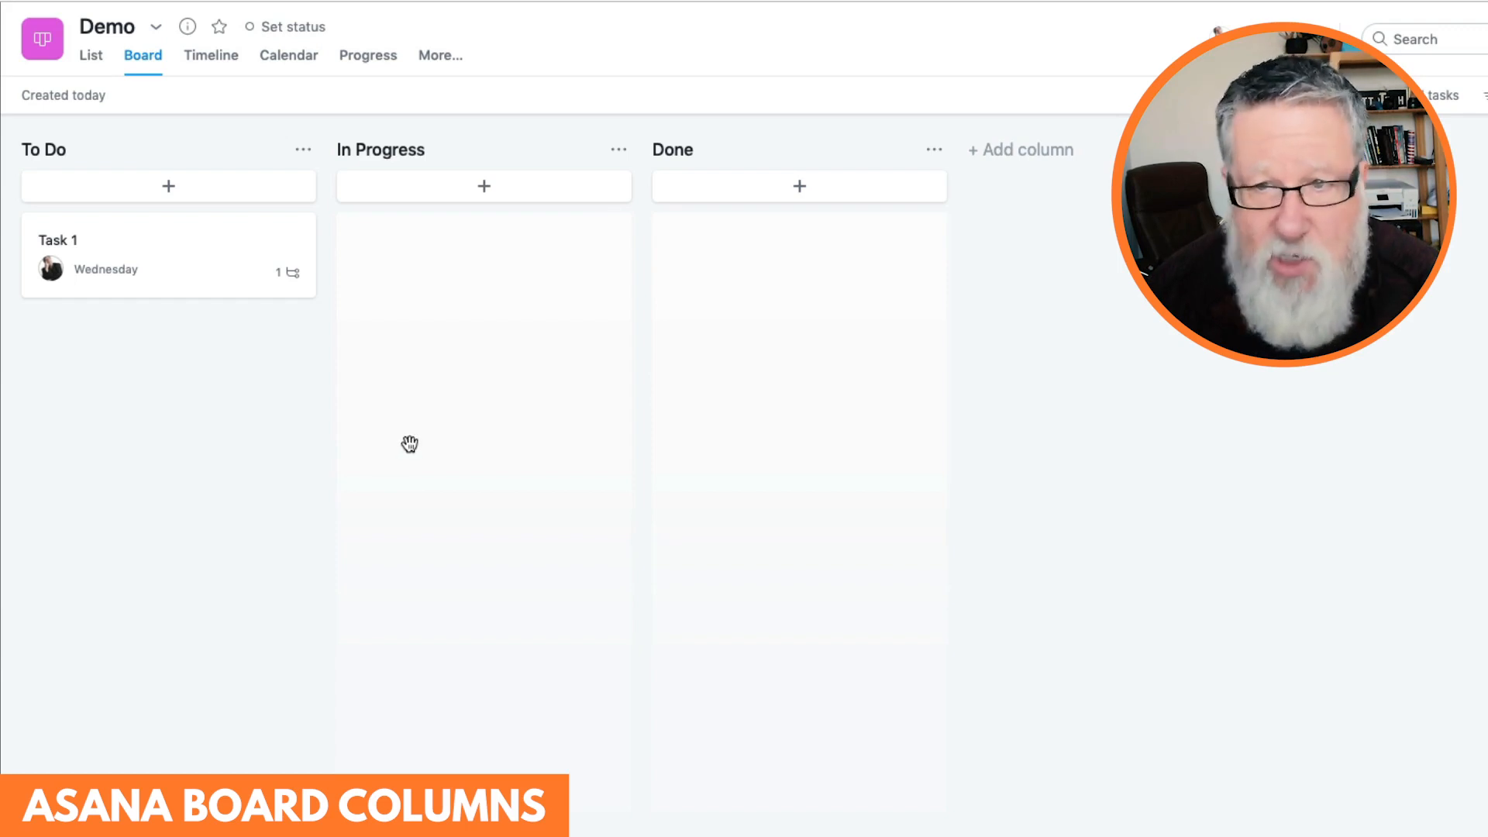
pyautogui.moveTo(157, 234)
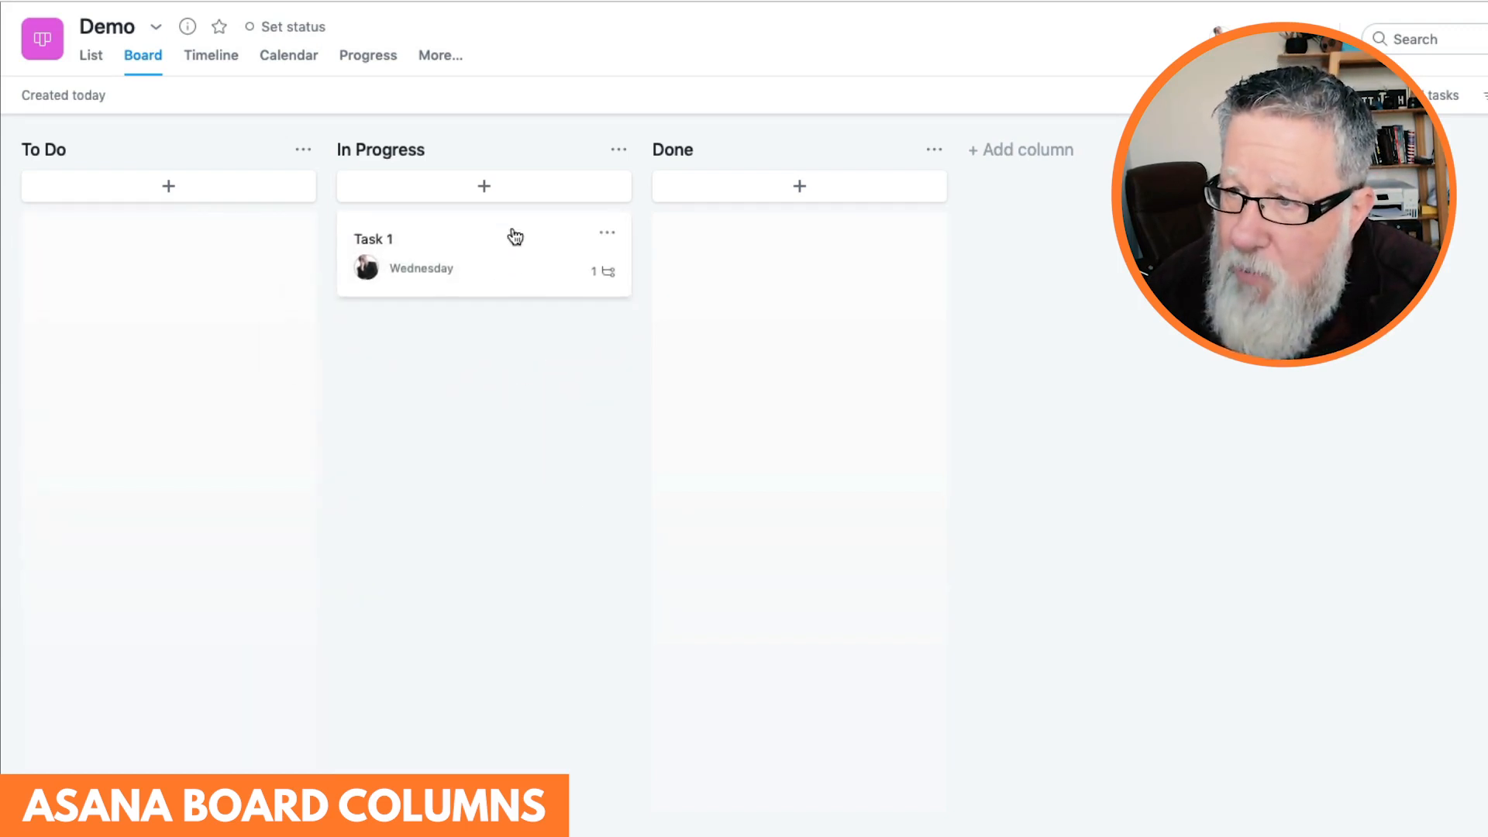
# - Move Task 1 to Done, check off its subtask, mark it complete, and close the pane
pyautogui.moveTo(483, 252); pyautogui.dragTo(799, 251)
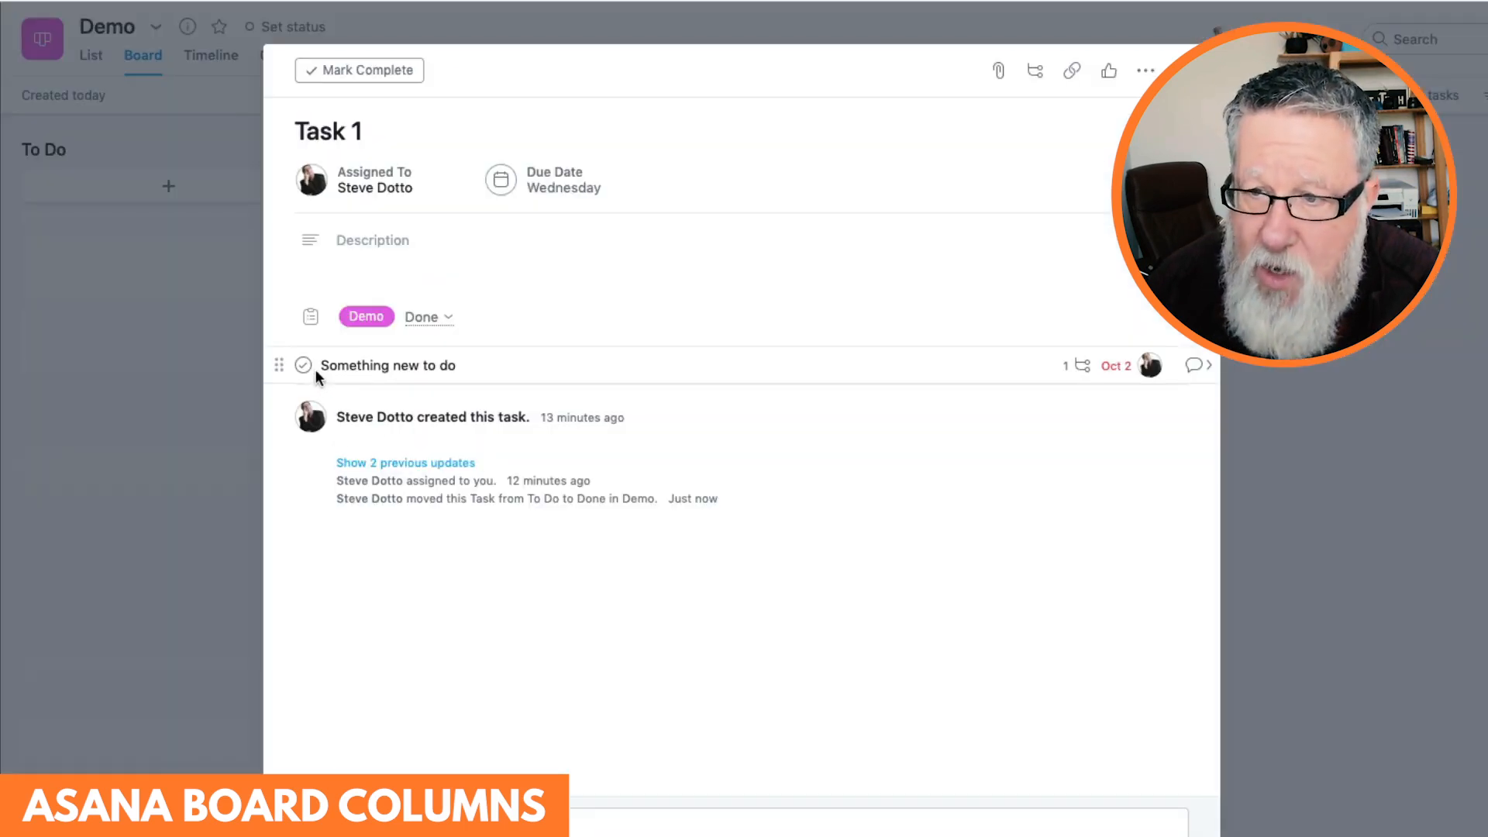
pyautogui.click(303, 364)
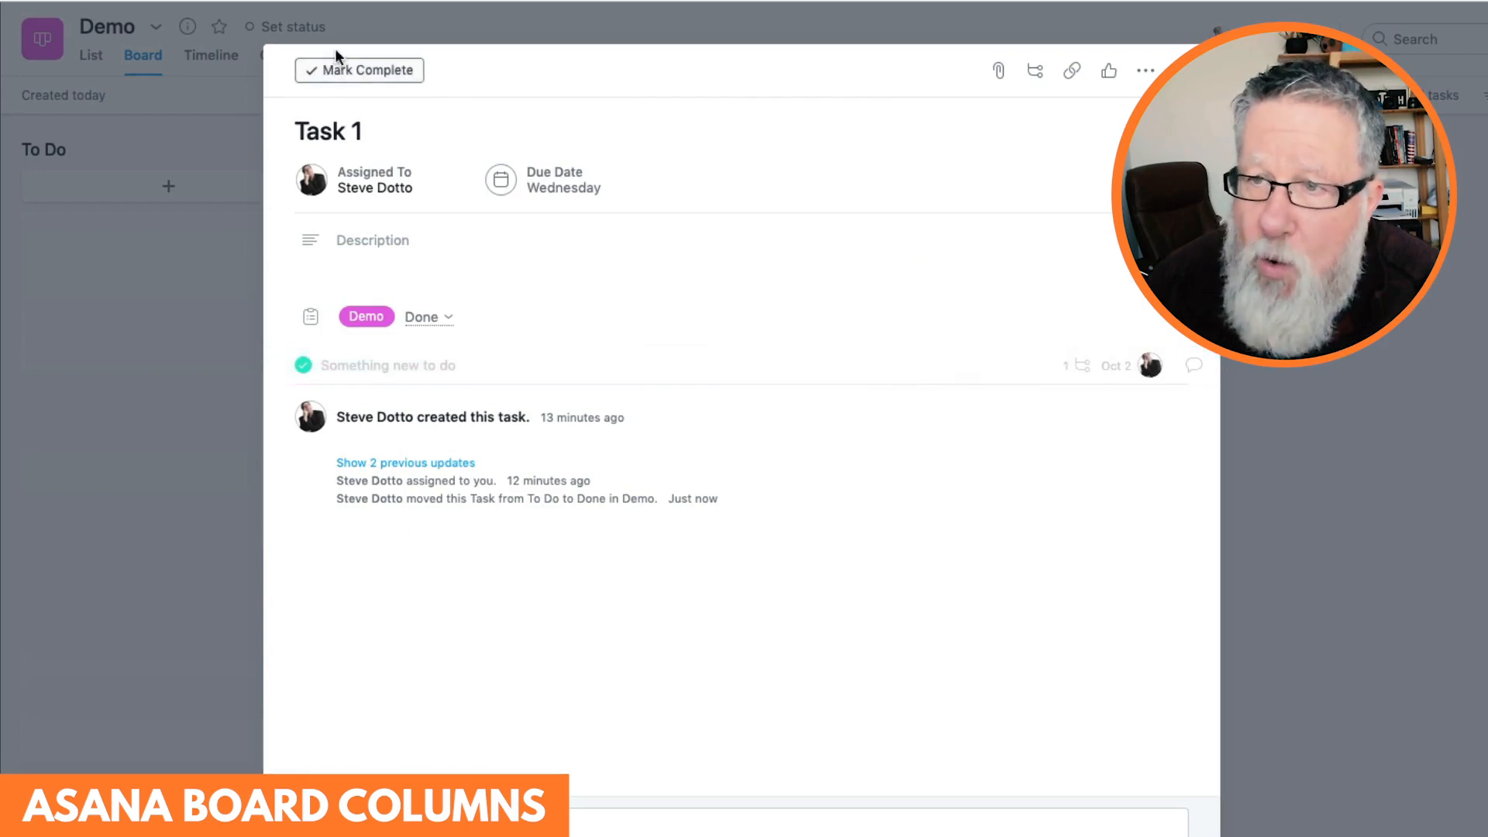
pyautogui.click(358, 69)
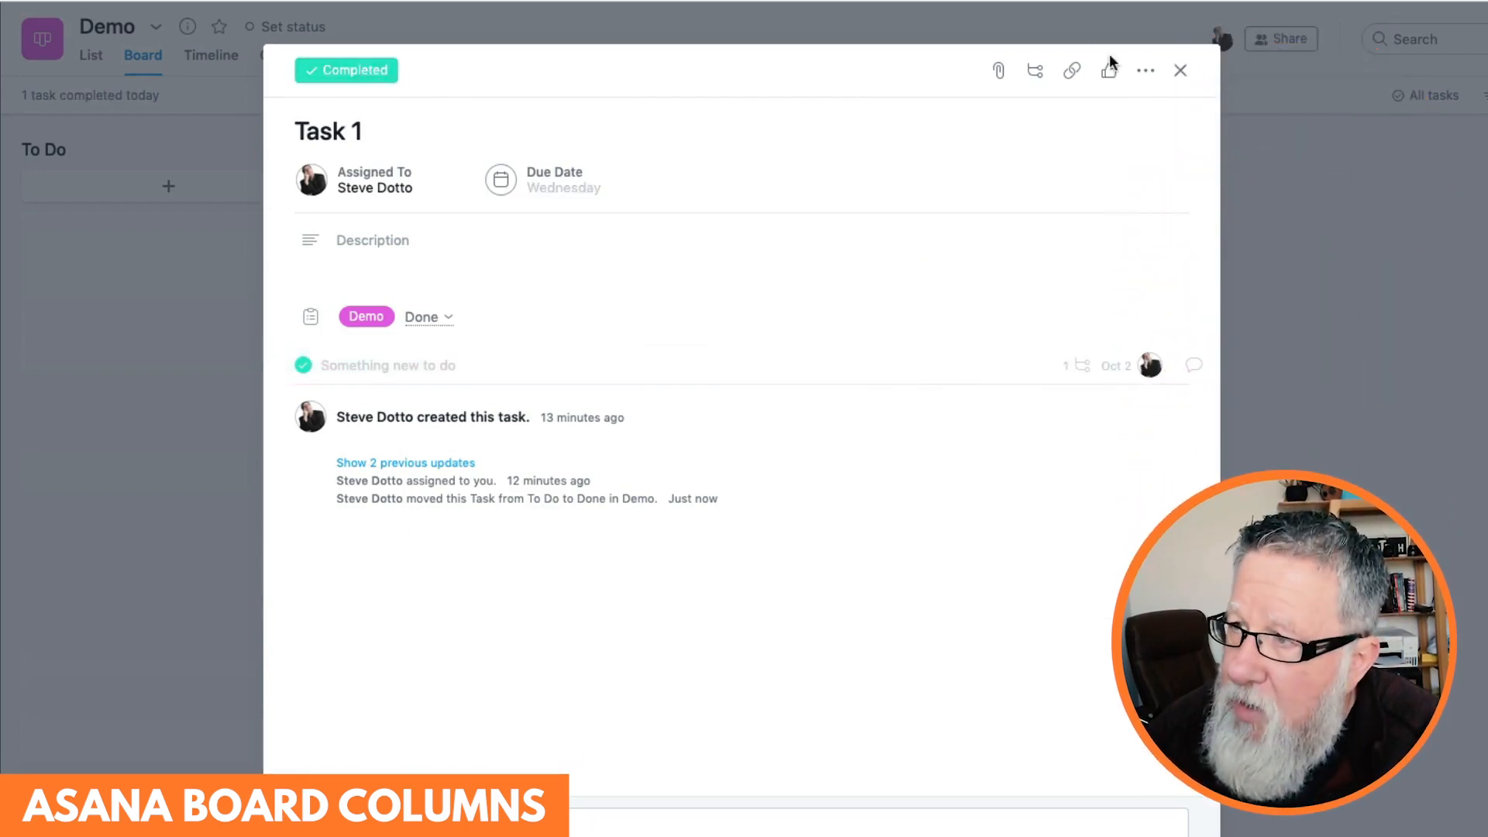
pyautogui.click(1179, 70)
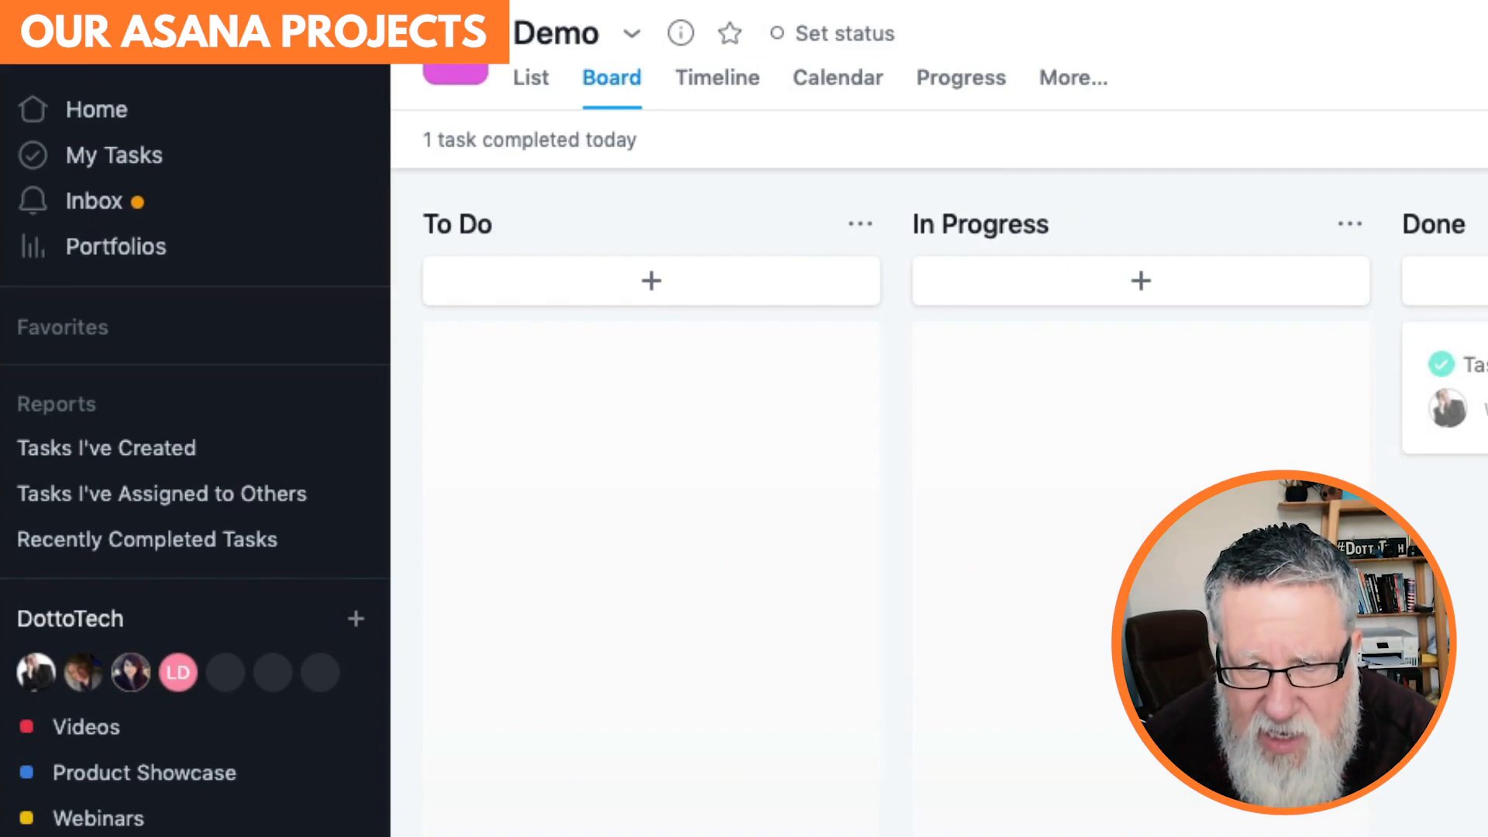
# - Peek at the Getting Started with Asana task's details and return to the Videos board
pyautogui.scroll(-3)
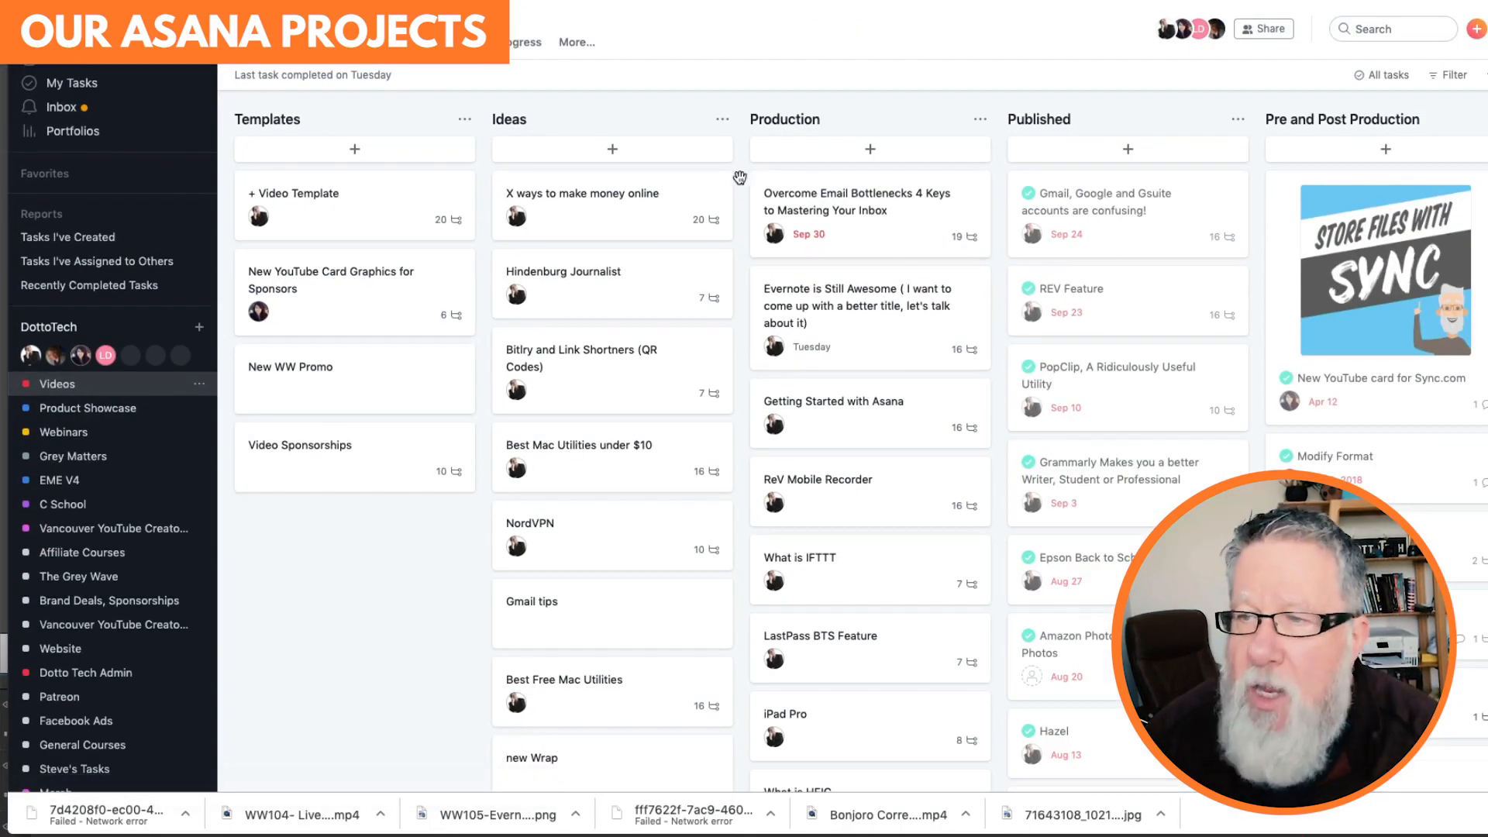
pyautogui.moveTo(462, 158)
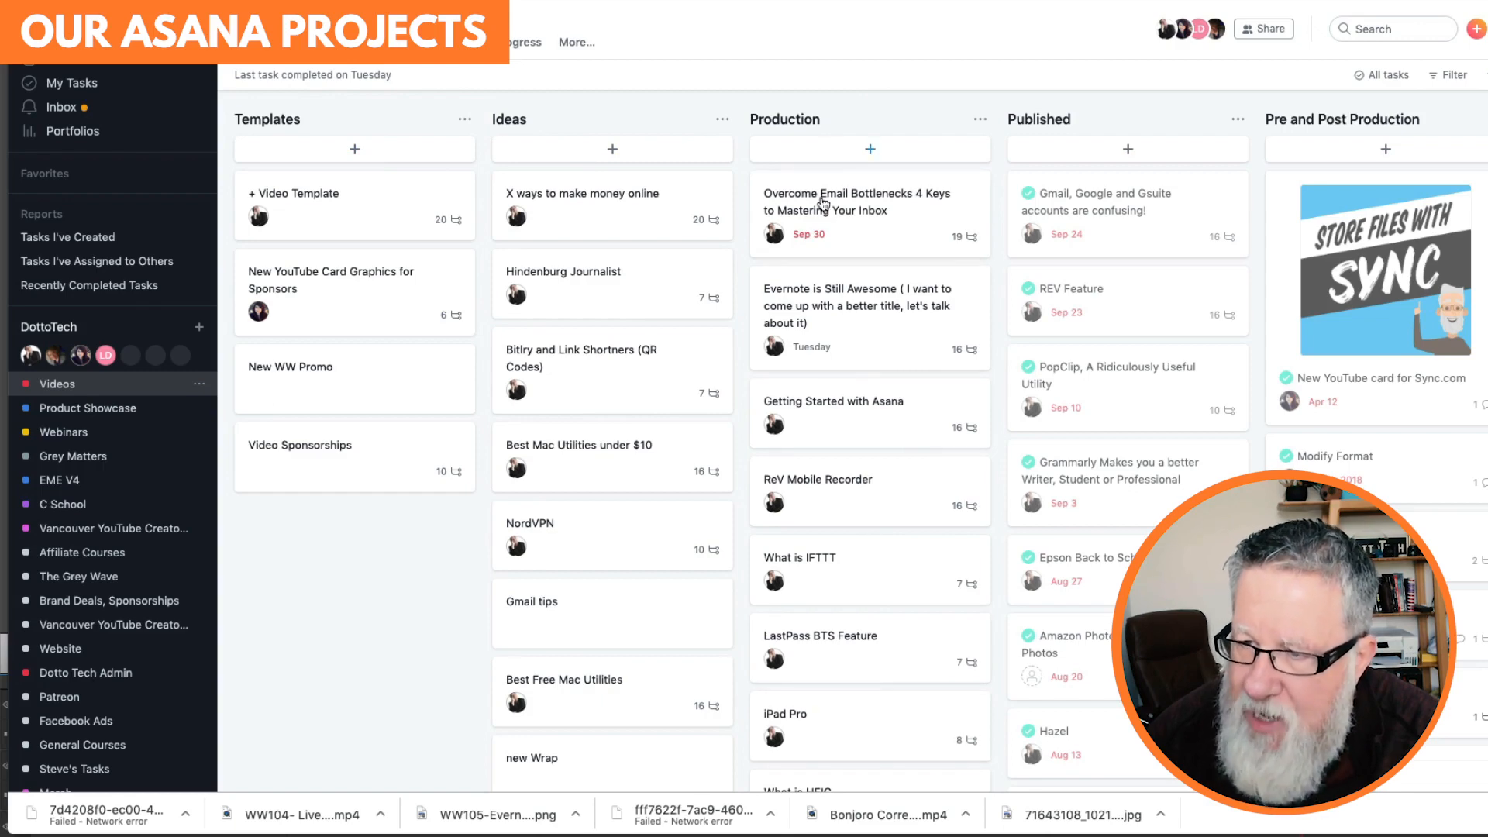
pyautogui.click(834, 400)
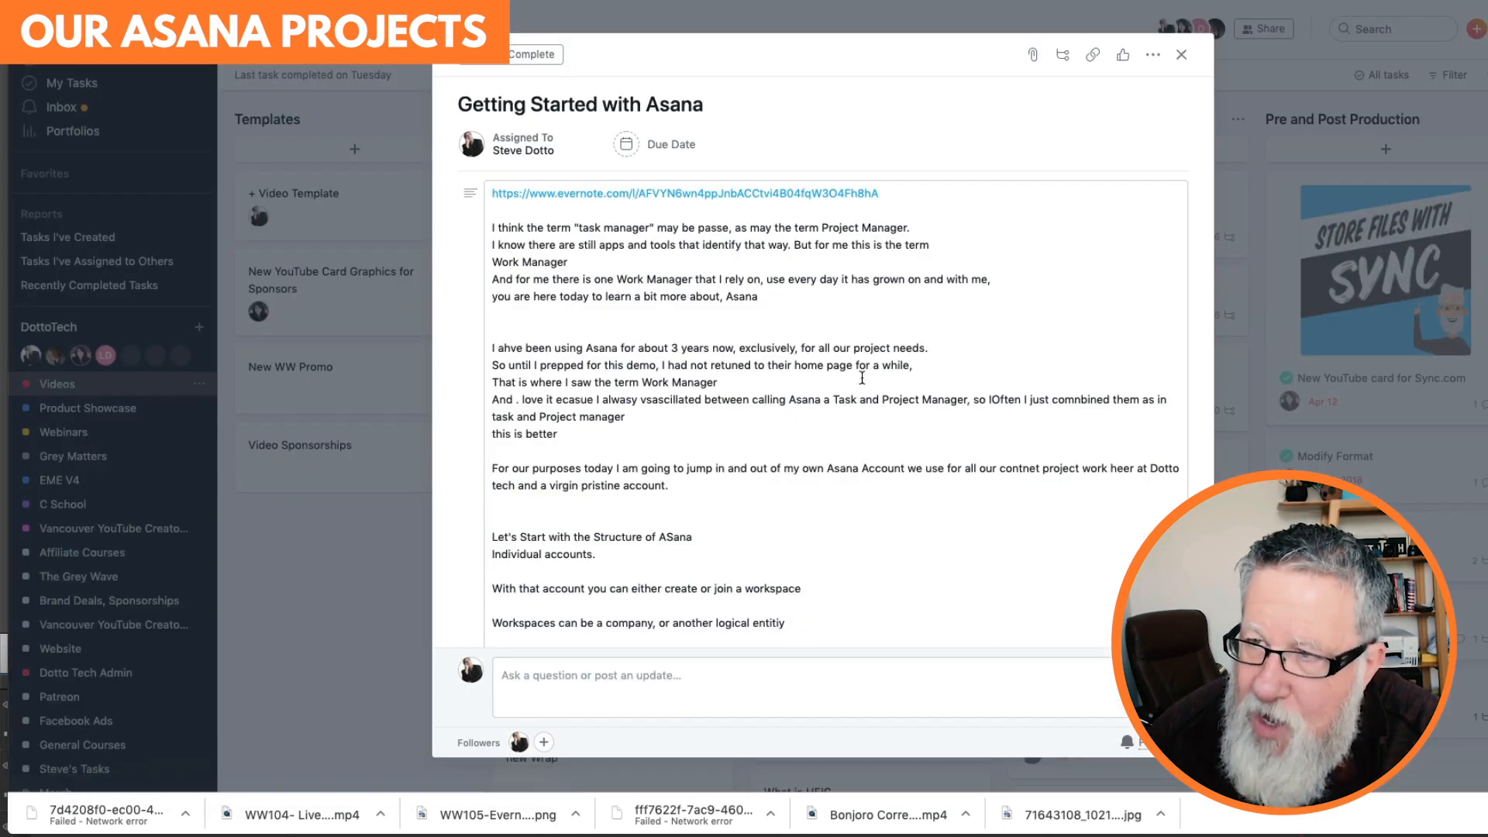
pyautogui.click(1180, 54)
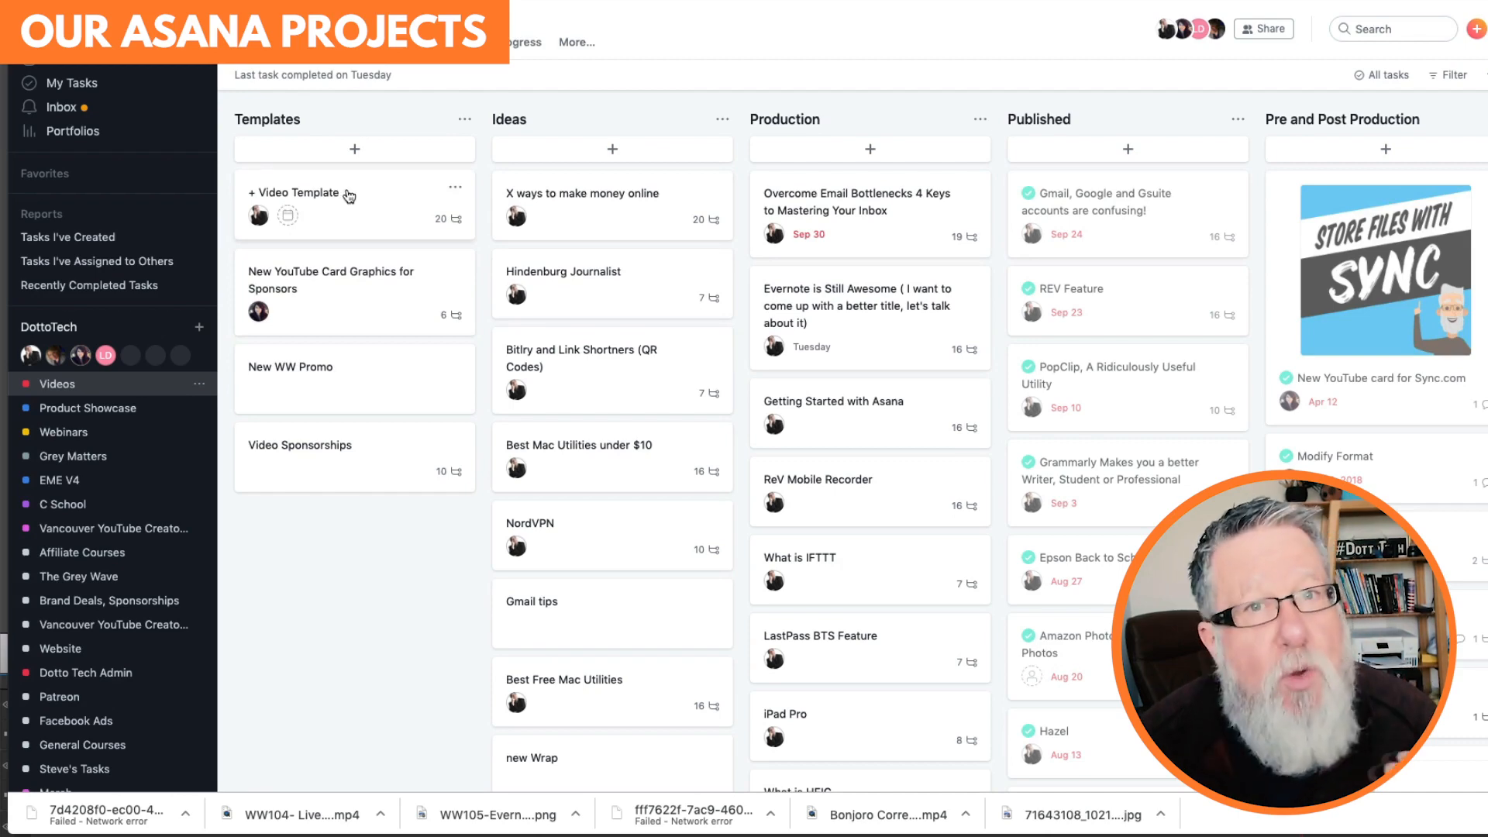
# - Review the + Video Template task's Pre-Production, Production and Pre-Publishing subtasks and show its more-actions menu
pyautogui.click(295, 192)
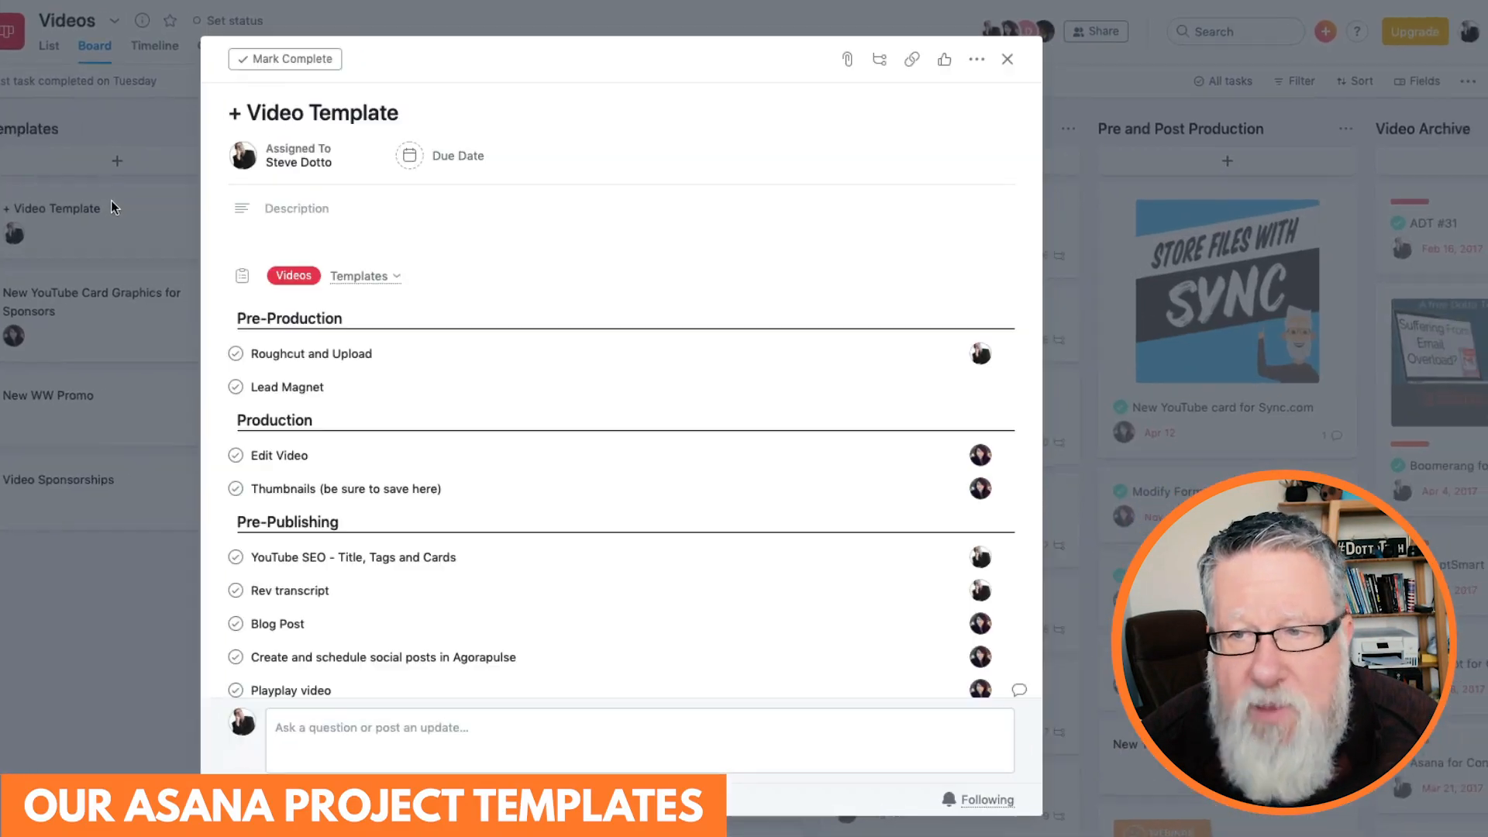
pyautogui.scroll(-3)
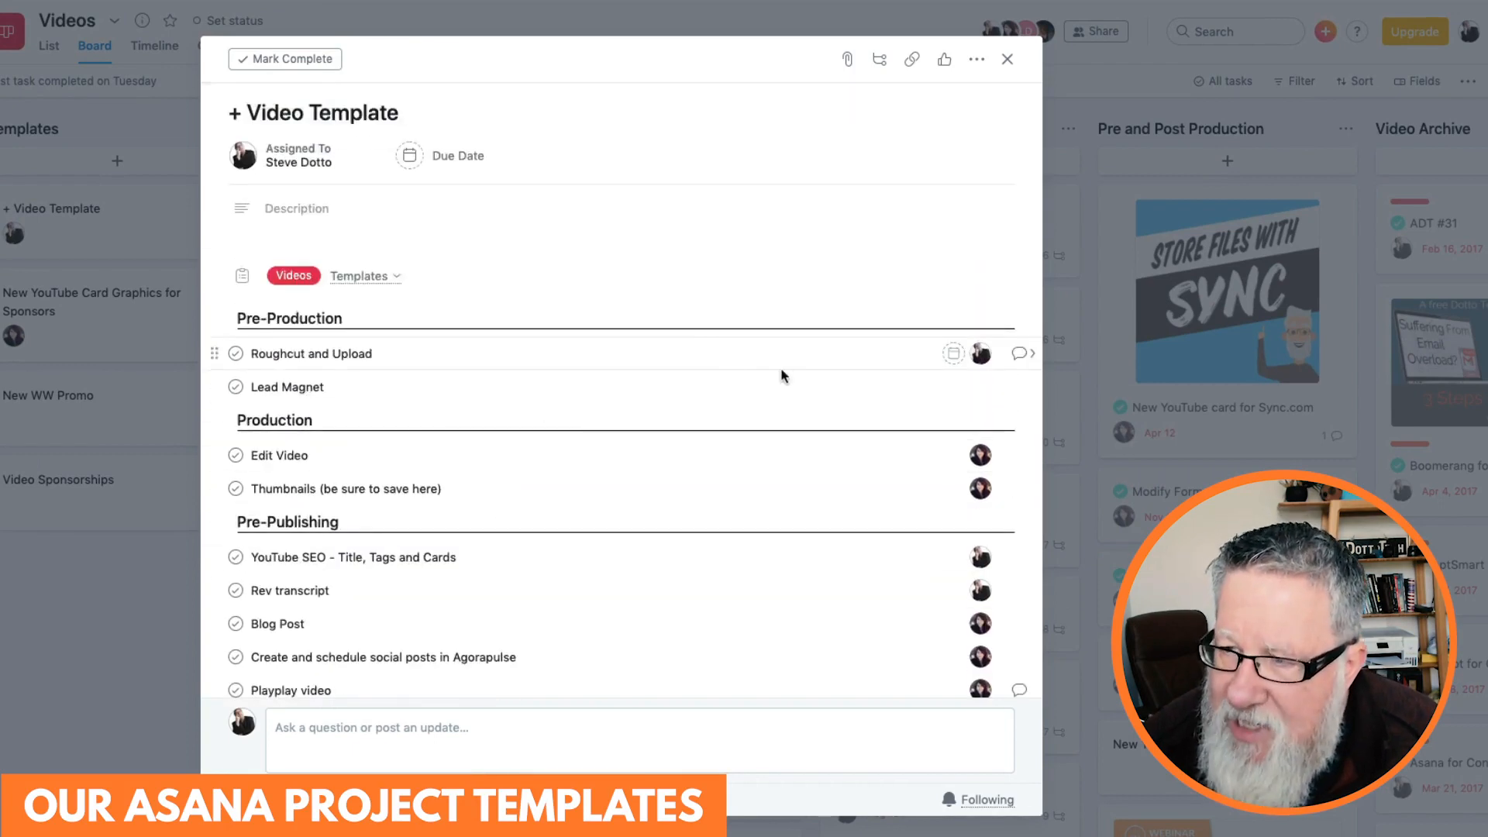
pyautogui.moveTo(893, 385)
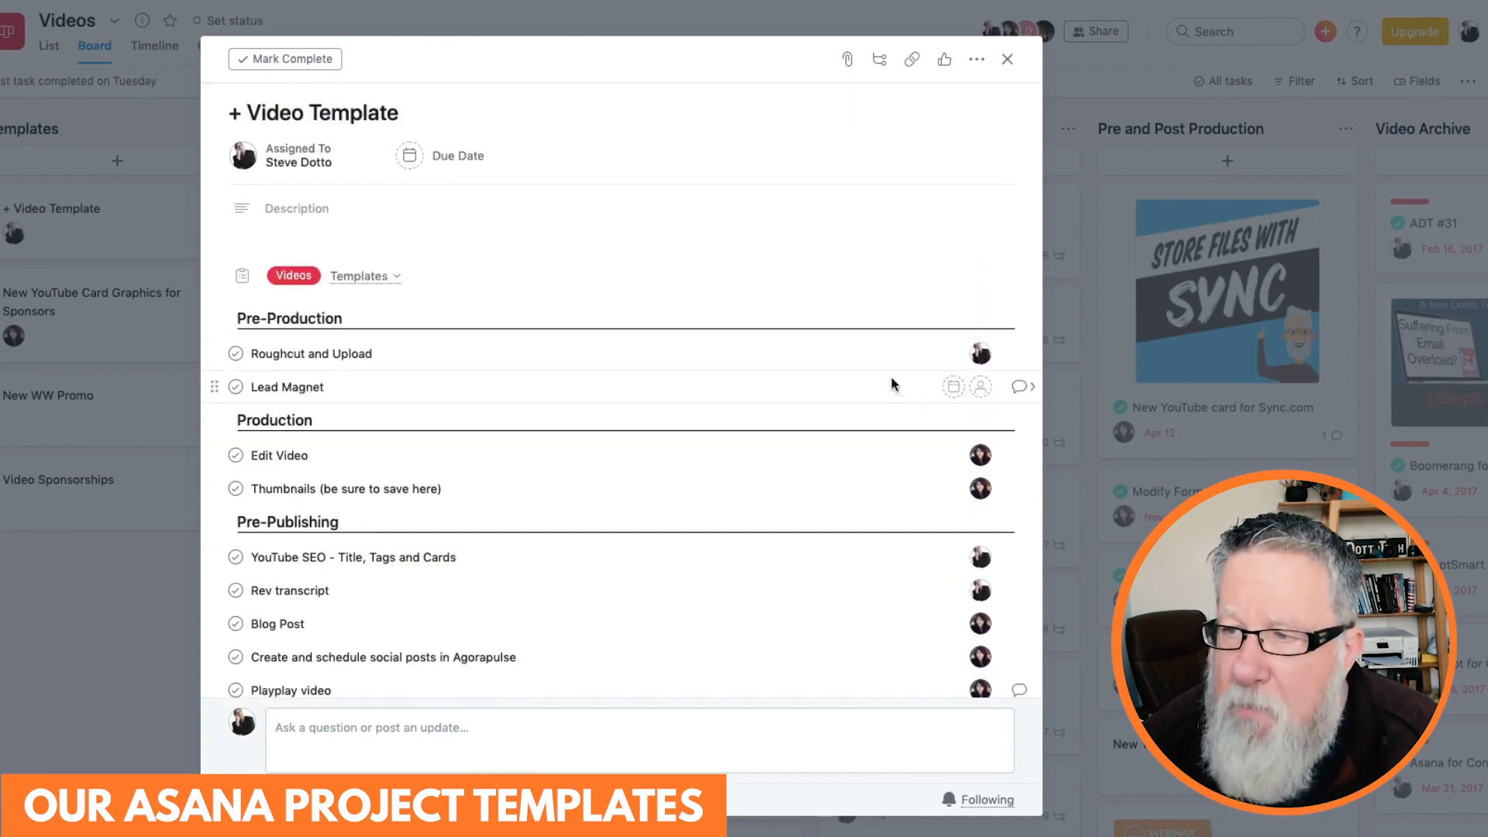
pyautogui.scroll(-3)
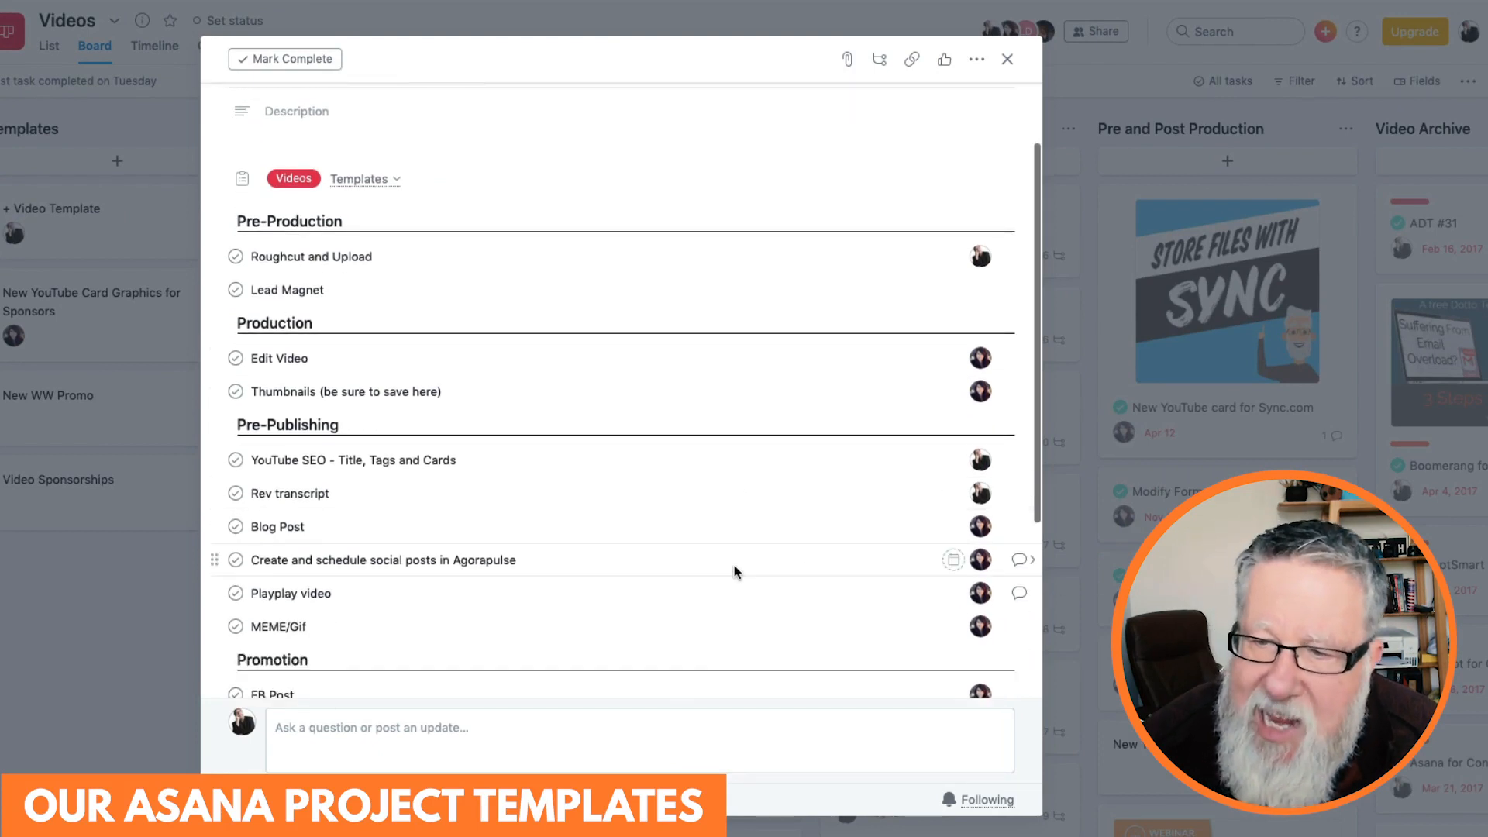
pyautogui.scroll(-3)
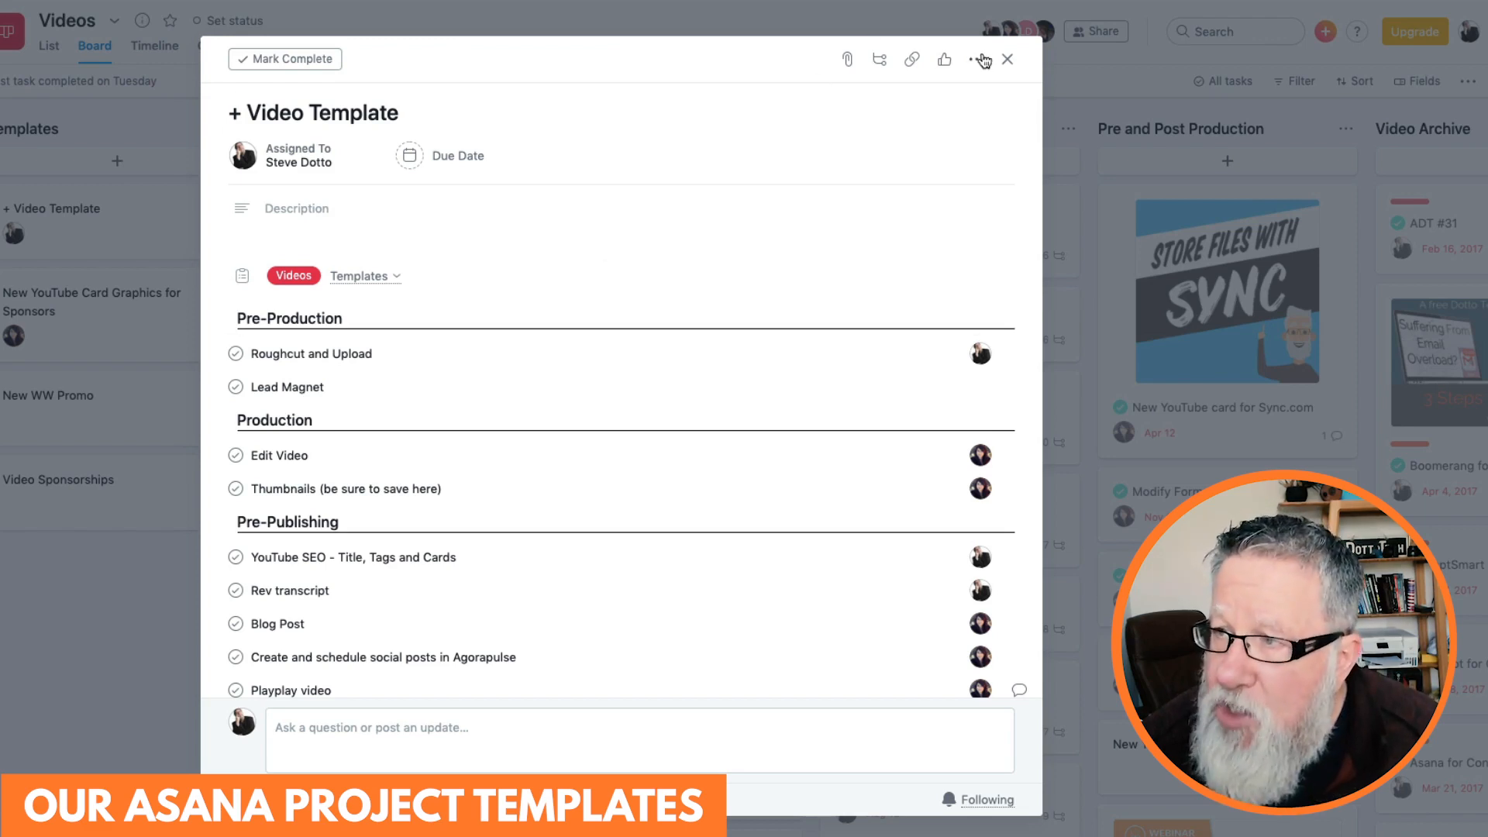
pyautogui.click(976, 59)
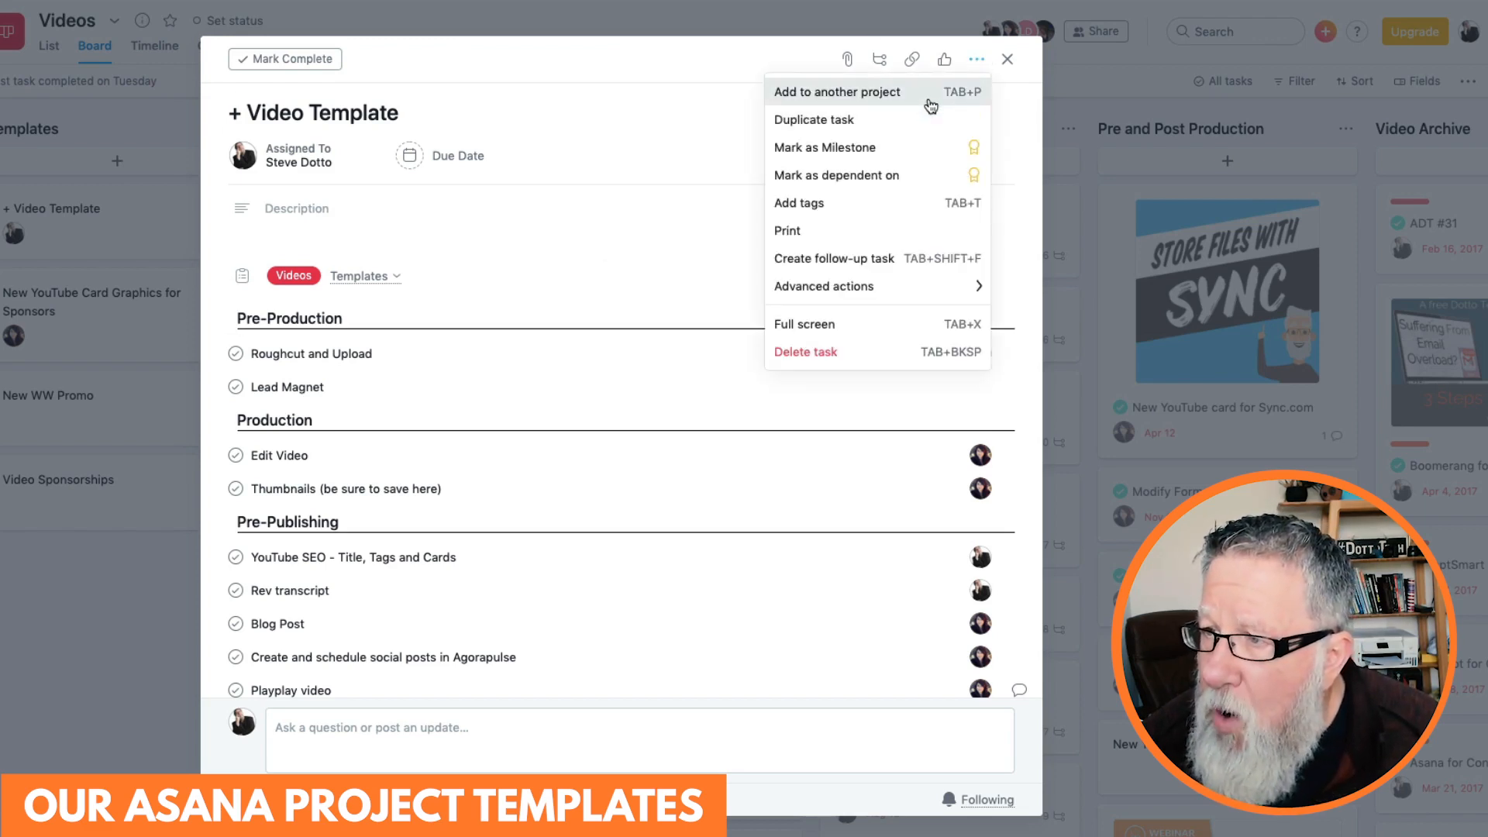
# - Duplicate the template as 'New Video Idea' with assignees included, then close the template pane
pyautogui.click(814, 119)
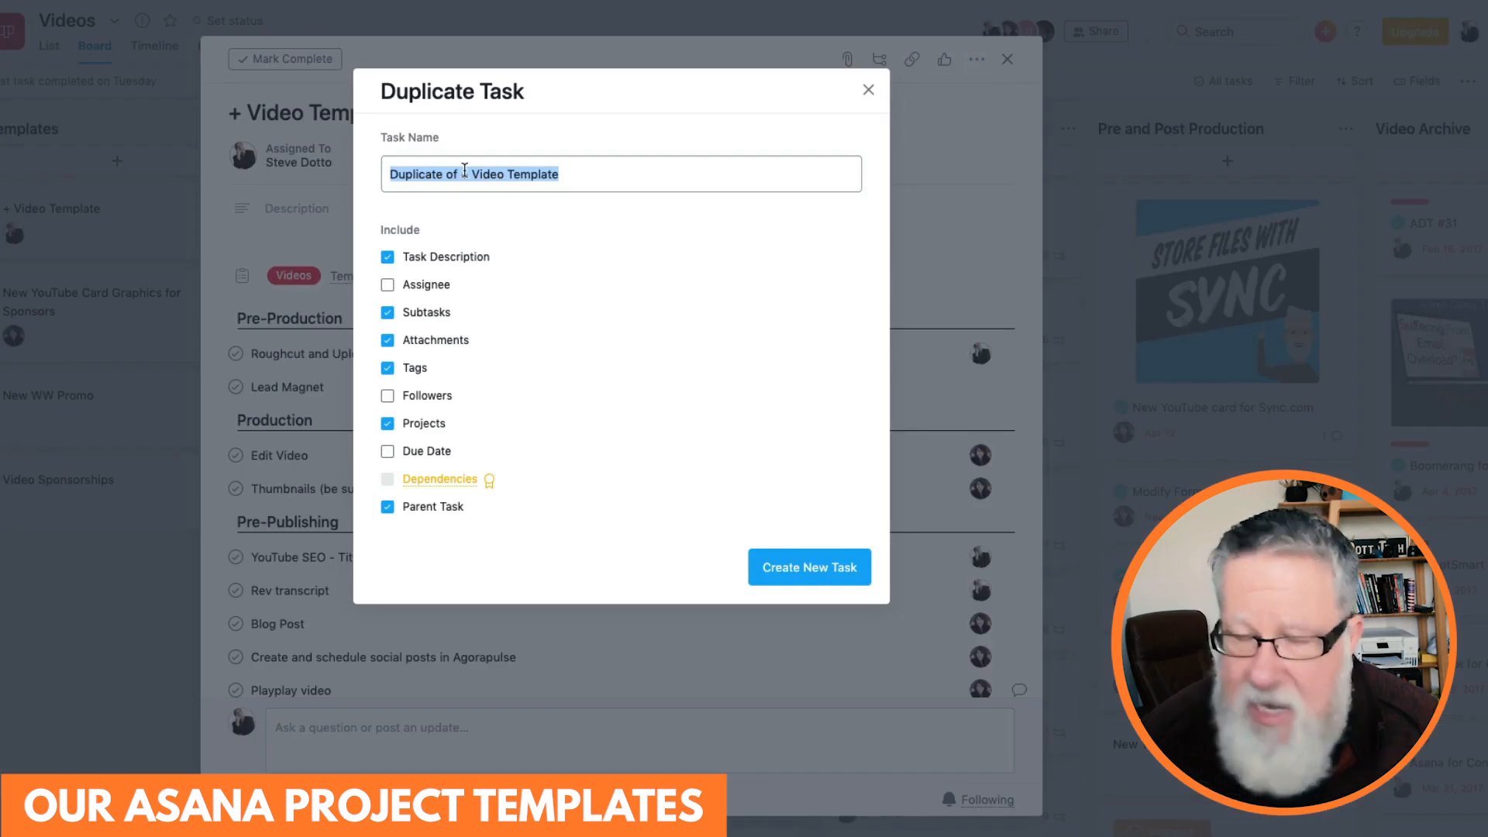
pyautogui.write('New Video Idea')
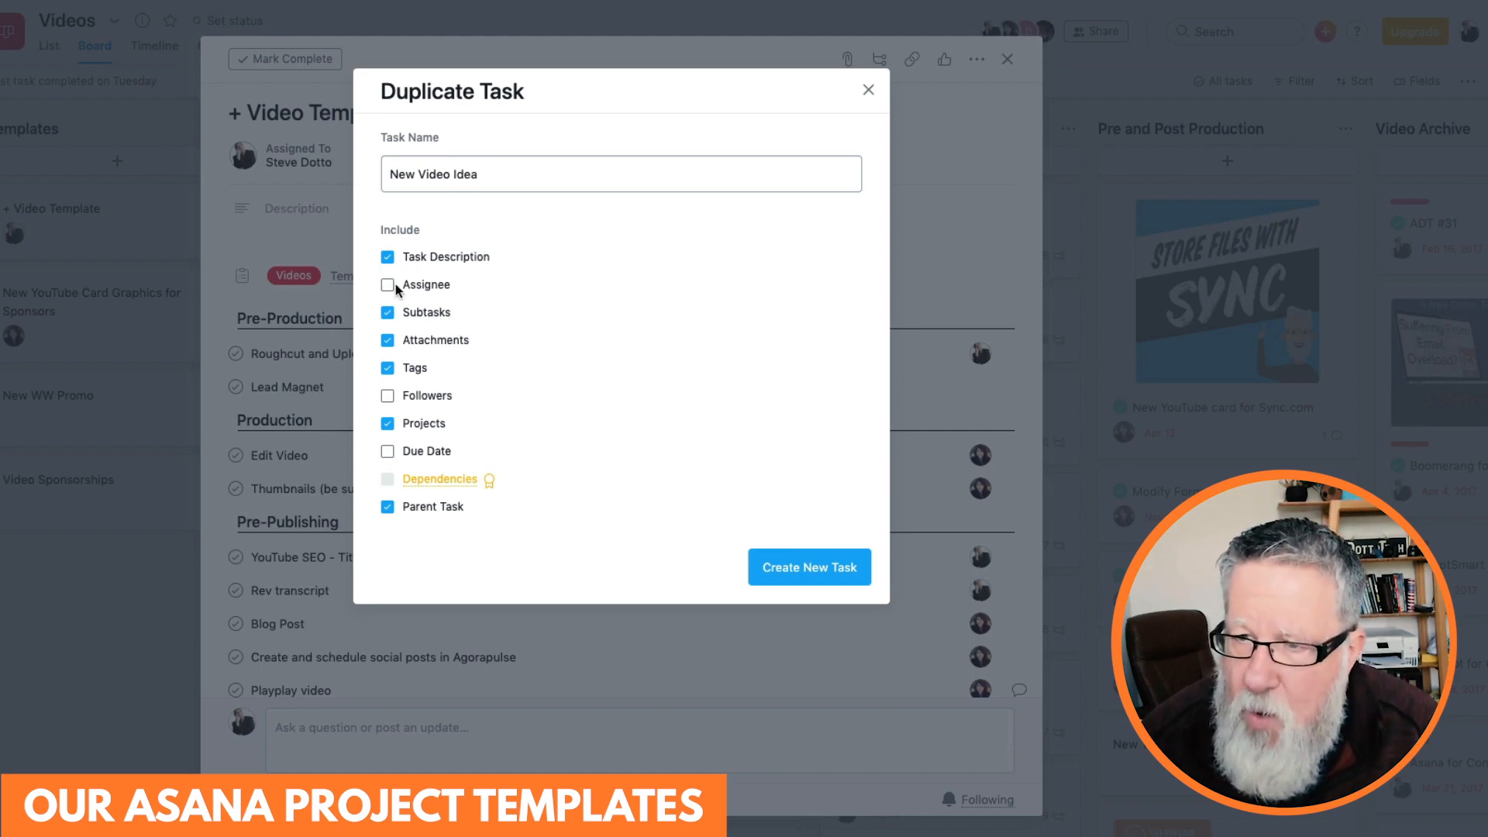
pyautogui.click(388, 285)
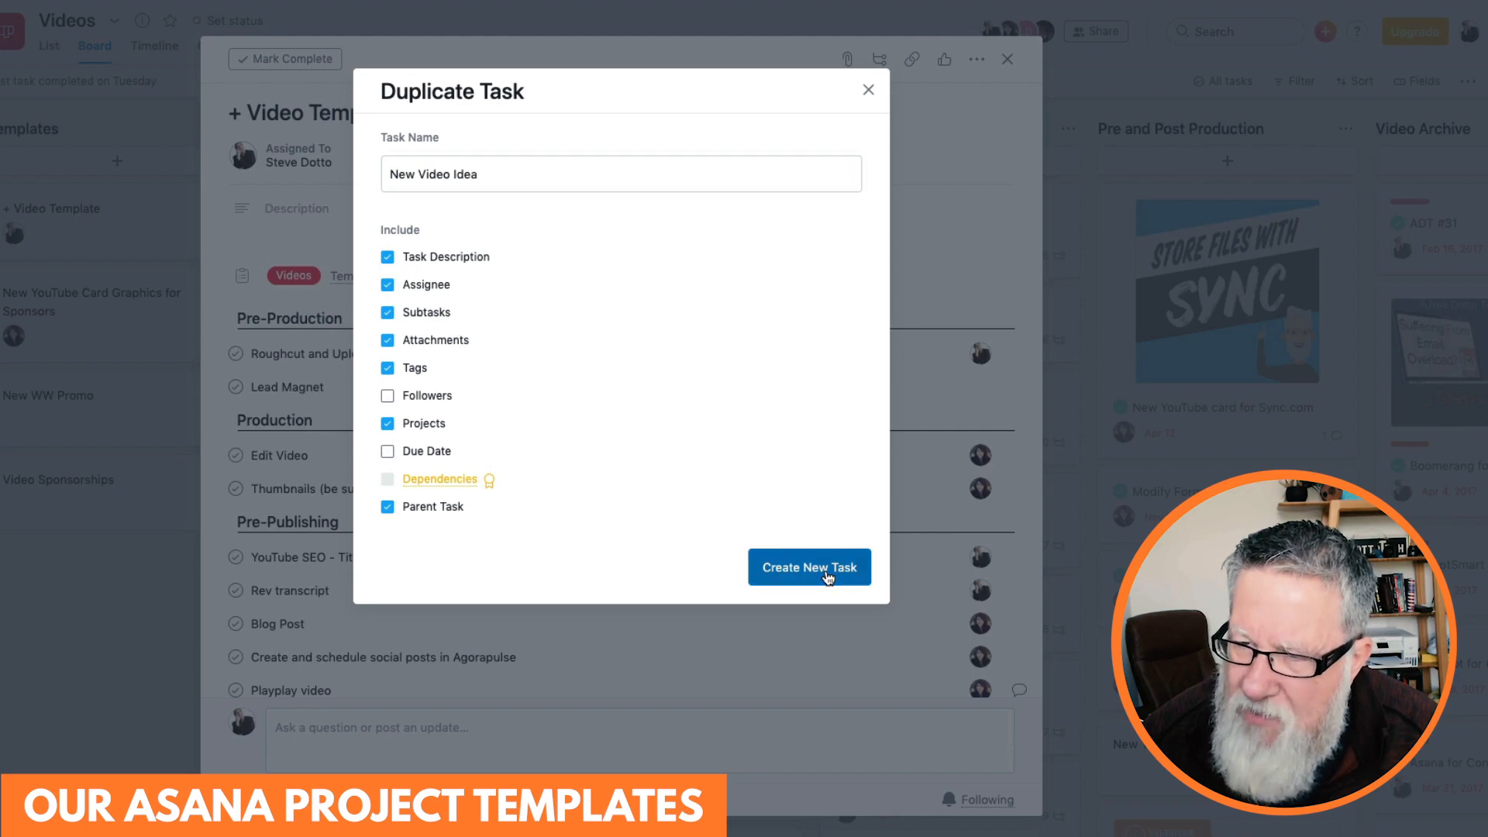
pyautogui.click(809, 567)
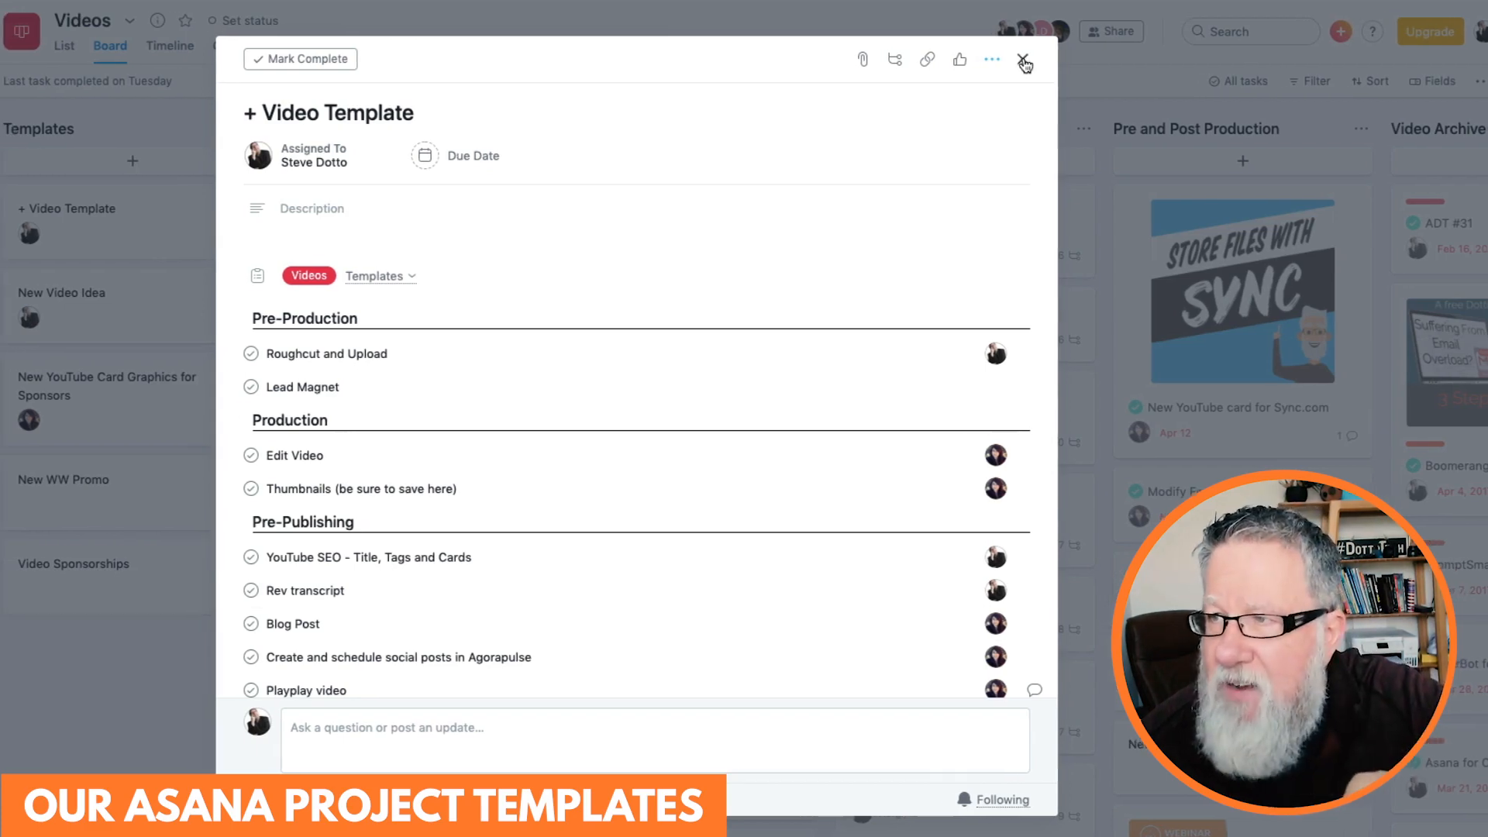
pyautogui.click(1023, 59)
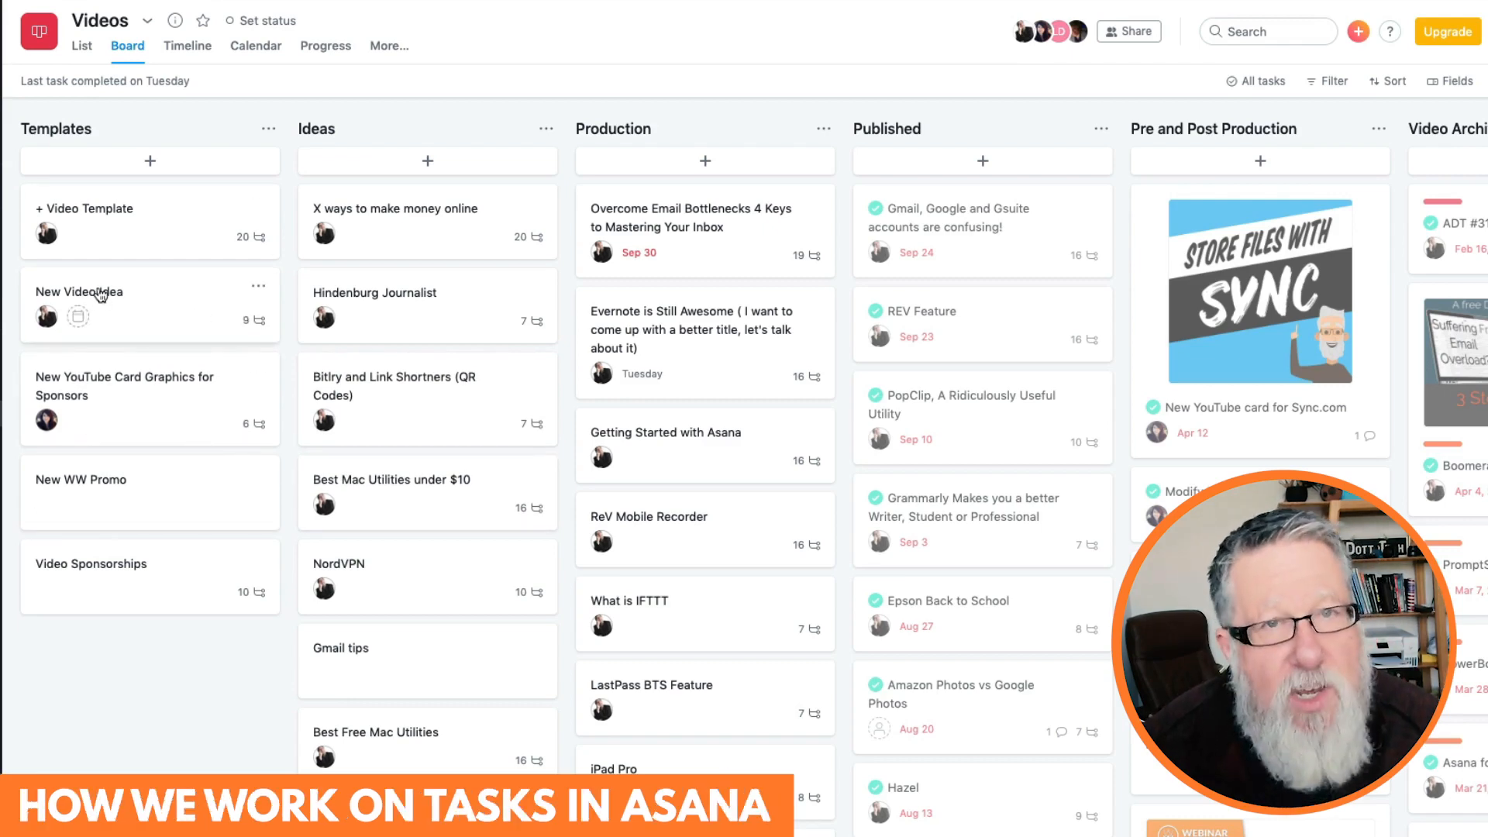
# - Give the New Video Idea task an Oct 22 due date
pyautogui.click(85, 291)
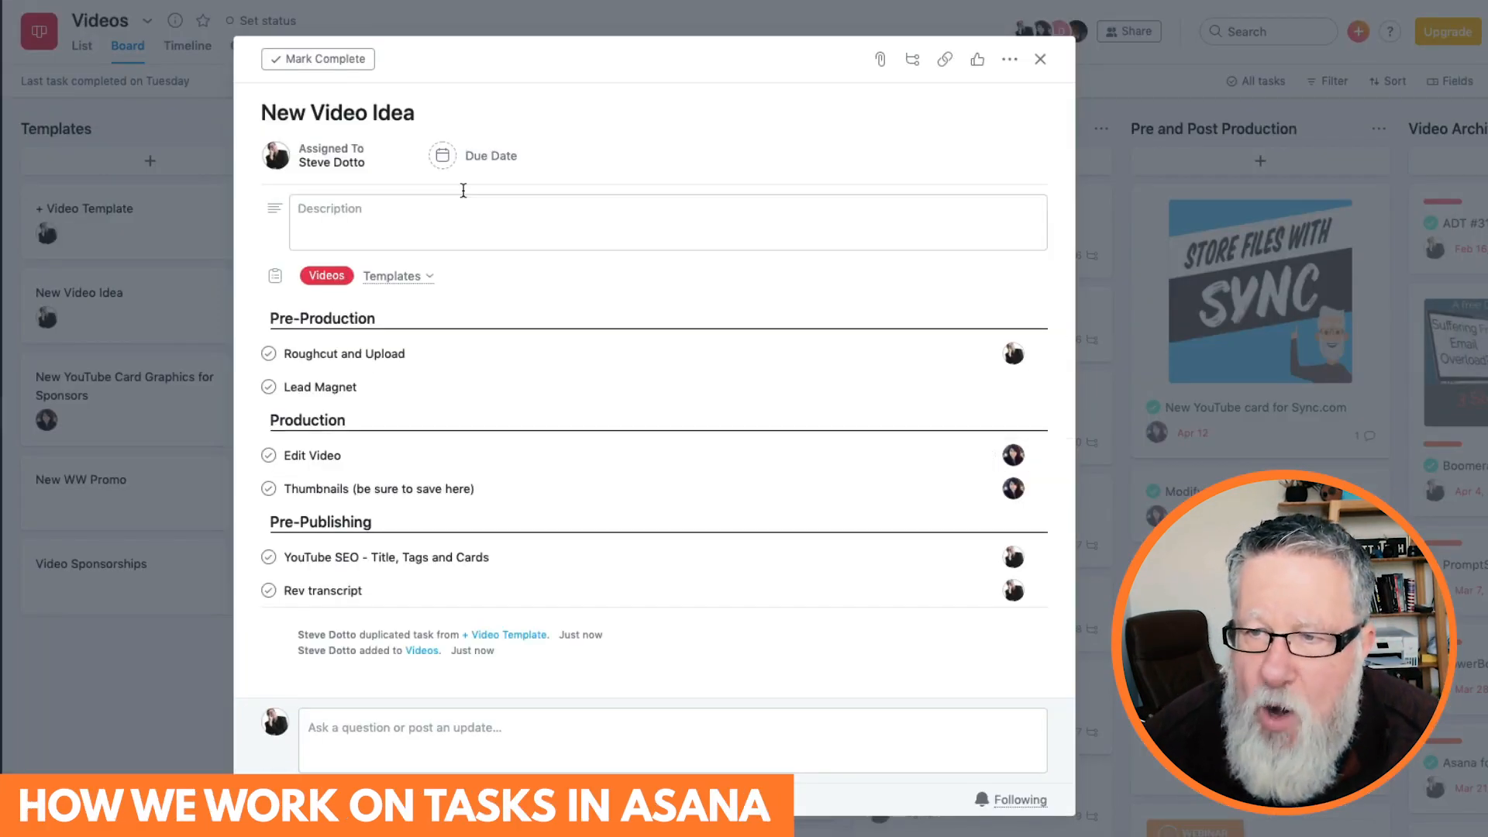
pyautogui.scroll(-3)
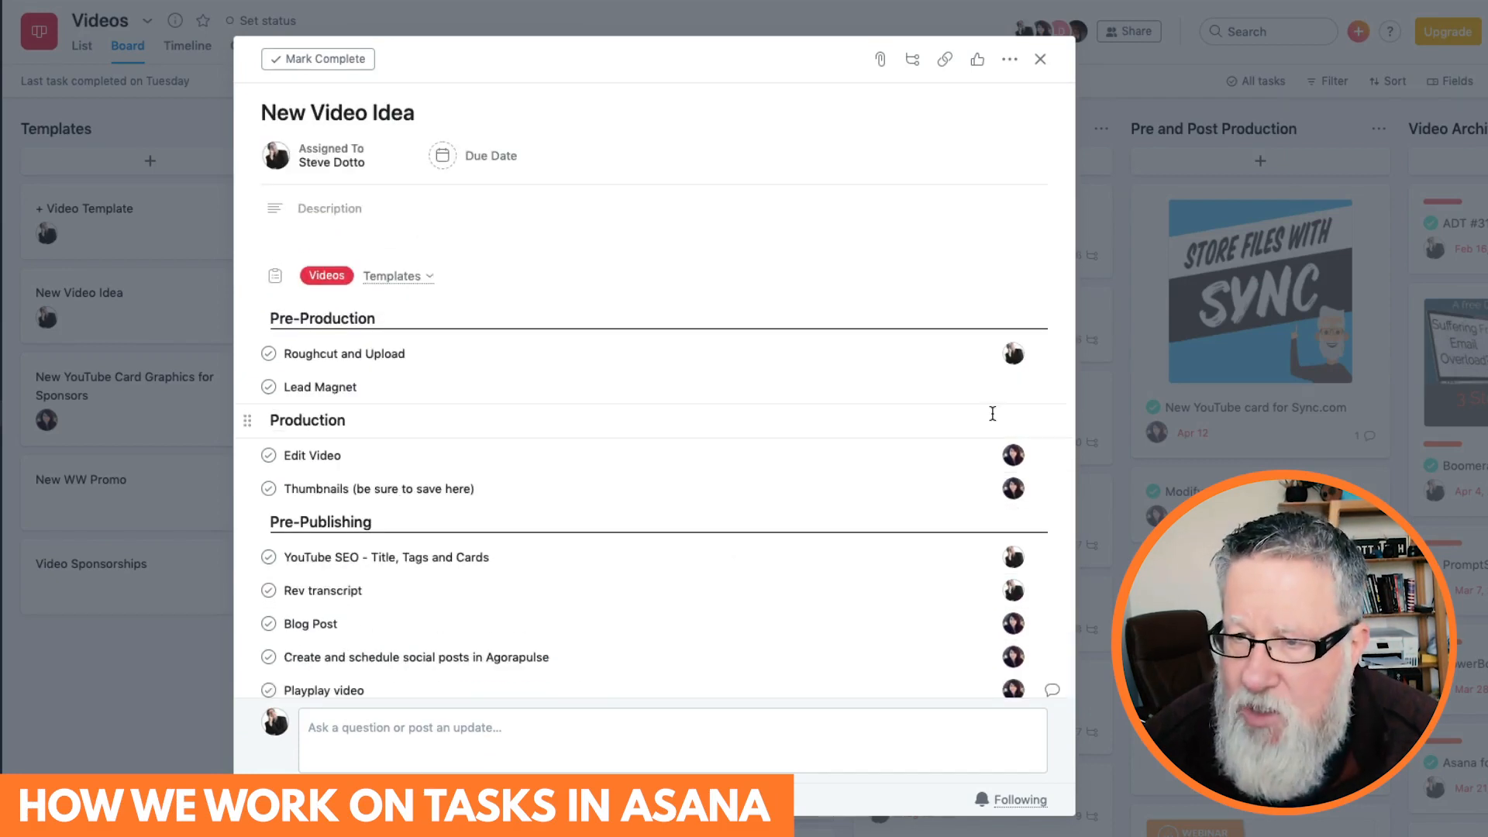
pyautogui.click(490, 155)
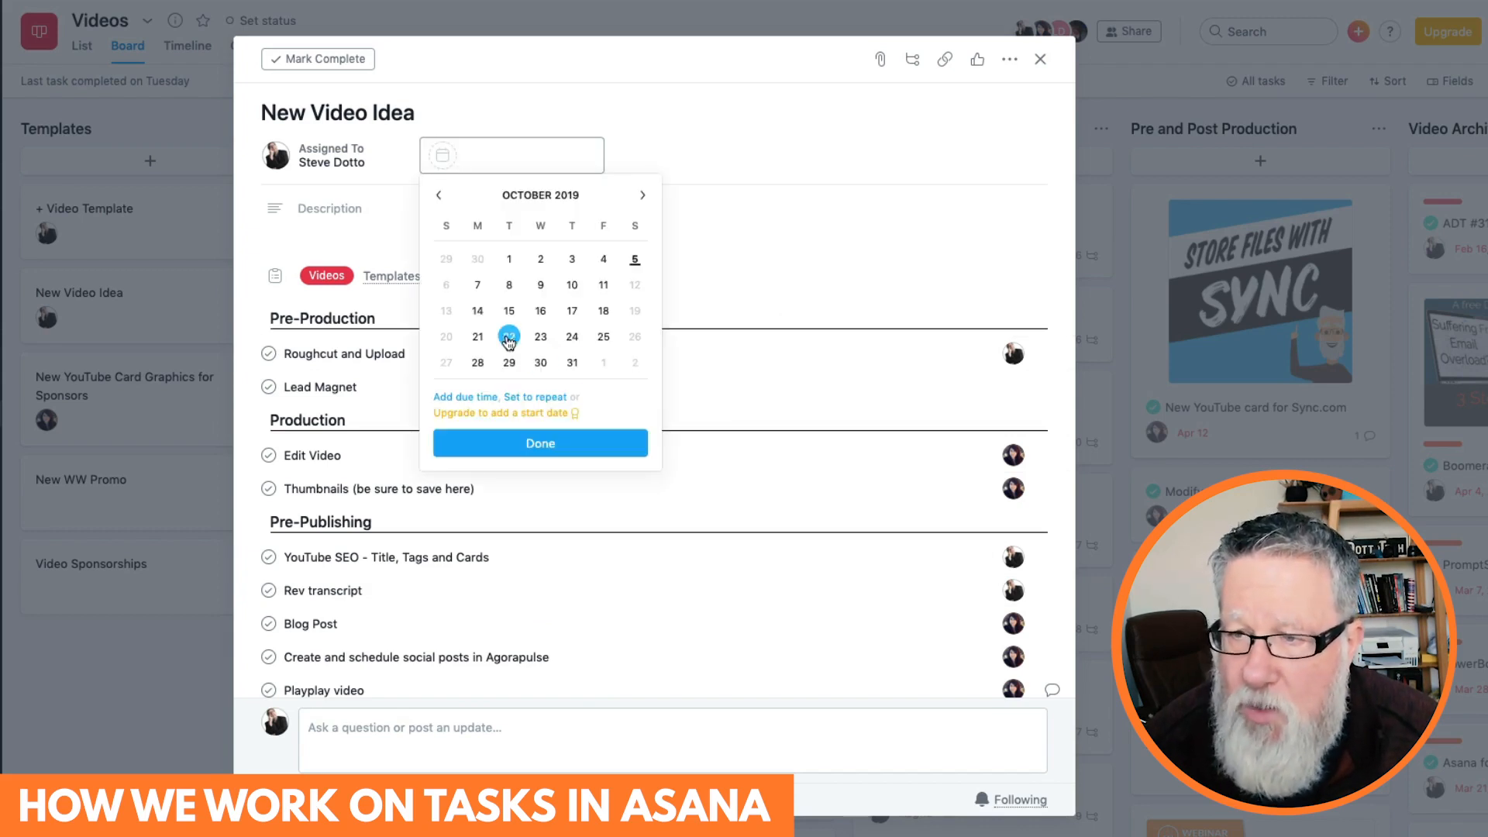
pyautogui.click(508, 336)
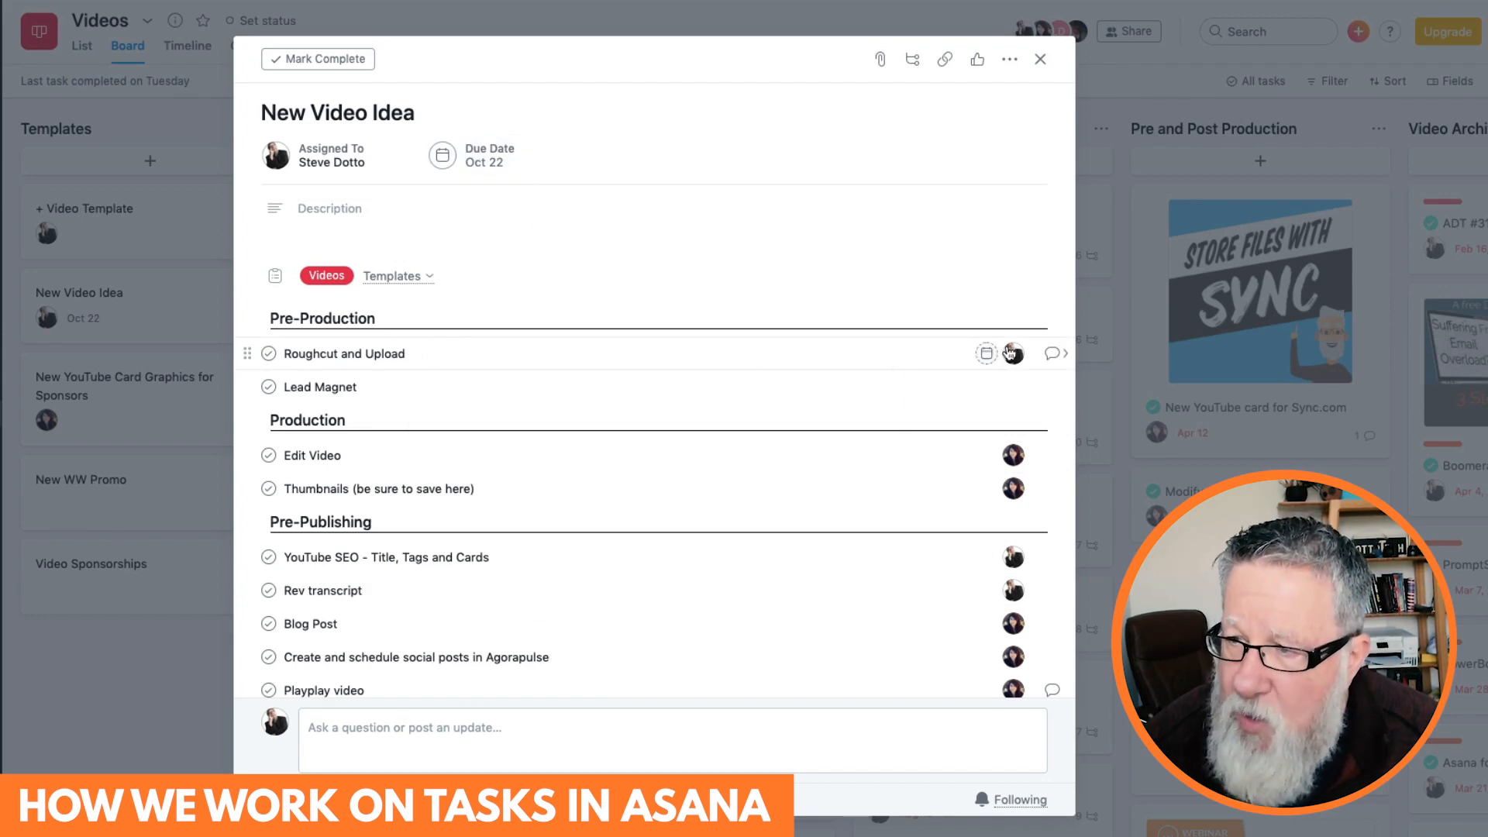
# - Date the Roughcut and Upload subtask Oct 15 and start assigning the Lead Magnet subtask
pyautogui.click(986, 354)
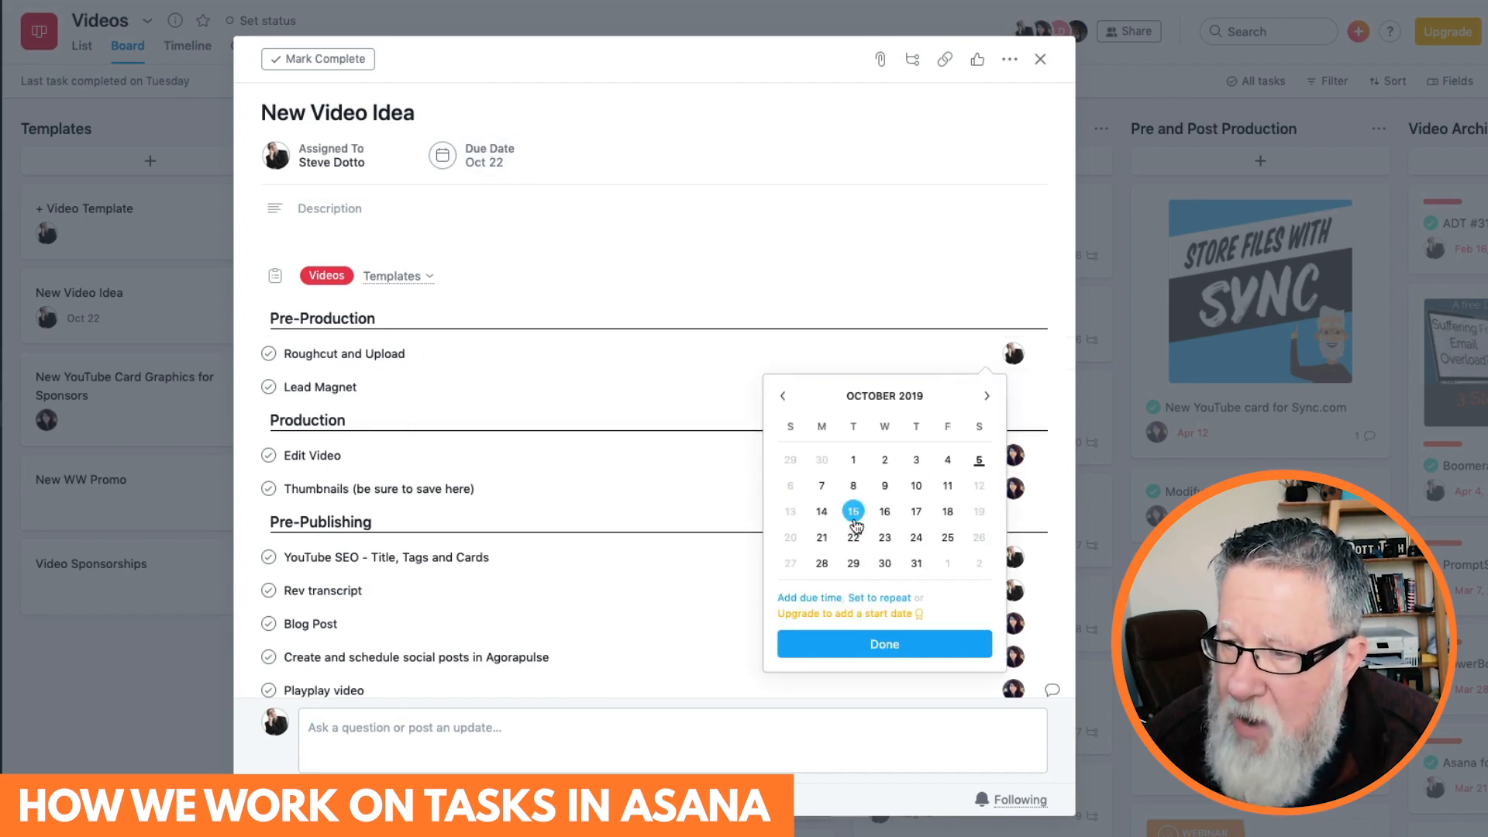
pyautogui.click(853, 511)
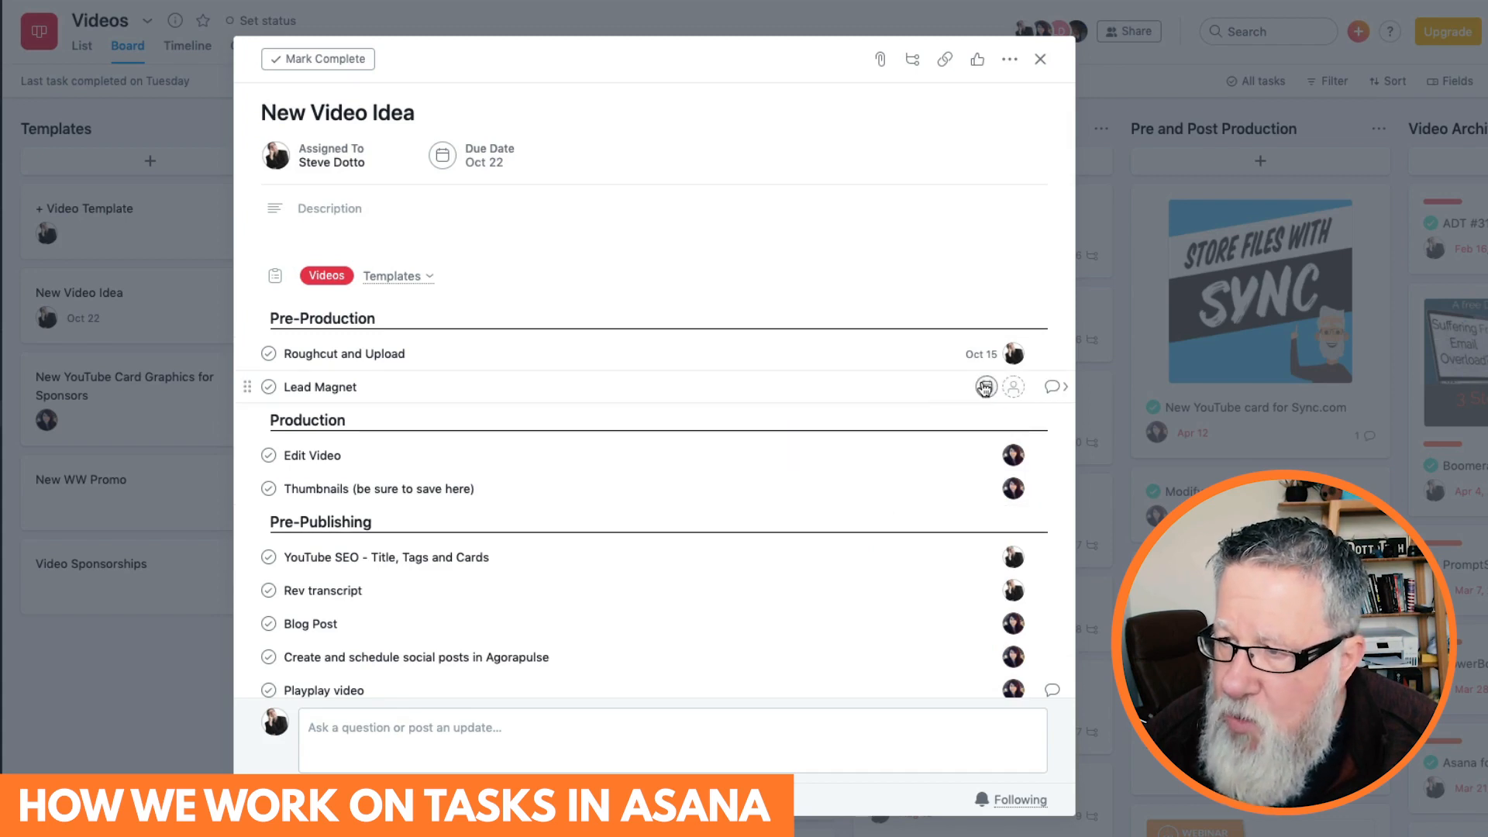
pyautogui.click(1013, 388)
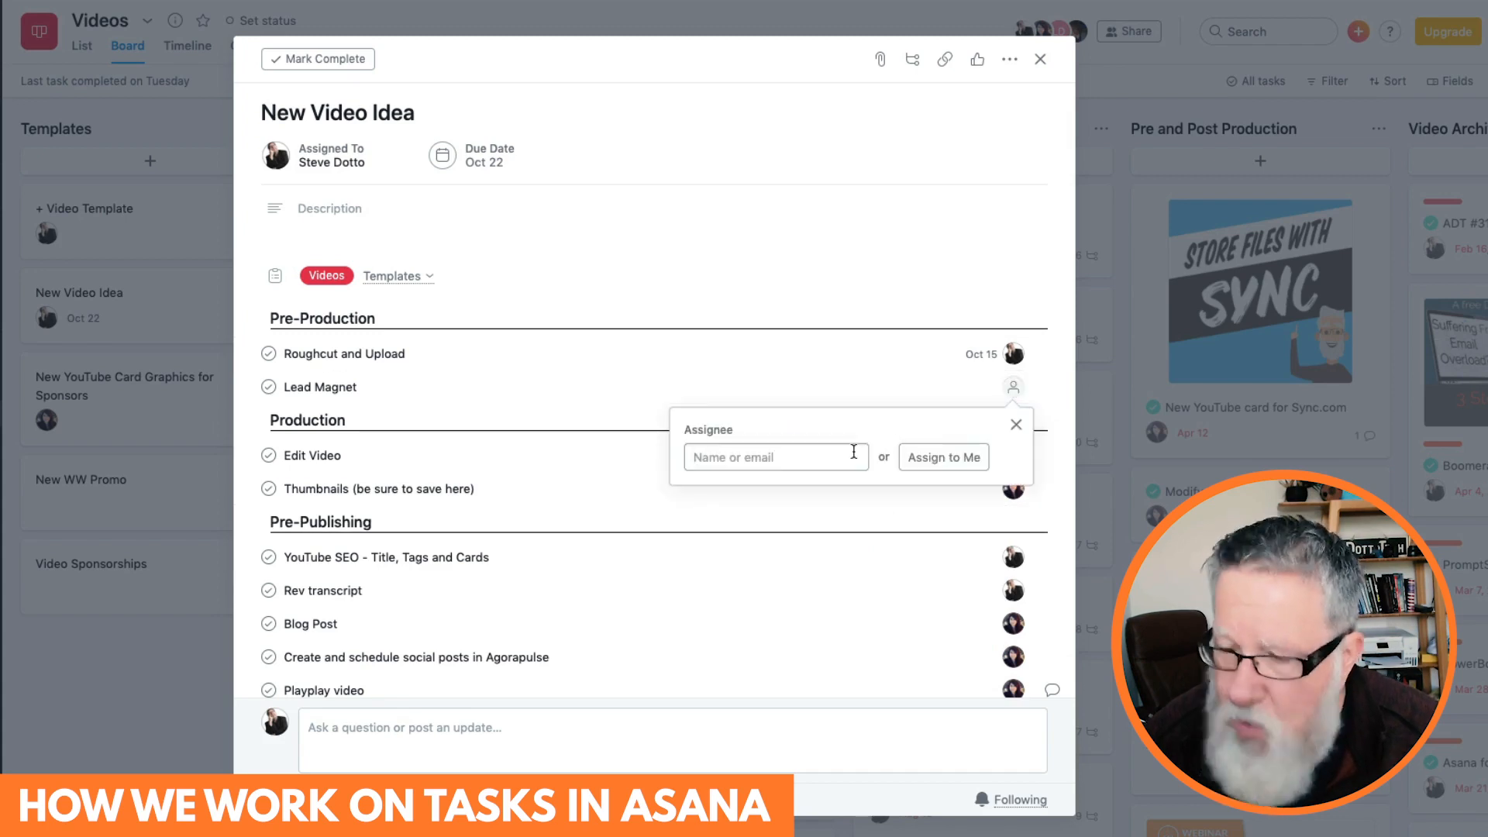
# - Assign Lead Magnet to Liz Azyan, due Oct 15, with a description starting 'I want', then return to the parent task
pyautogui.write('liz')
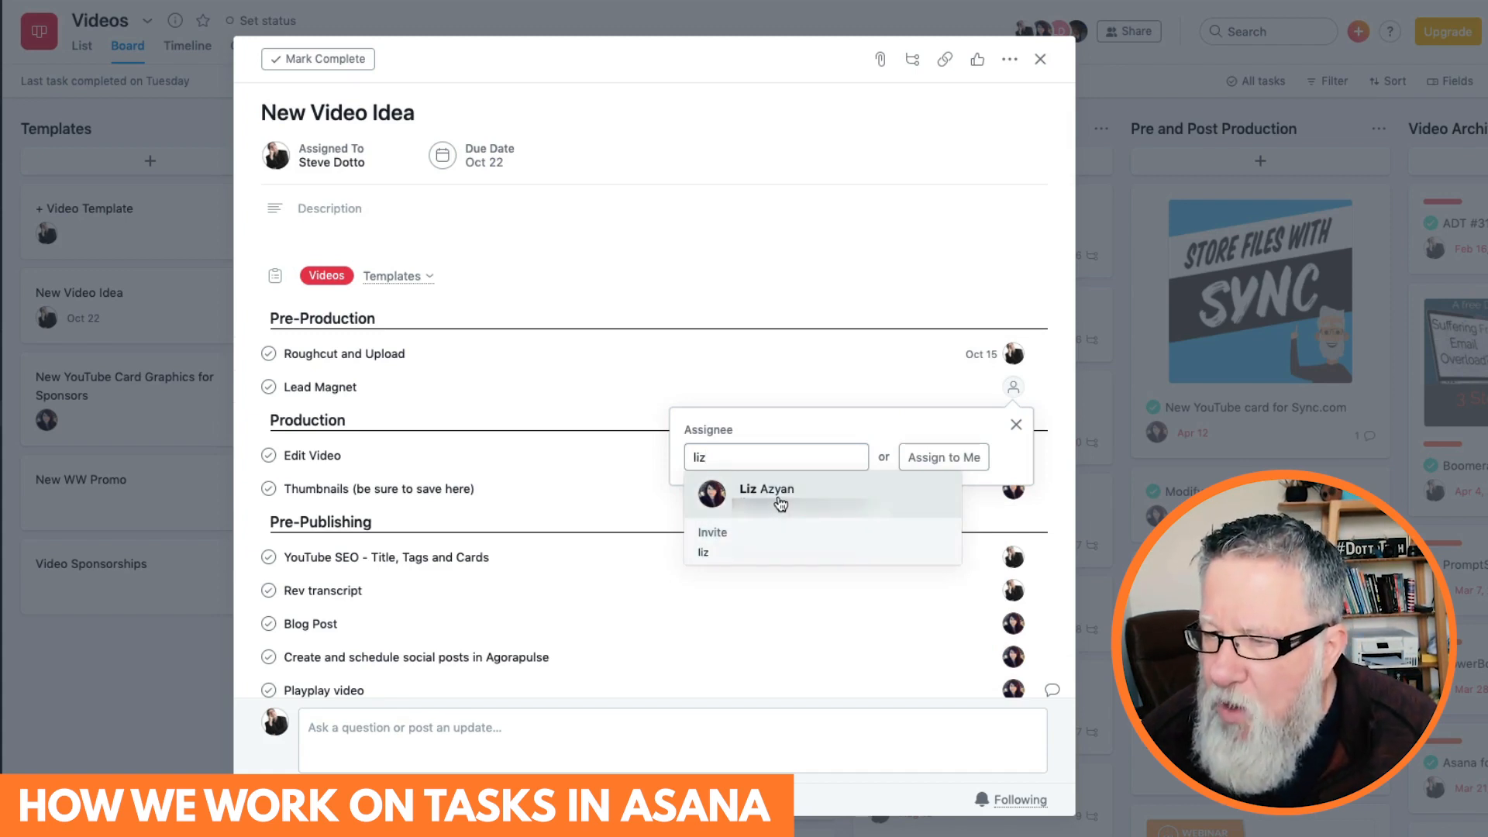
pyautogui.click(764, 490)
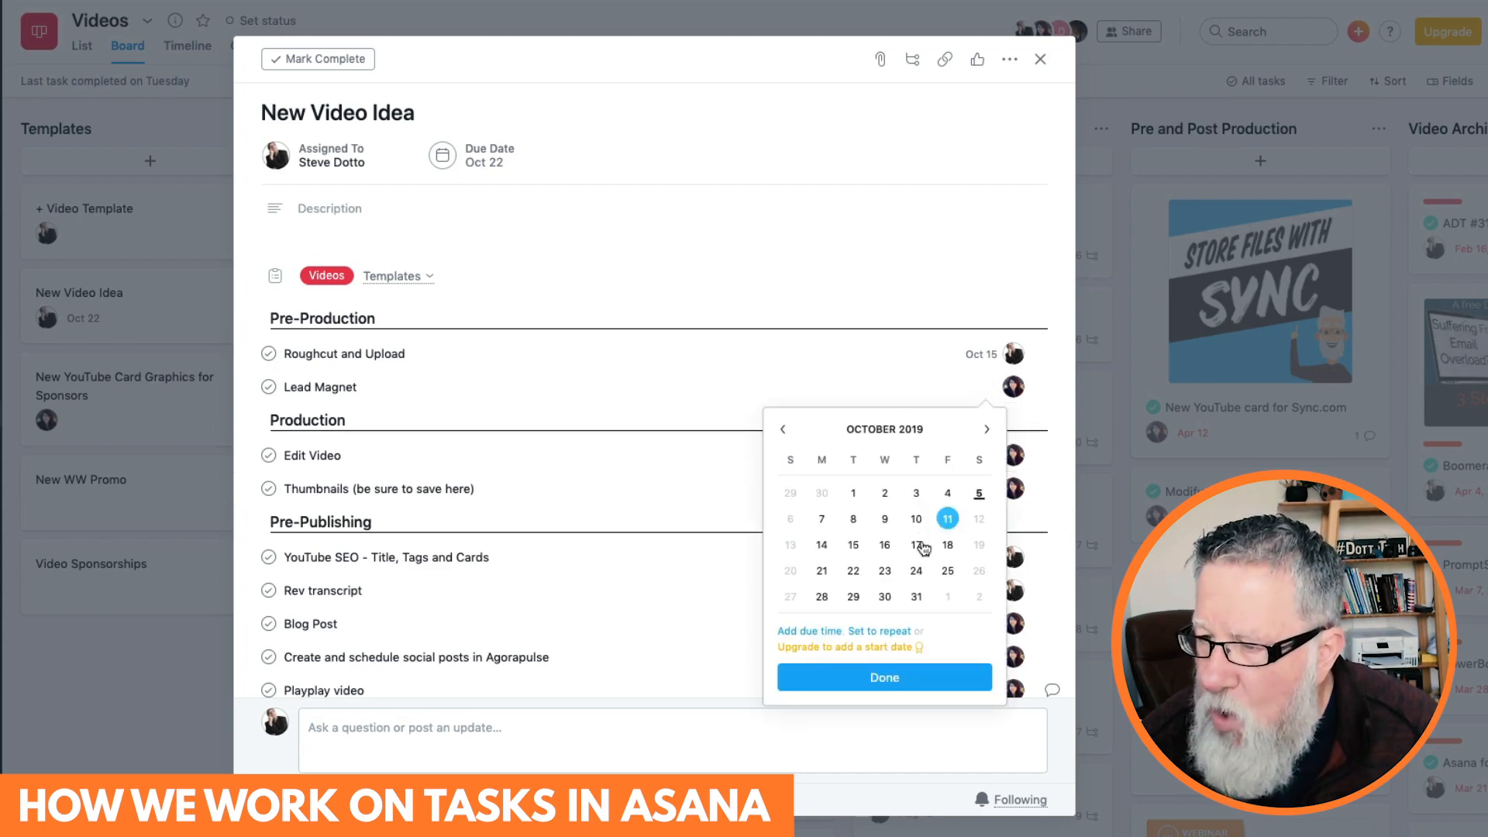
pyautogui.click(852, 546)
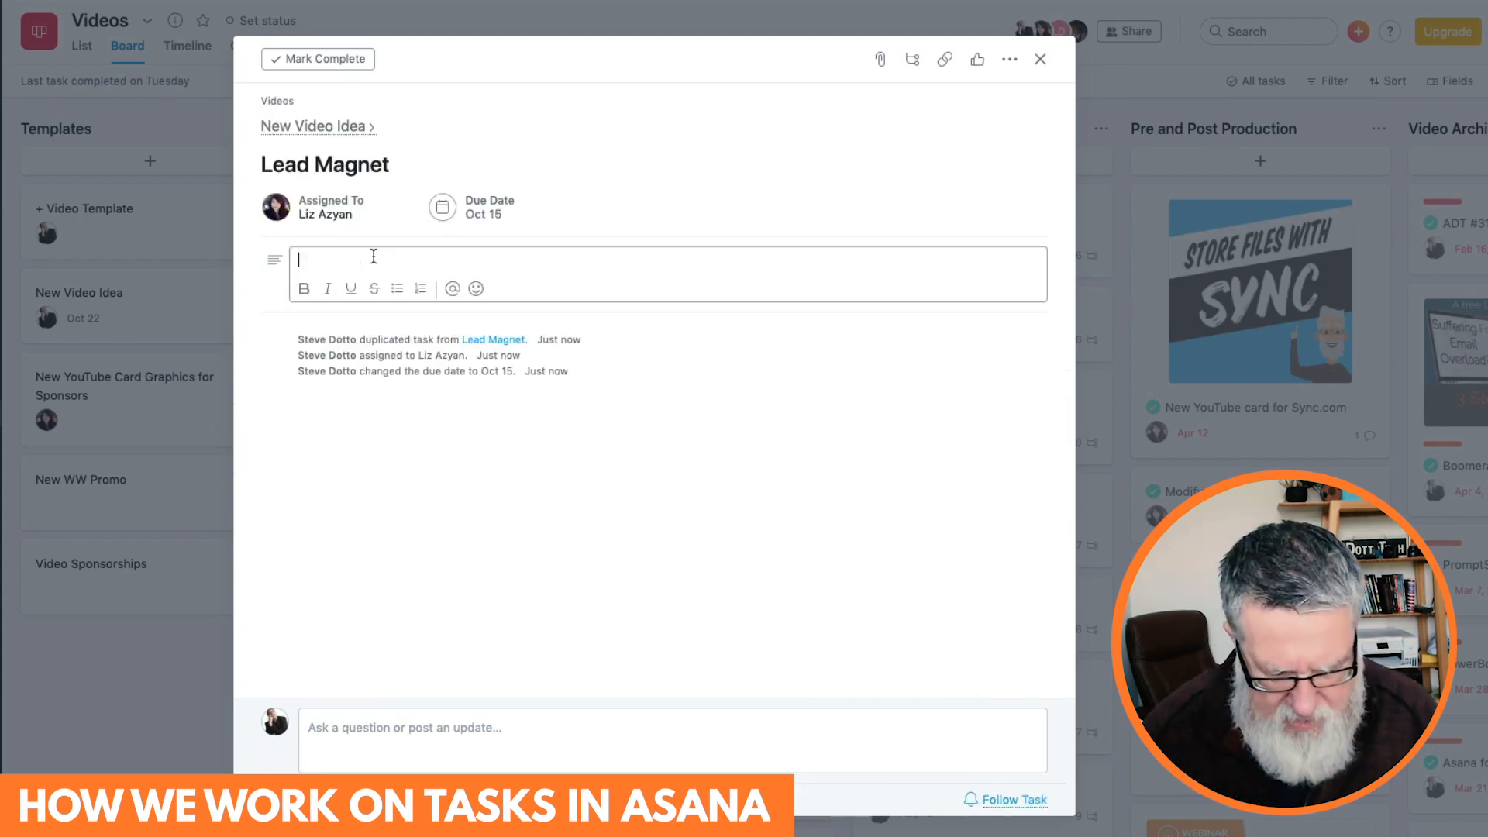
pyautogui.write('I want')
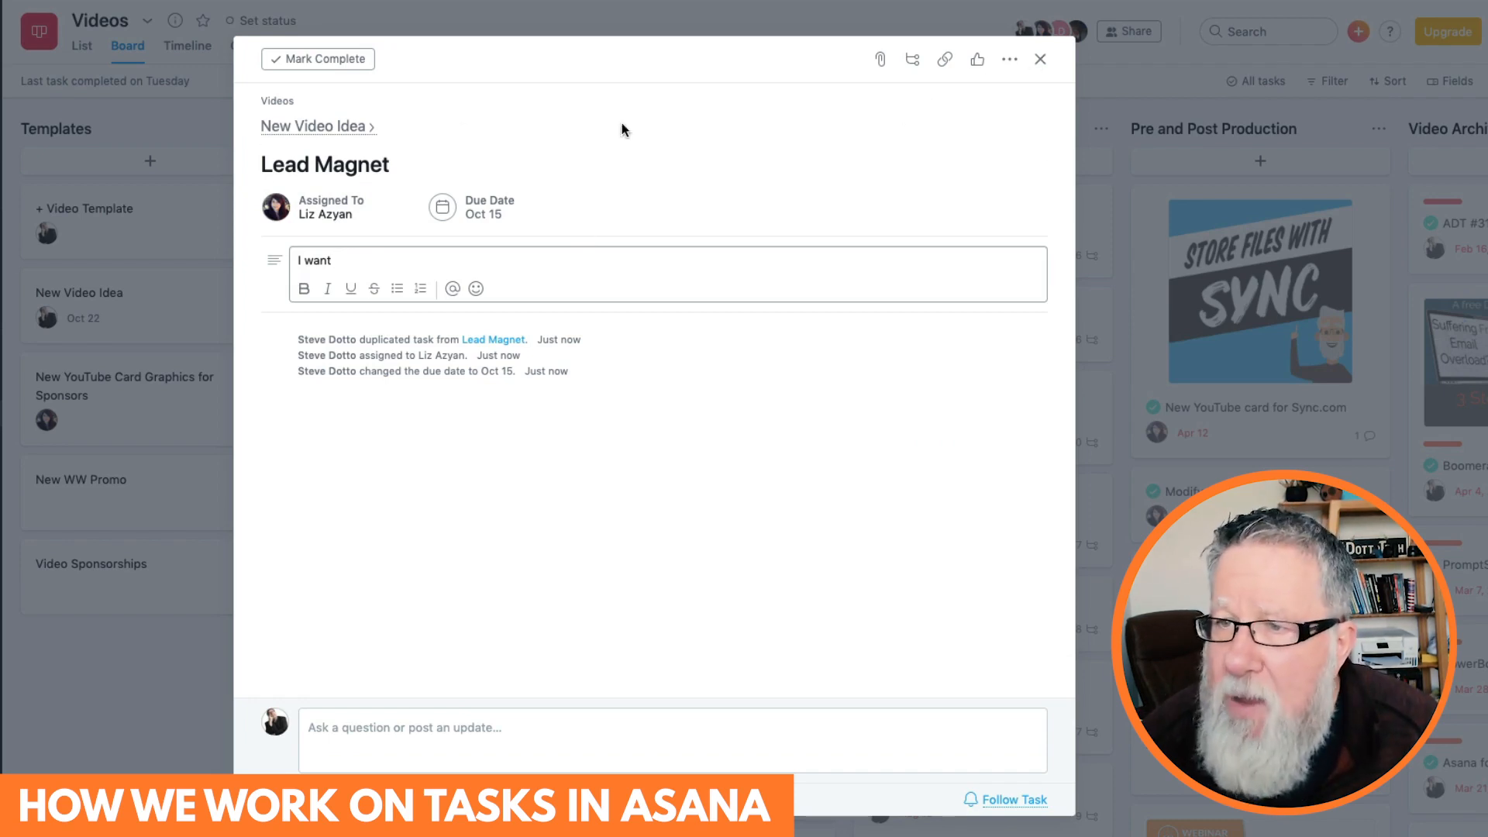
pyautogui.click(314, 126)
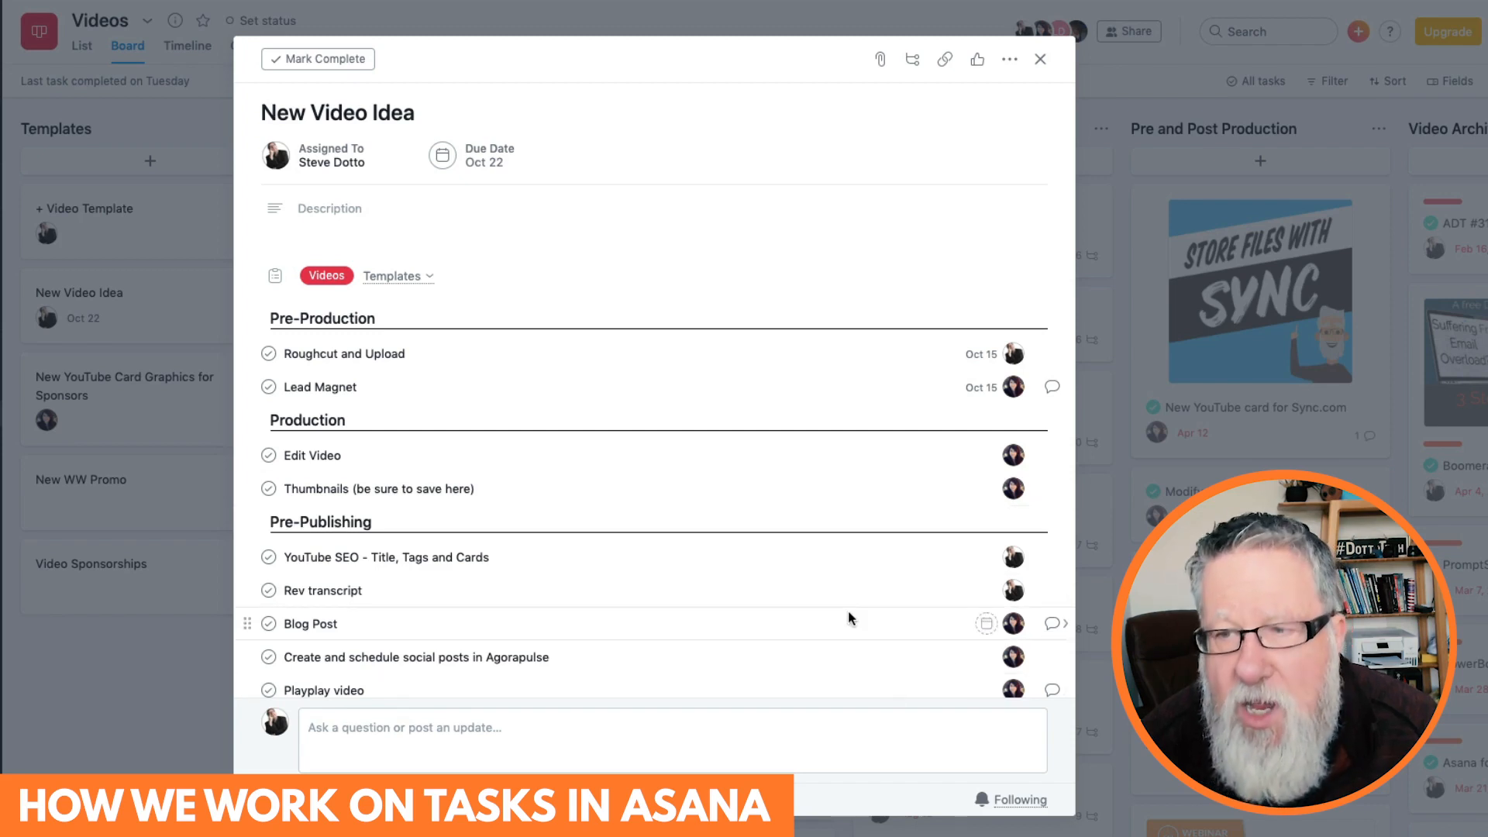
# - Attach the Evernote Rededication screenflow zip from Dropbox's Video Editing Share Folder to the task
pyautogui.scroll(-3)
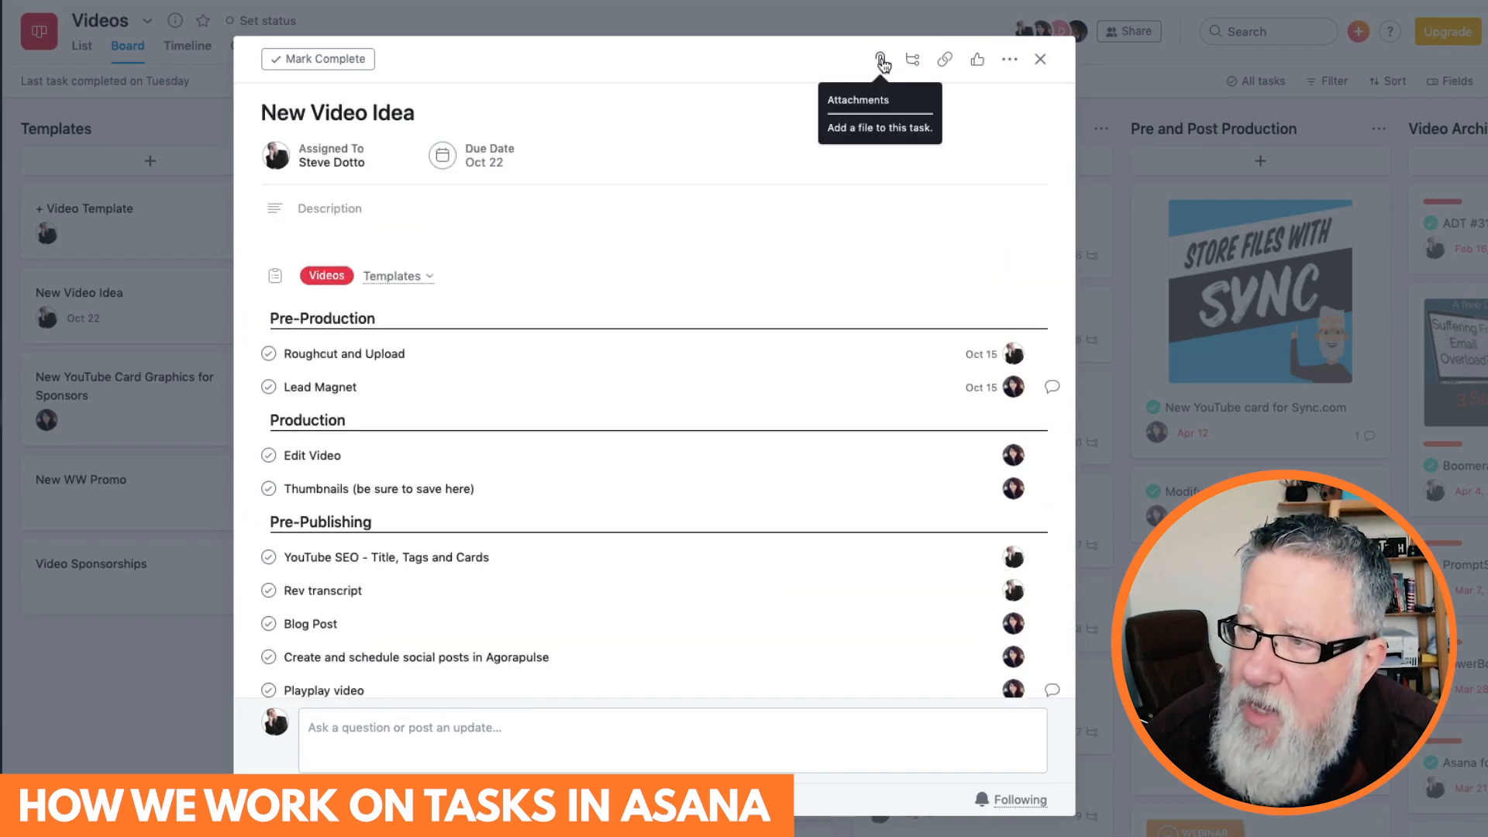
pyautogui.click(879, 59)
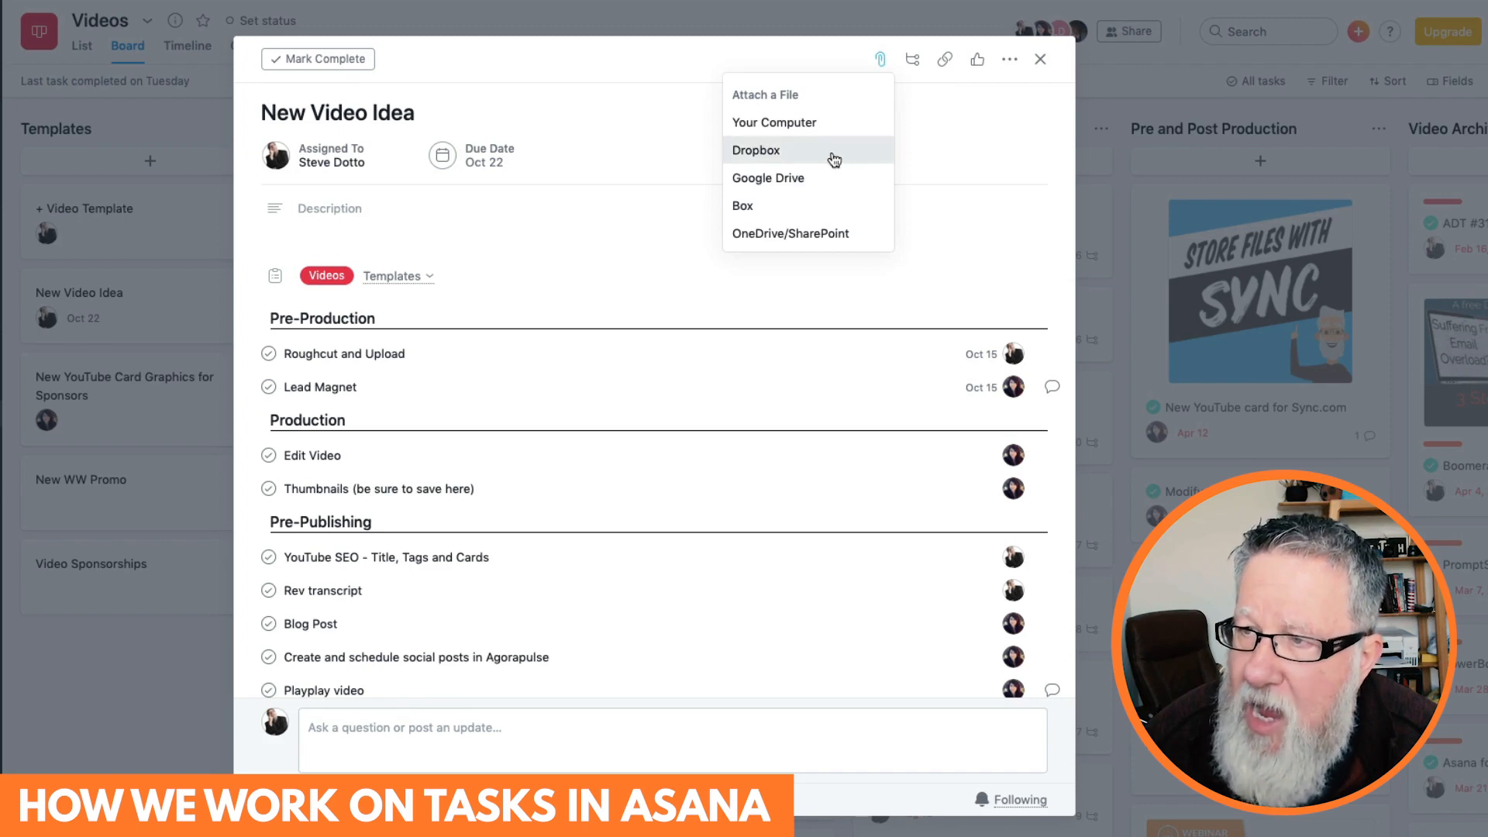
pyautogui.click(789, 151)
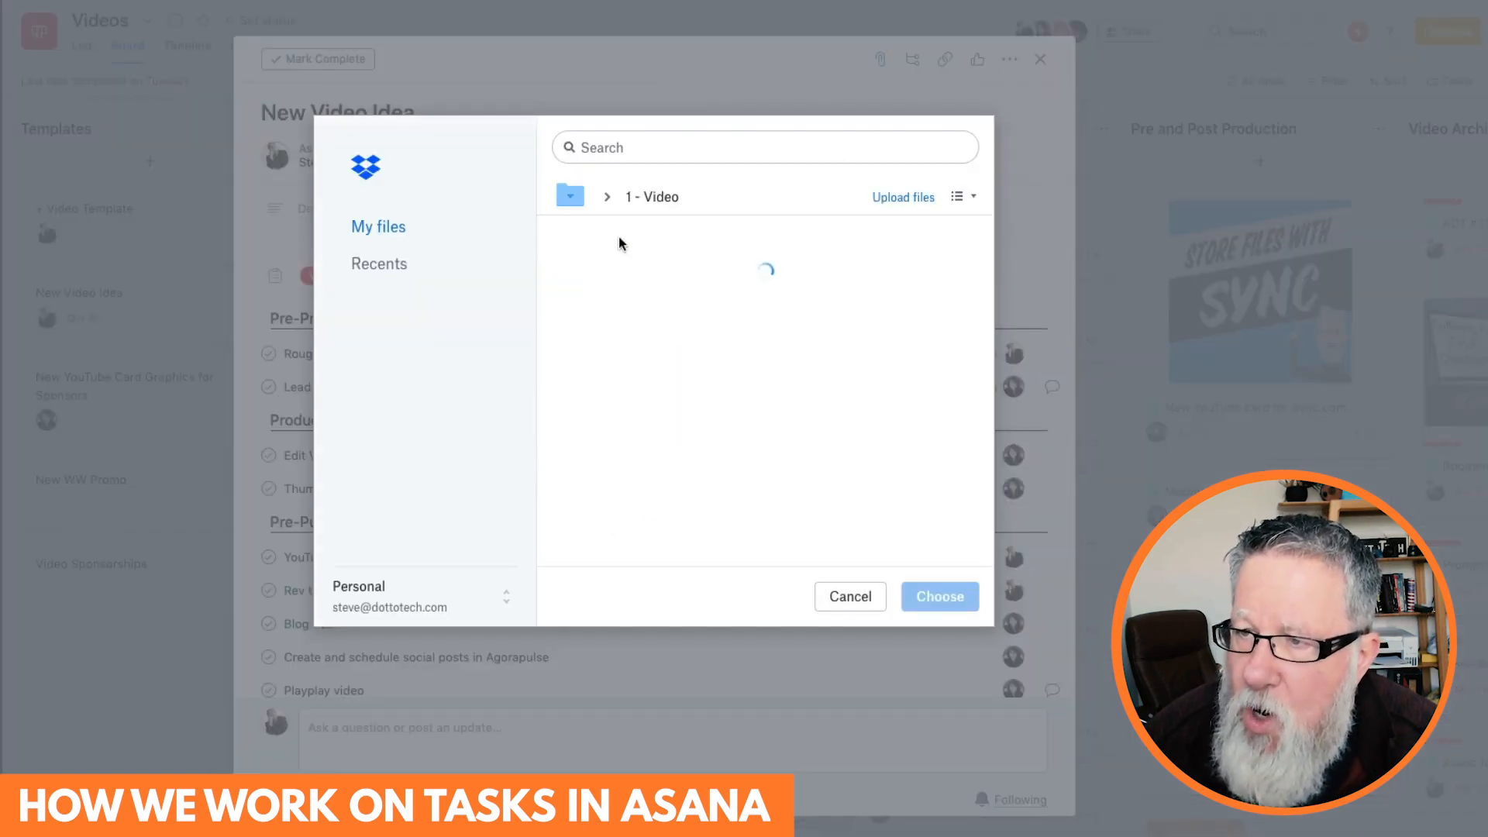
pyautogui.moveTo(657, 360)
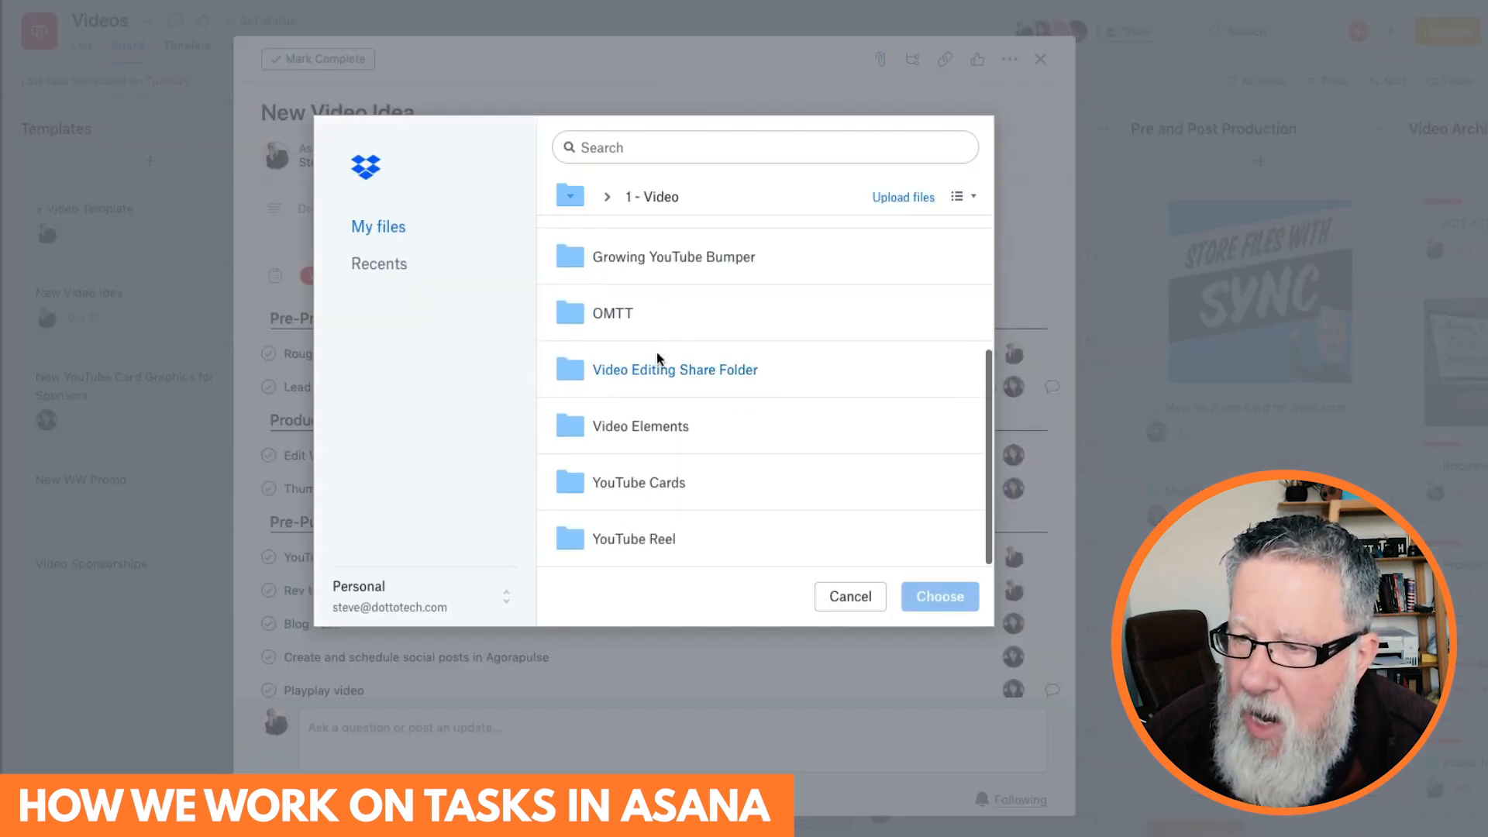
pyautogui.click(676, 368)
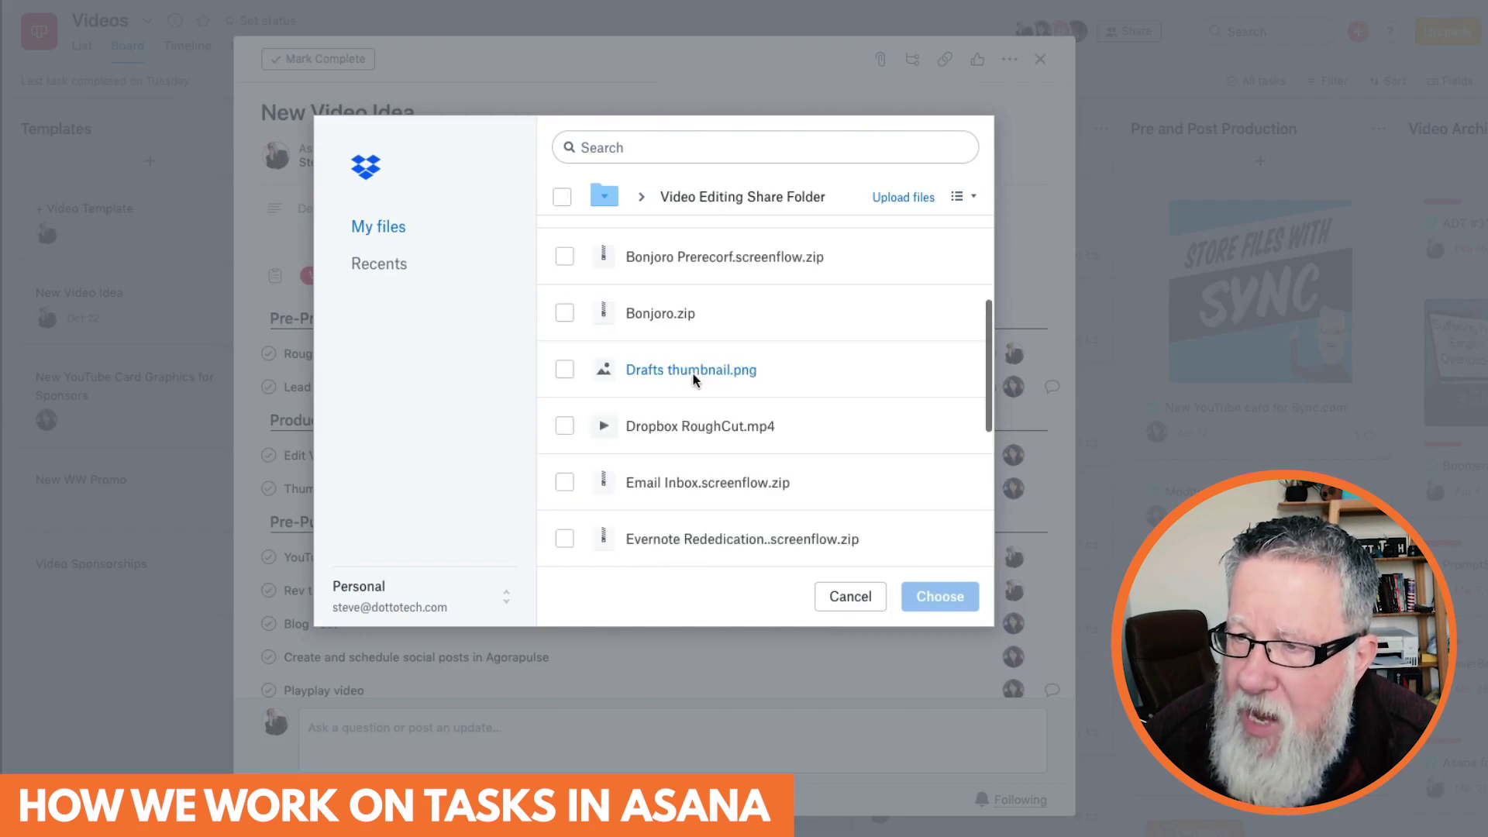
pyautogui.scroll(-3)
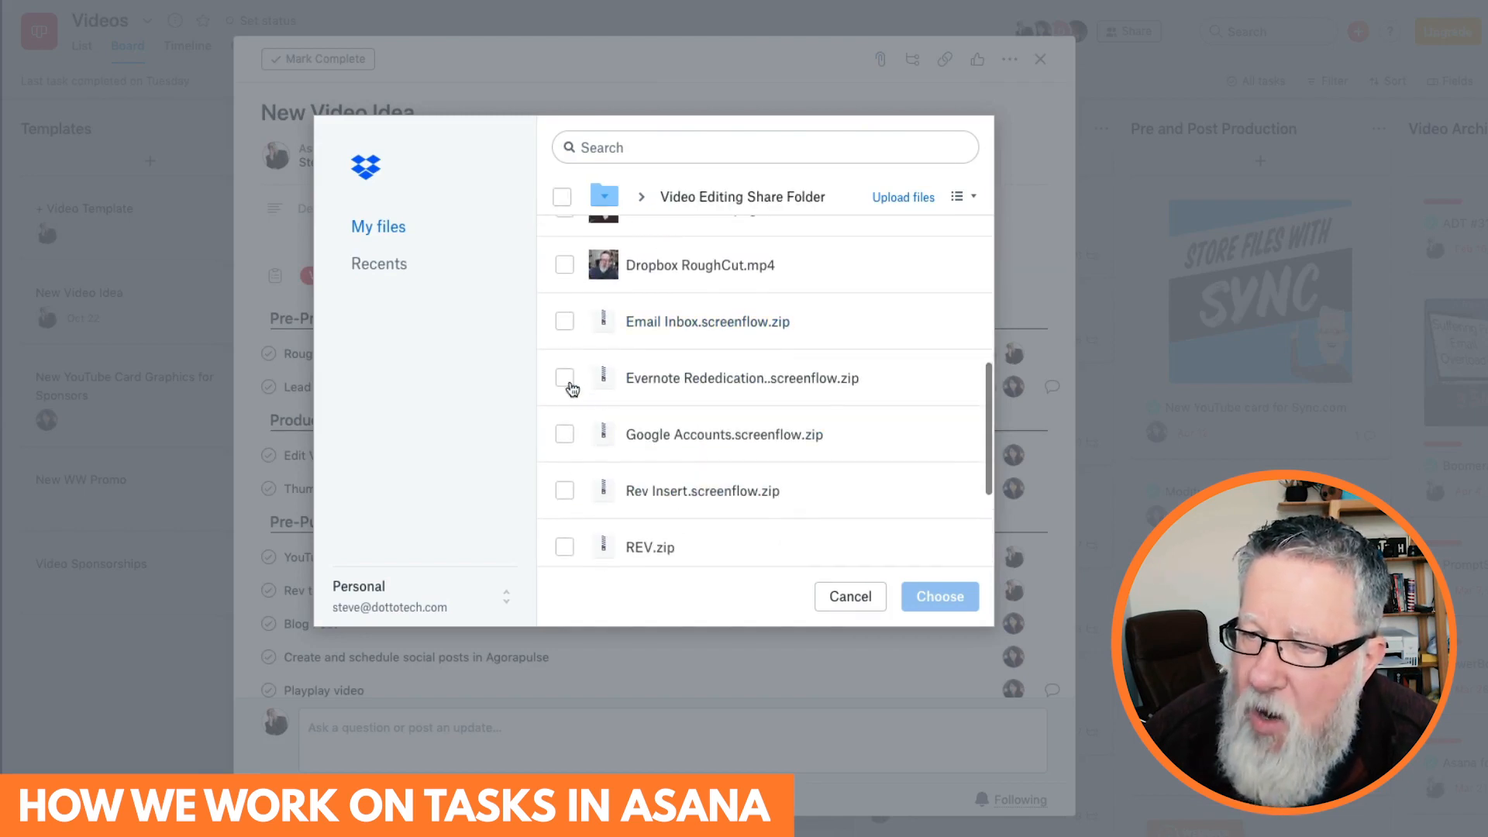
pyautogui.click(564, 376)
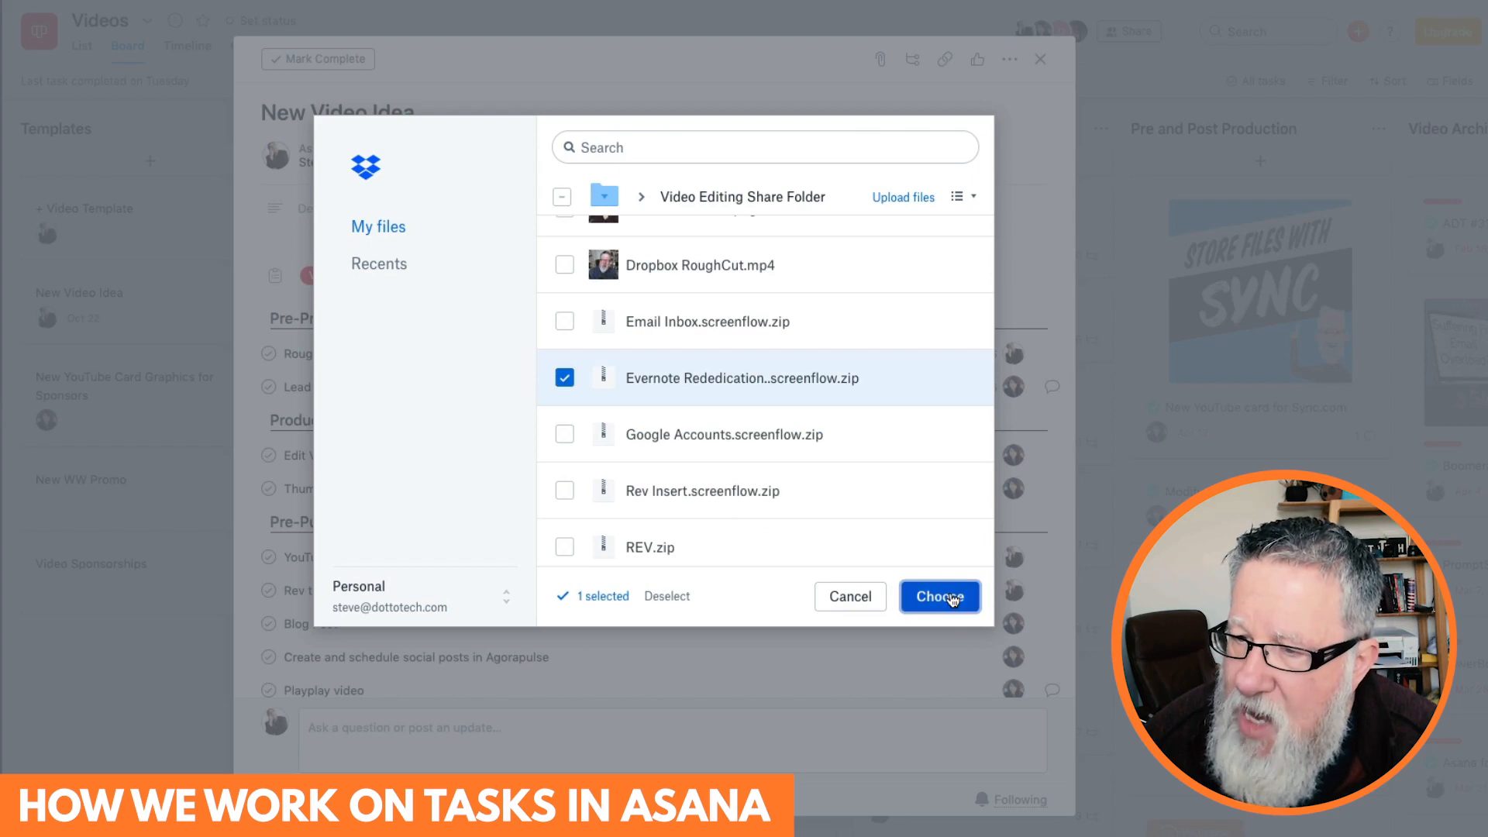
pyautogui.click(939, 596)
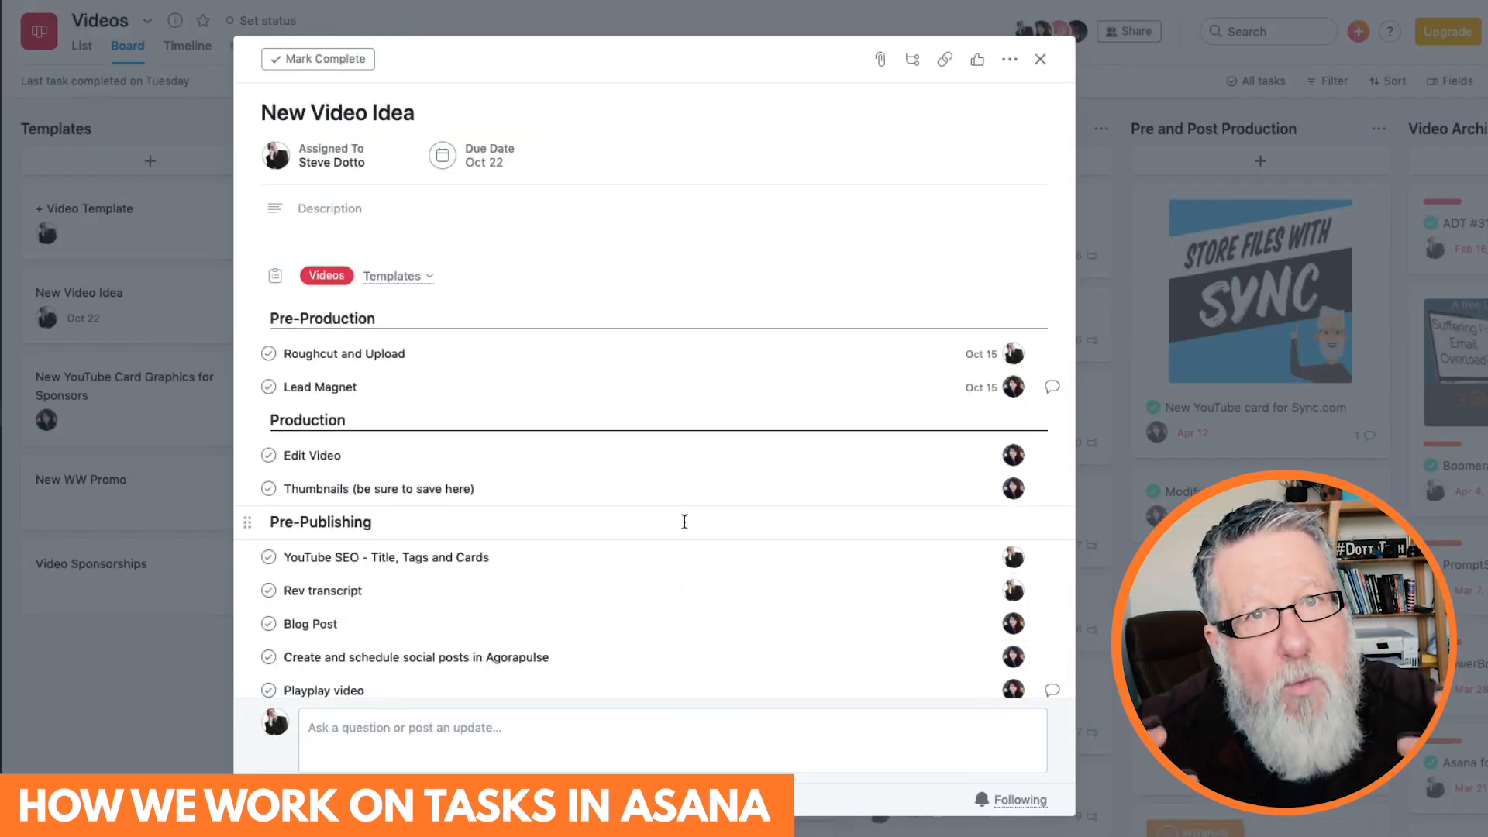
# - Confirm the zip shows in New Video Idea's activity and close the task back to the board
pyautogui.scroll(-3)
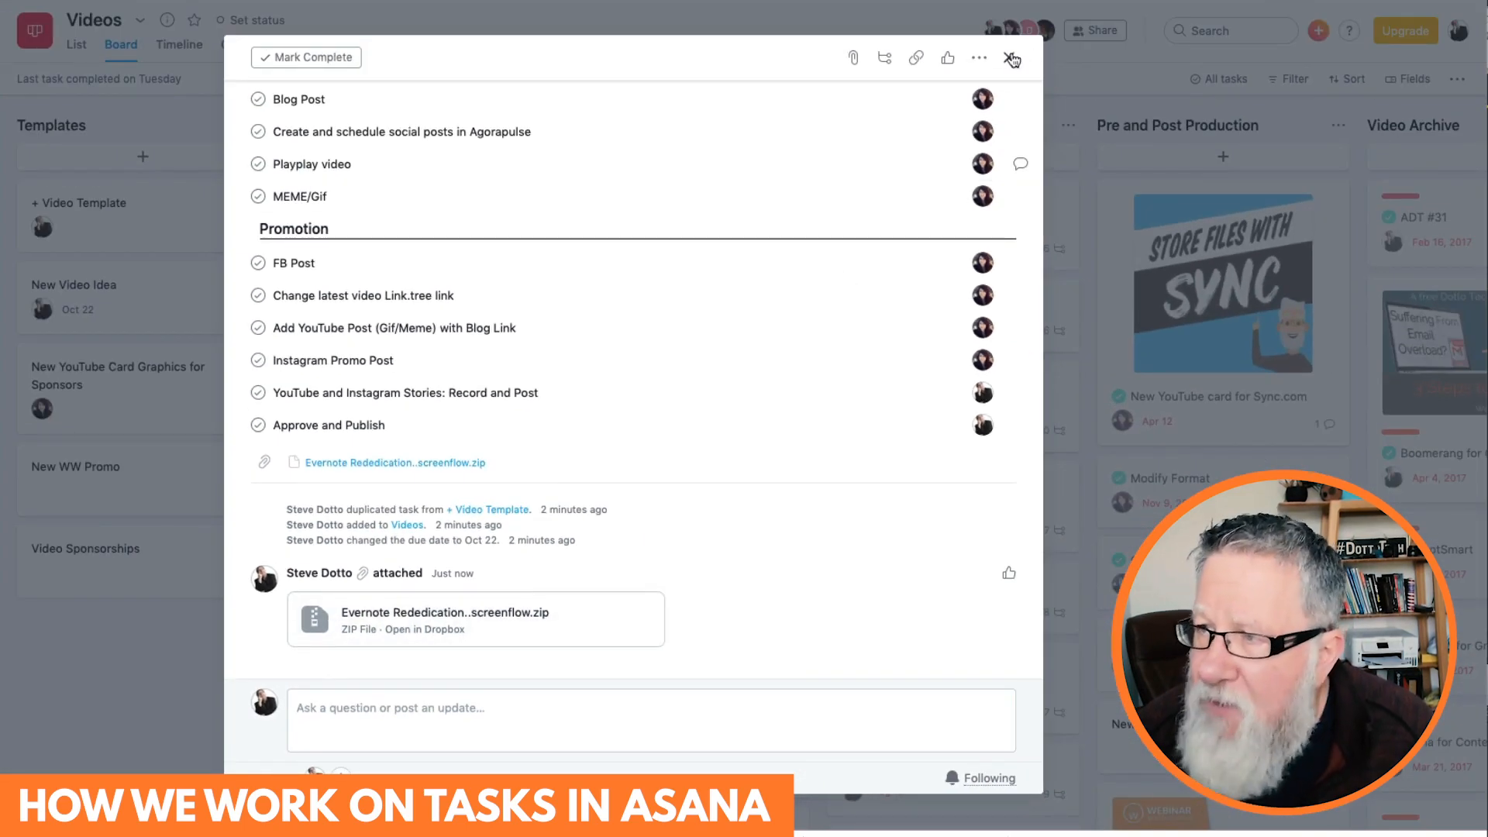
pyautogui.click(1010, 57)
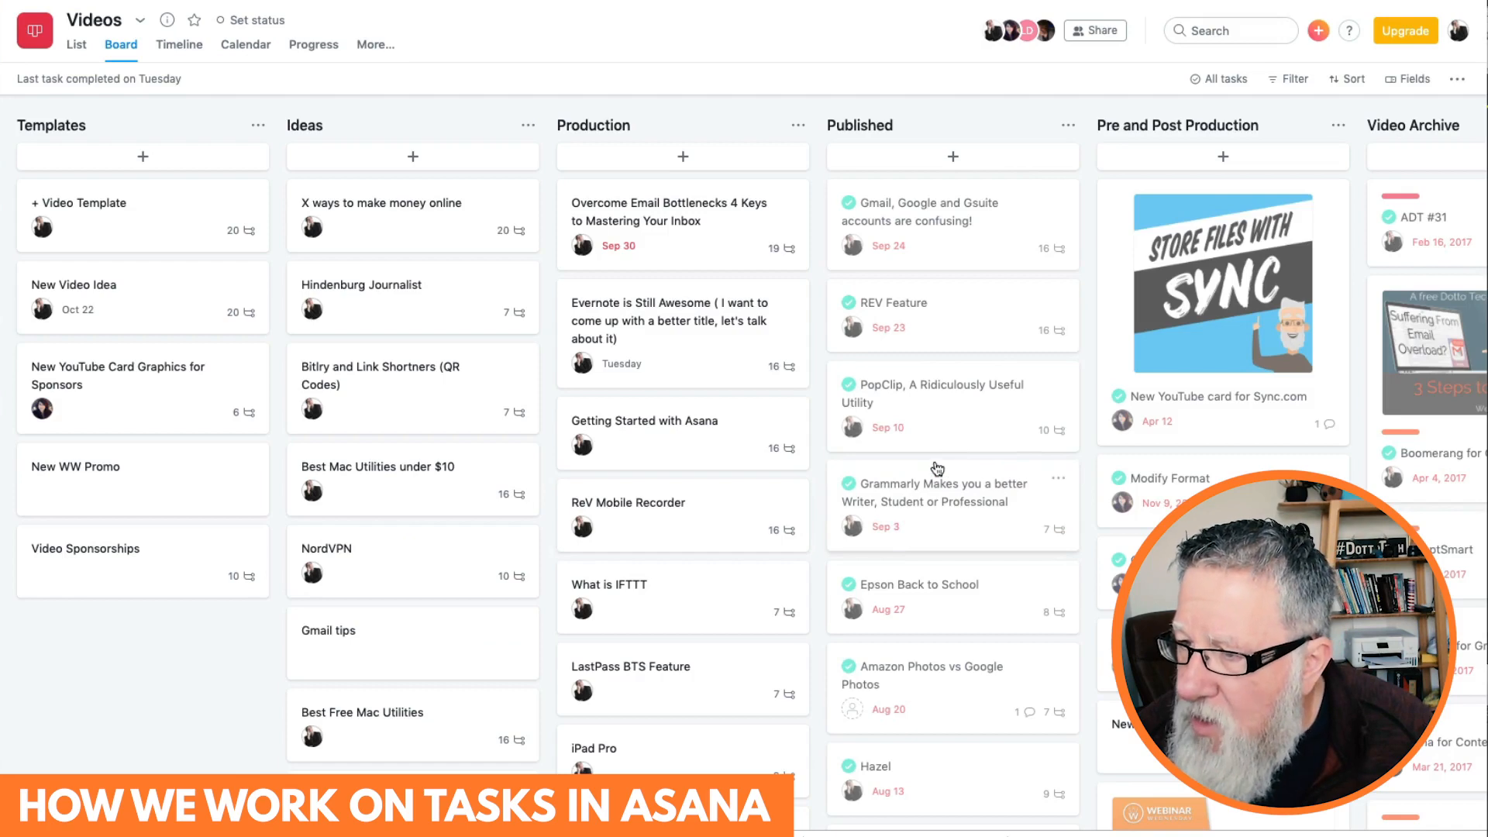
# - Review the published PopClip task's checked-off subtasks and attached zip
pyautogui.click(932, 394)
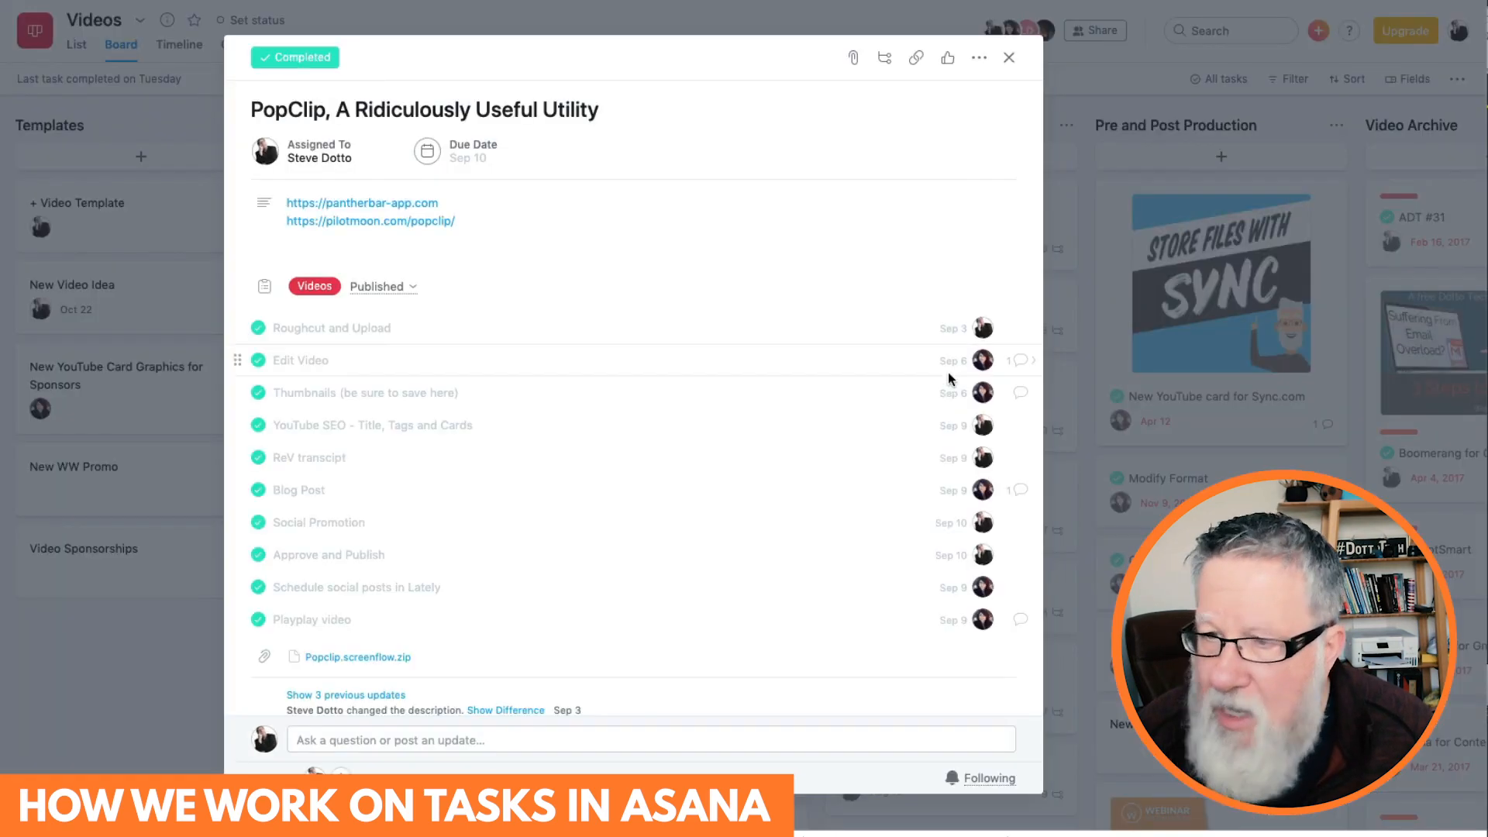
pyautogui.scroll(-3)
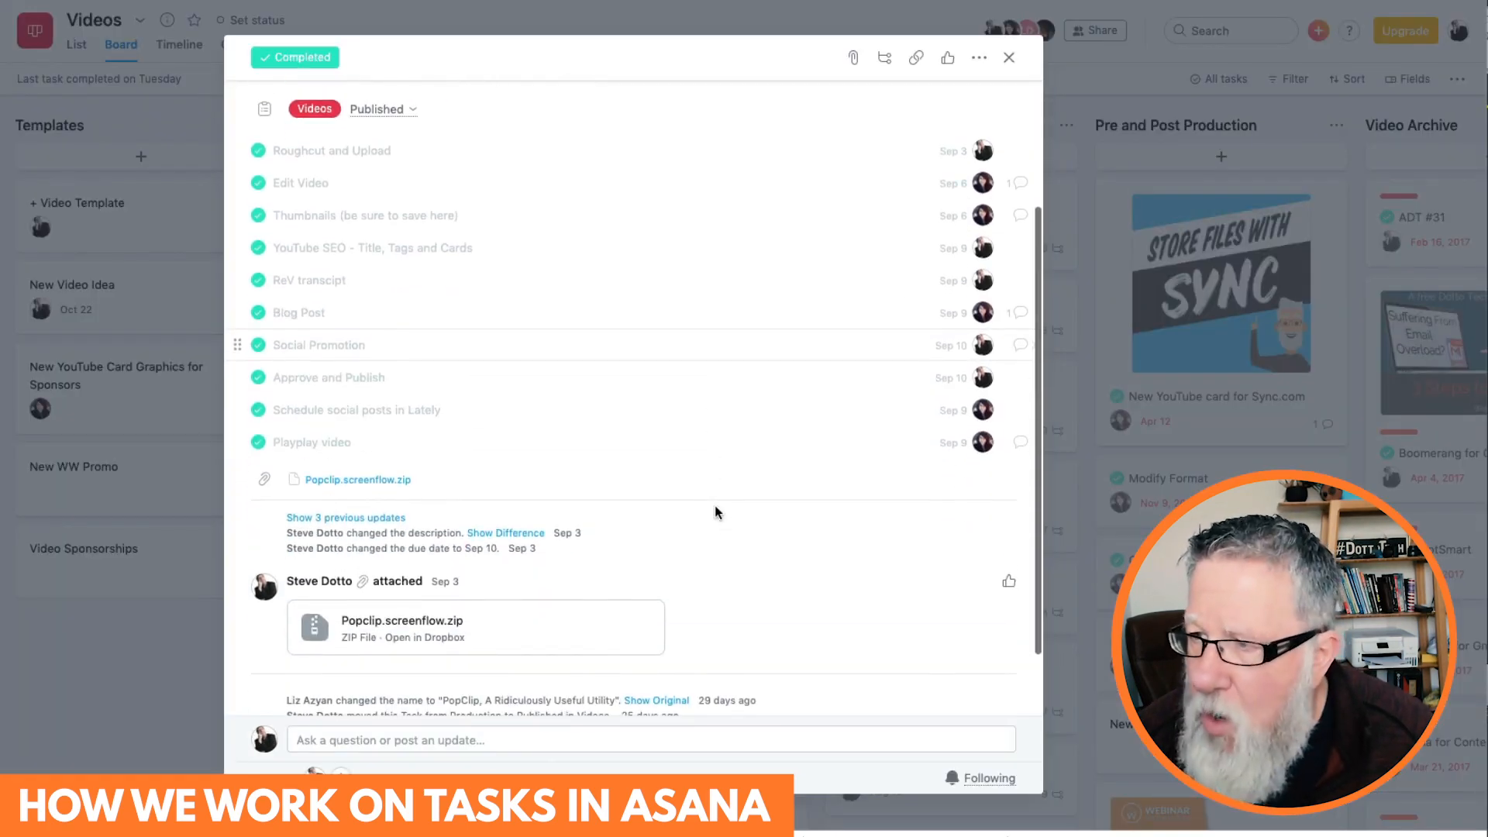
pyautogui.scroll(-3)
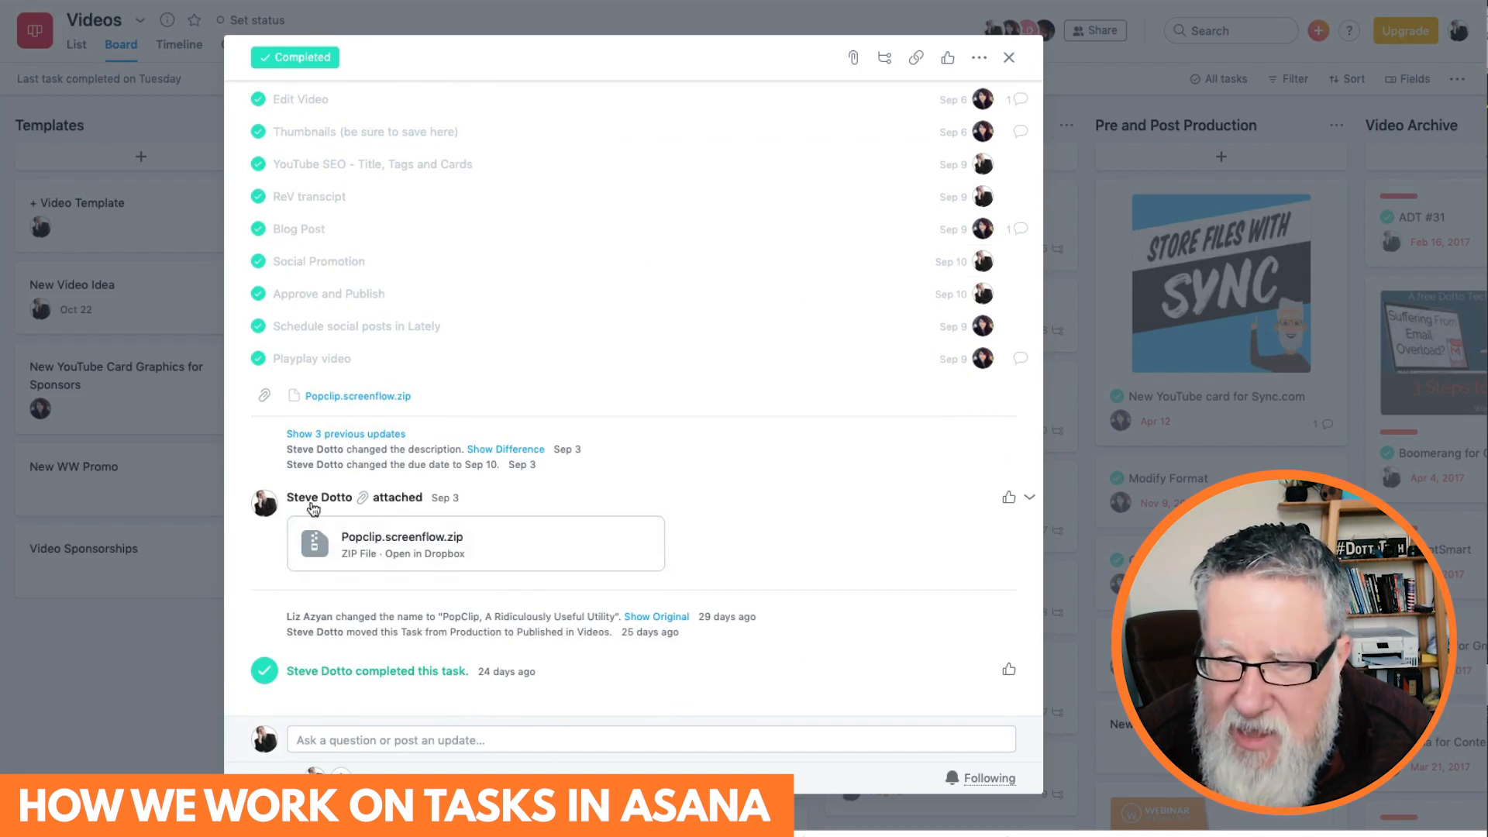
pyautogui.moveTo(508, 522)
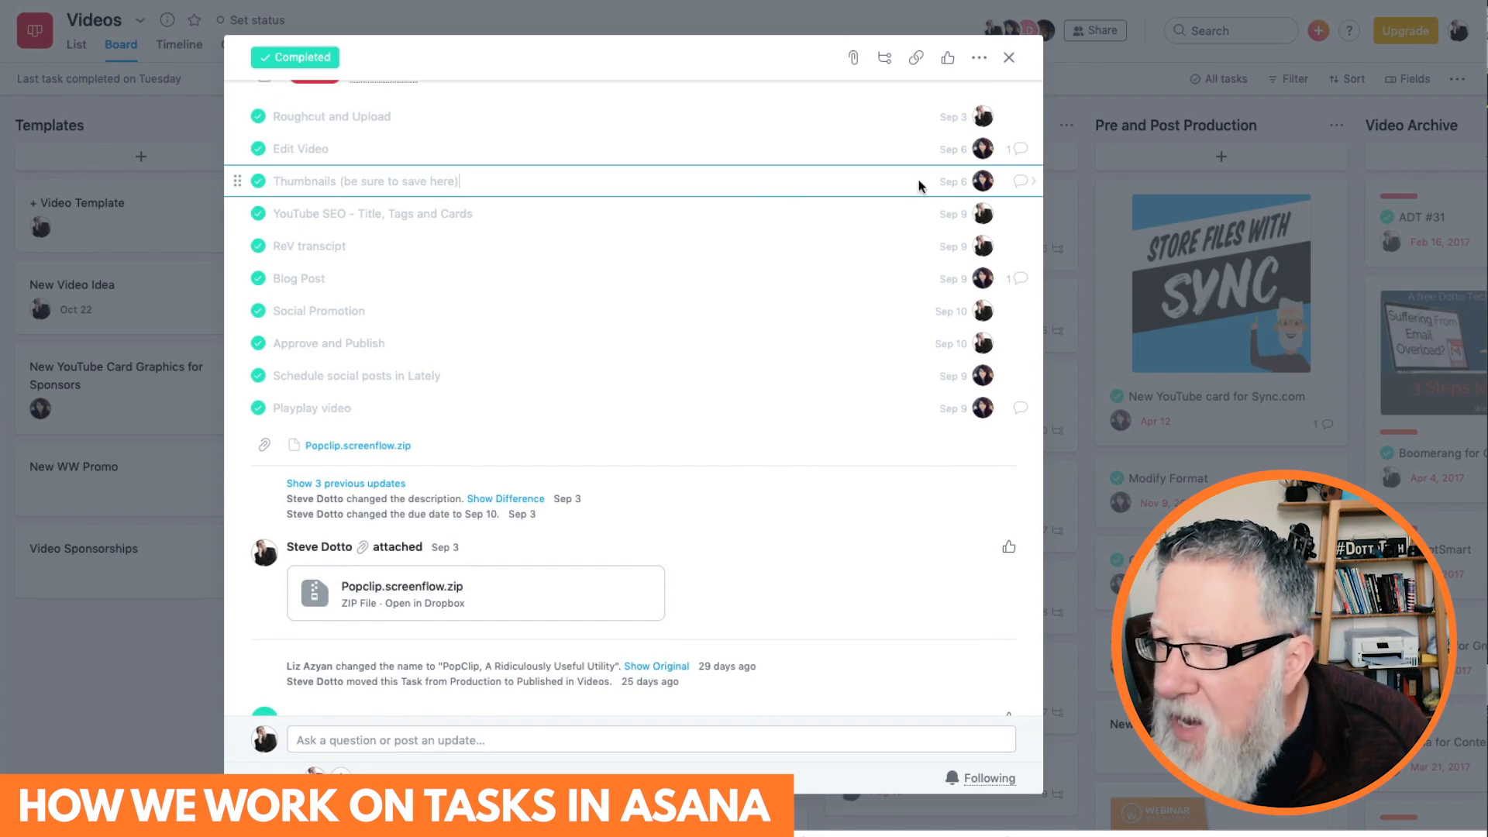
# - View Liz Azyan's thumbnail image in PopClip's Thumbnails subtask, then pick a task from the Production column
pyautogui.click(366, 181)
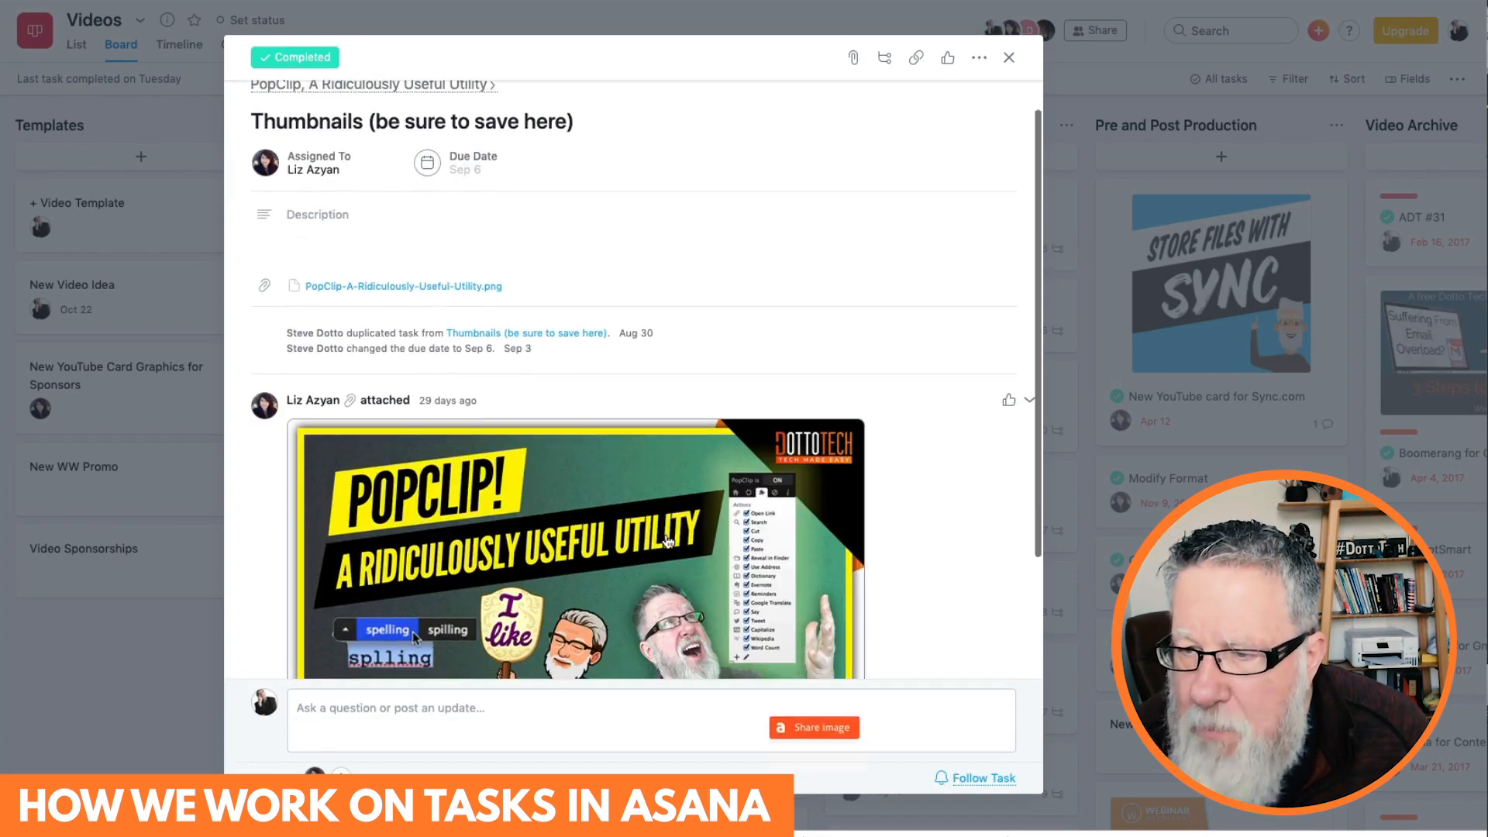
pyautogui.scroll(-3)
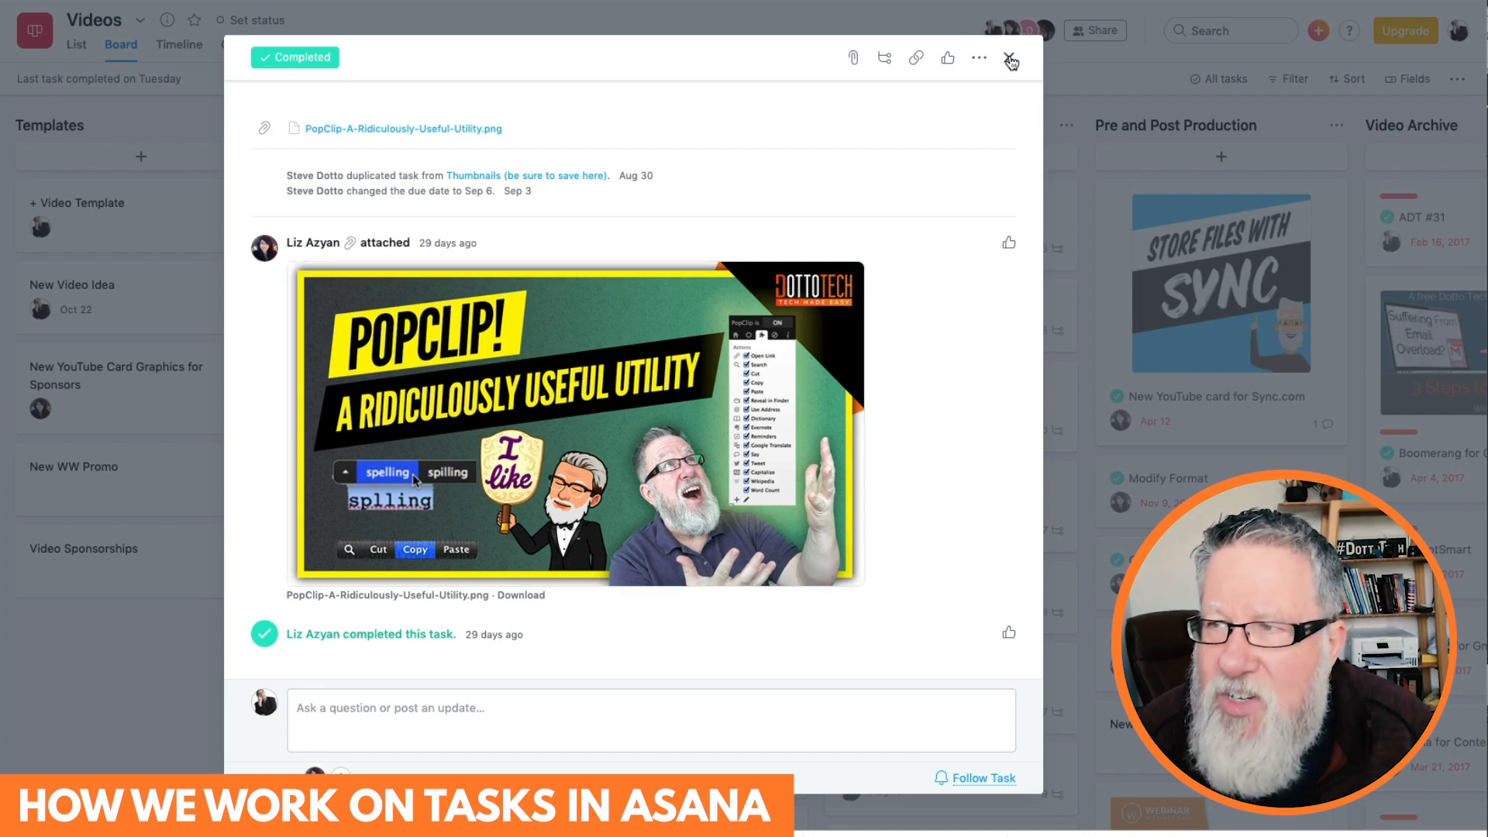
pyautogui.click(1007, 57)
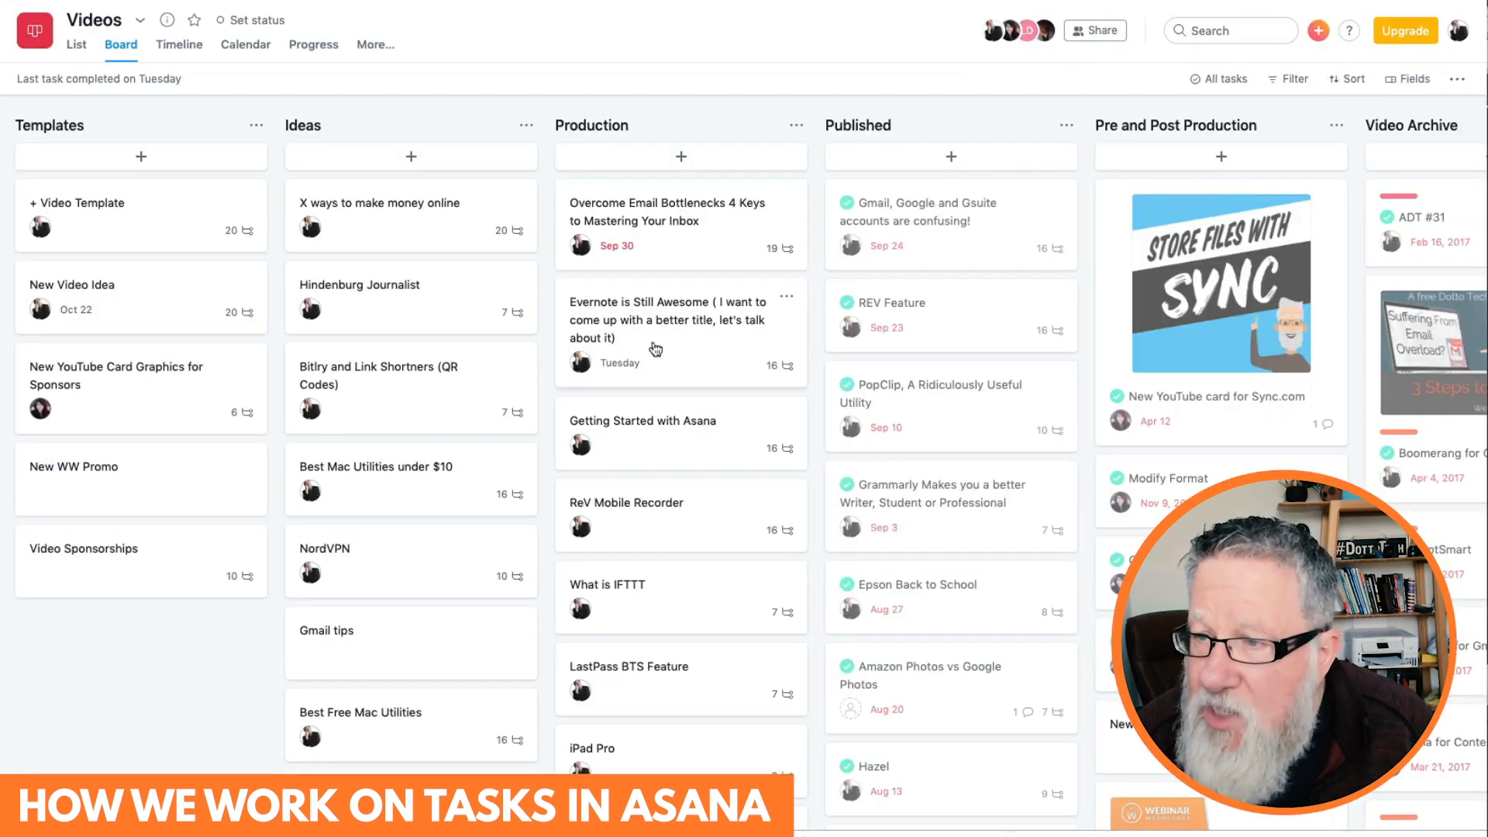
pyautogui.click(654, 348)
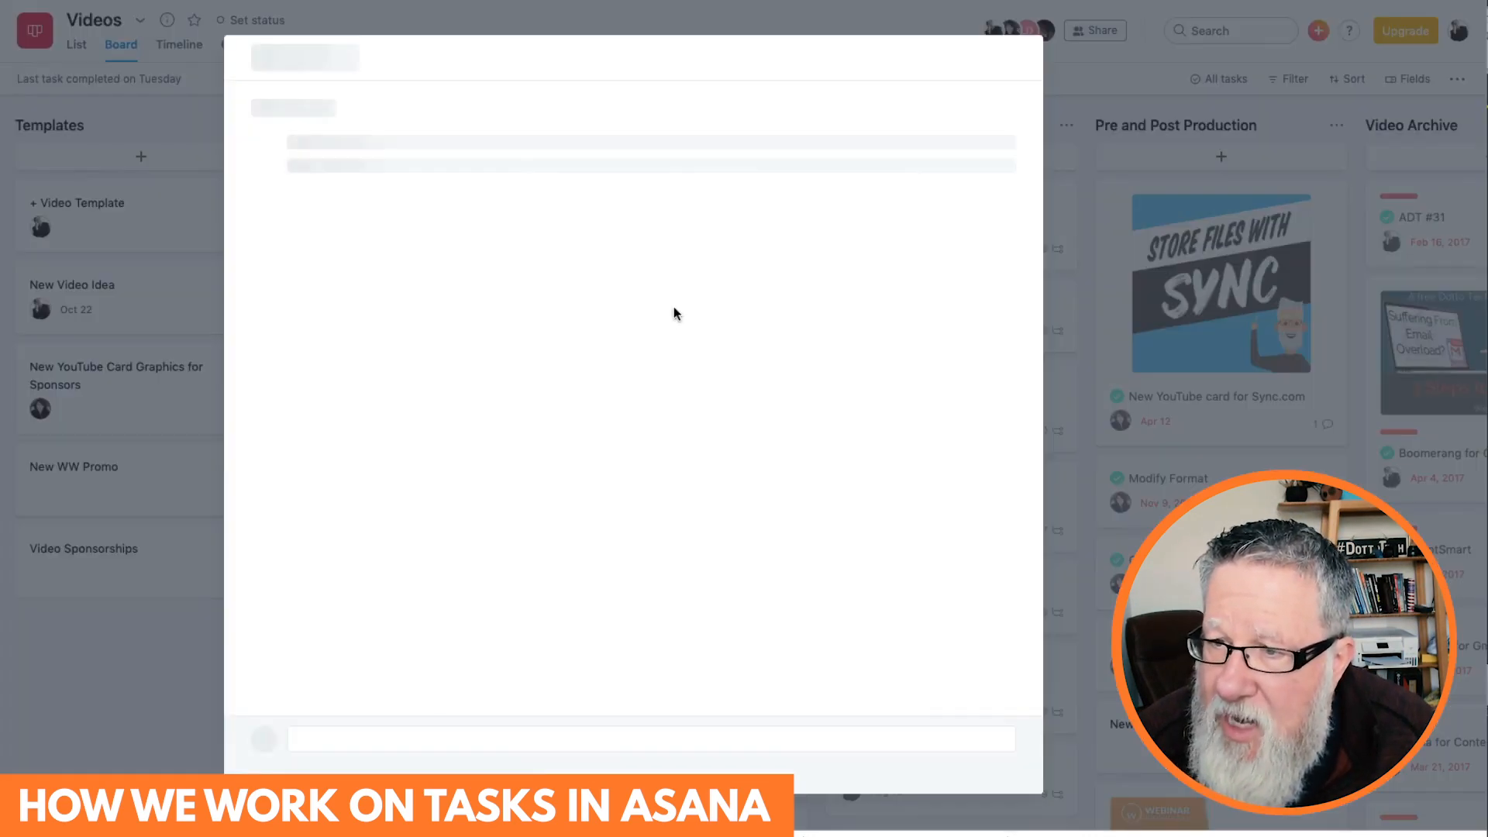